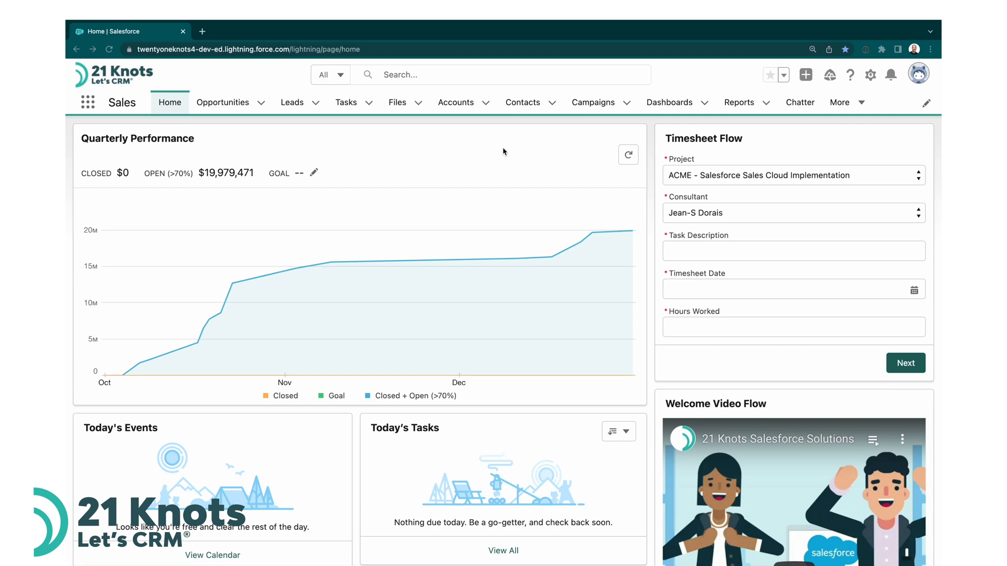
pyautogui.moveTo(540, 187)
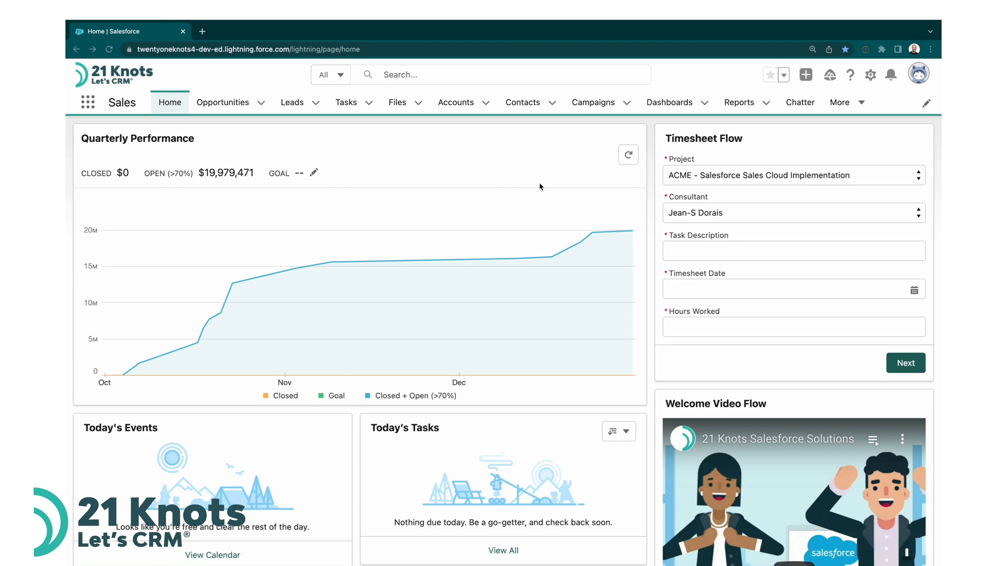
pyautogui.moveTo(292, 102)
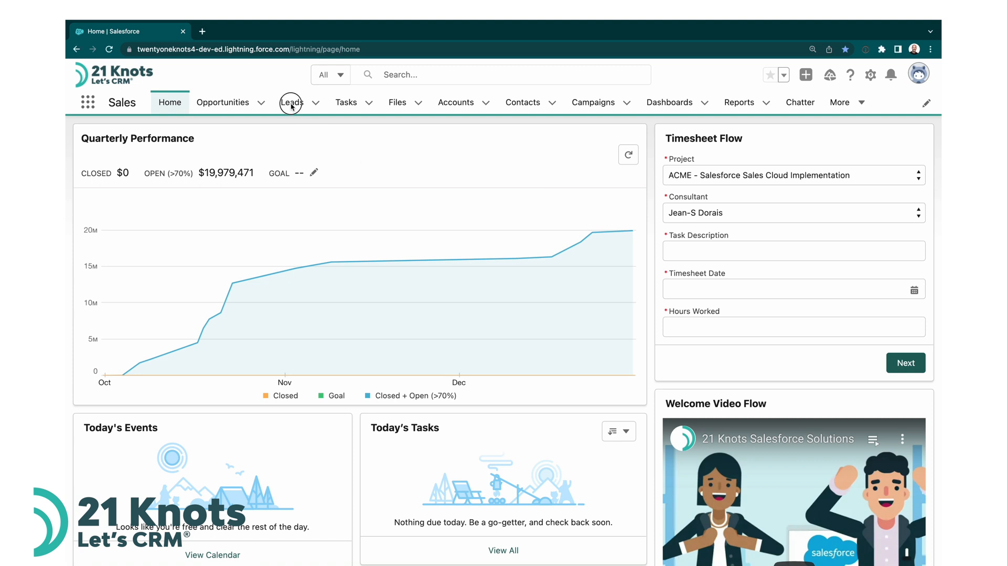
# - Switch the Leads list view to All Open Leads and open the first lead, Bertha Boxer
pyautogui.click(291, 101)
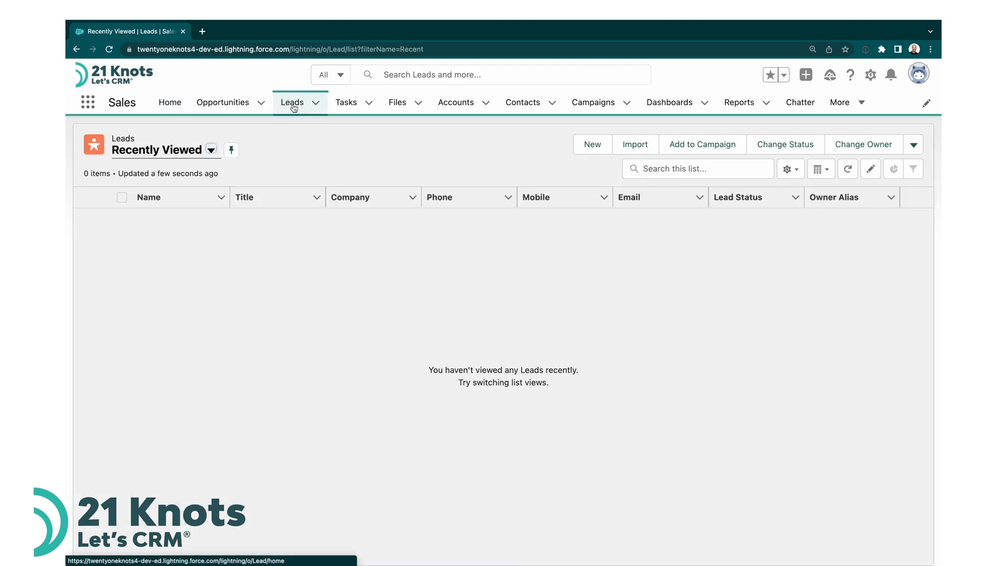
pyautogui.click(210, 150)
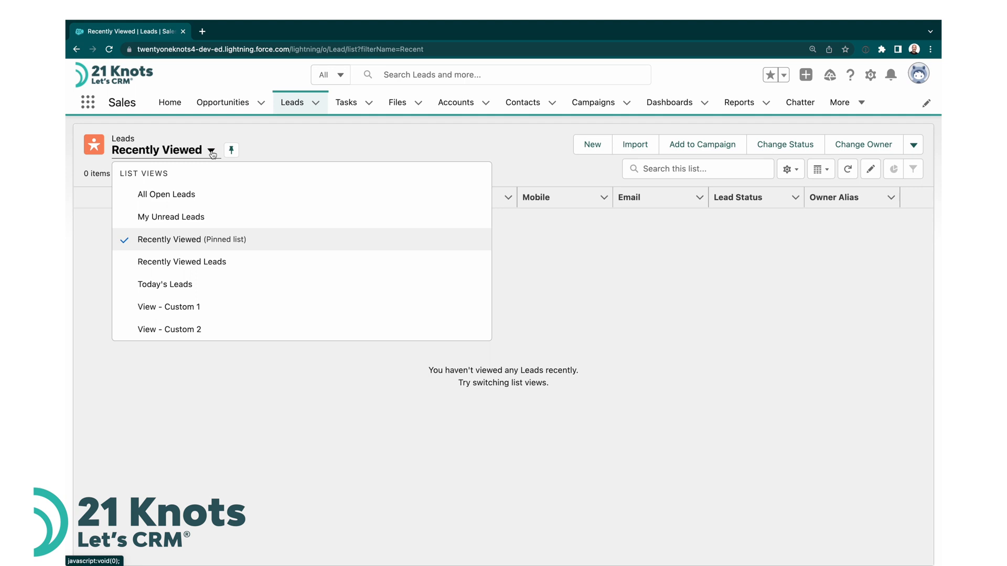
pyautogui.click(165, 194)
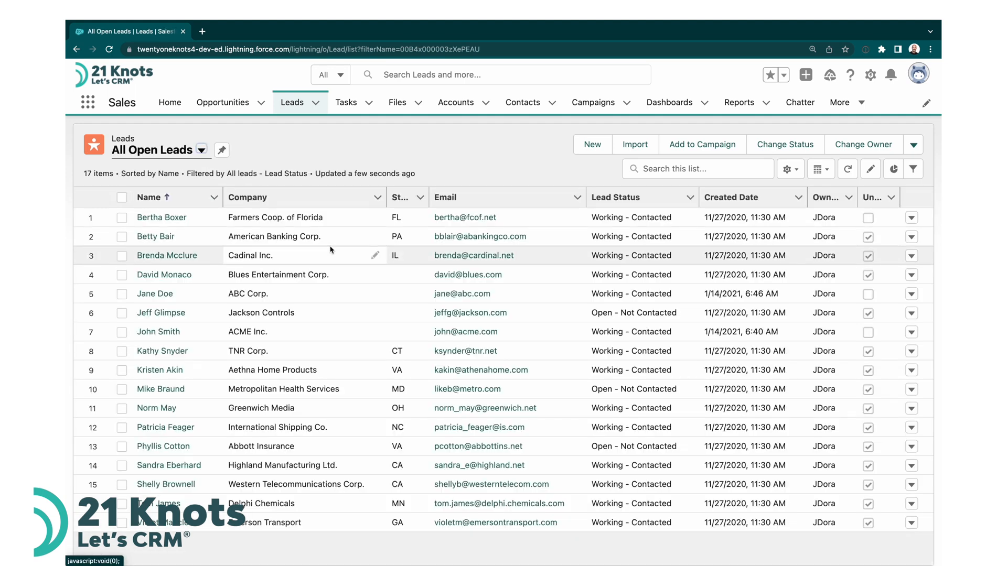
pyautogui.click(162, 217)
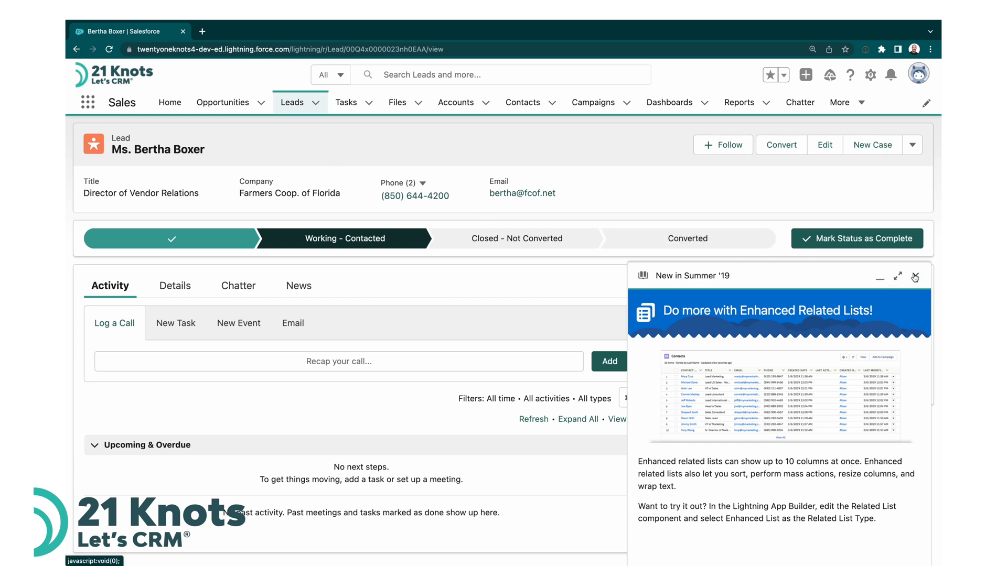
# - Dismiss the Summer '19 announcement and show the lead's Details fields
pyautogui.click(915, 277)
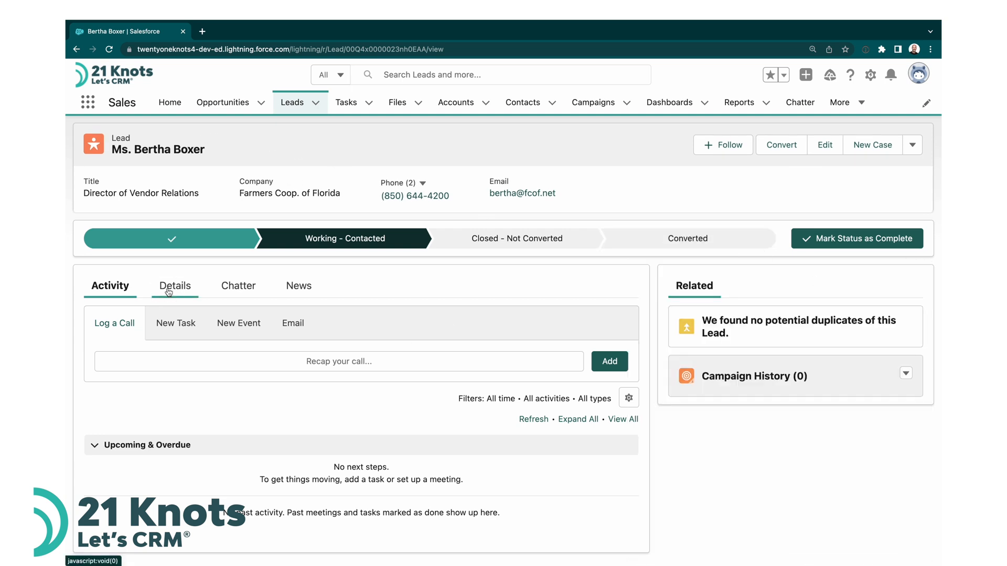
pyautogui.click(174, 285)
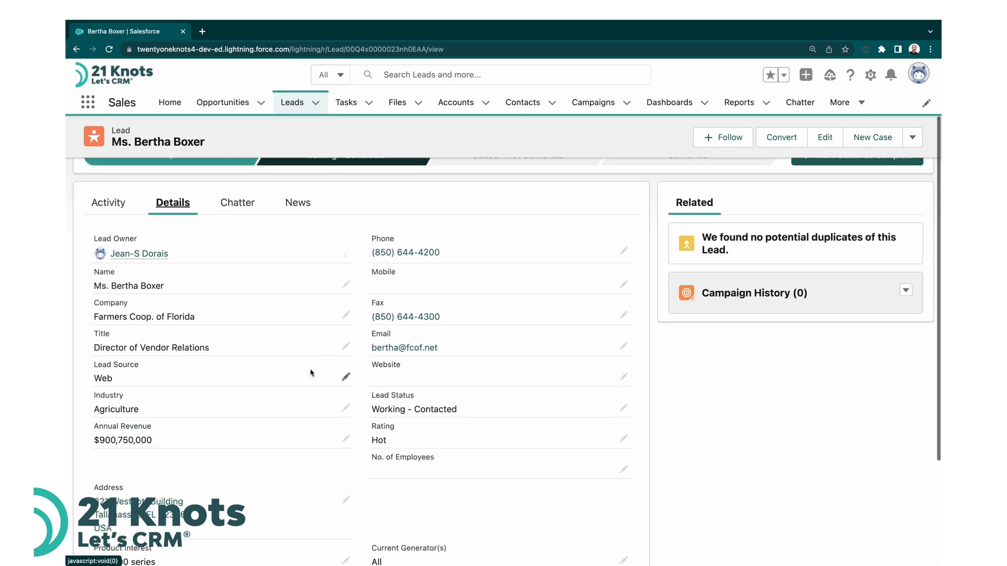
pyautogui.moveTo(222, 391)
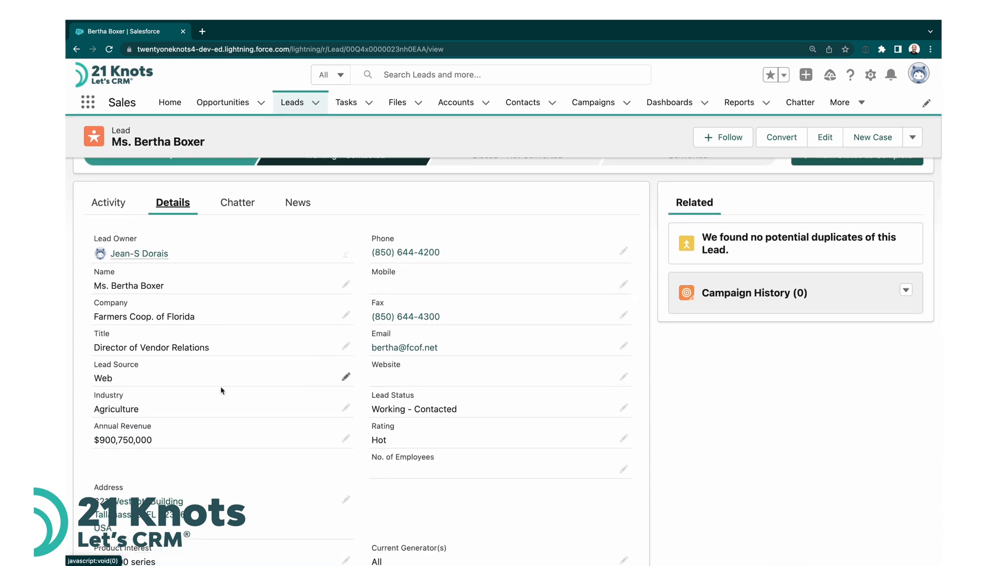
pyautogui.moveTo(479, 213)
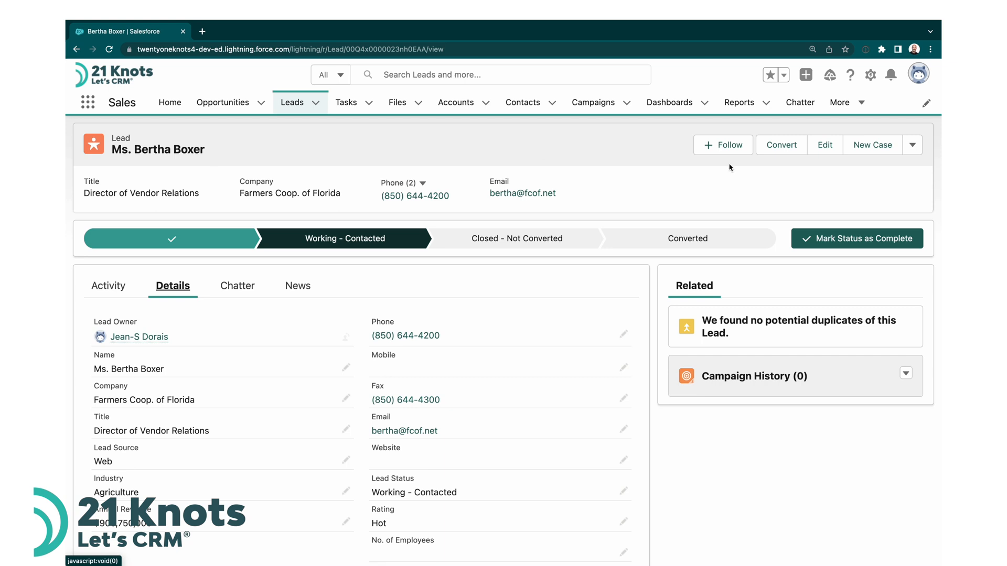
pyautogui.click(870, 75)
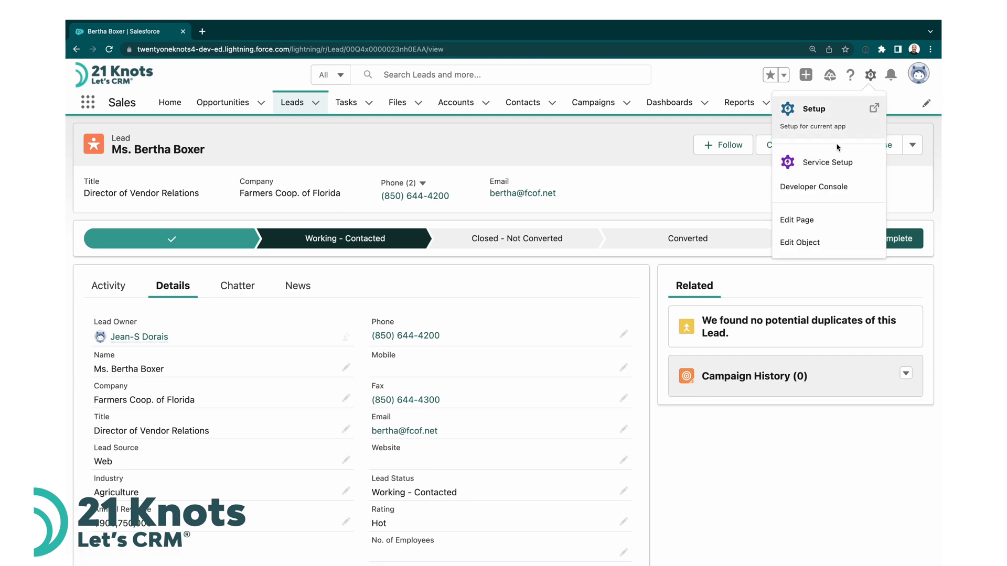
pyautogui.moveTo(800, 242)
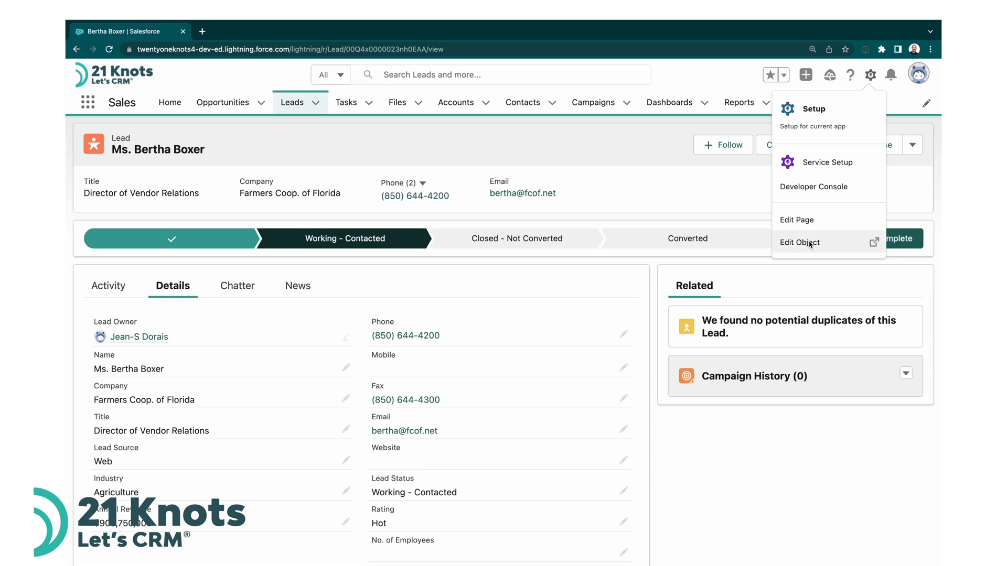
# - Open the Lead object's Fields & Relationships list in Setup's Object Manager
pyautogui.click(801, 242)
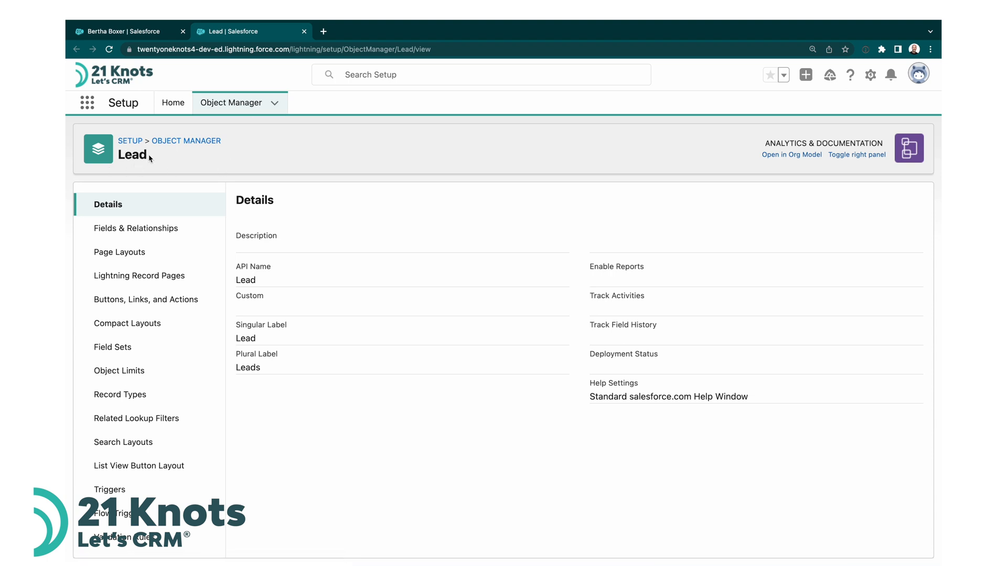
pyautogui.moveTo(150, 162)
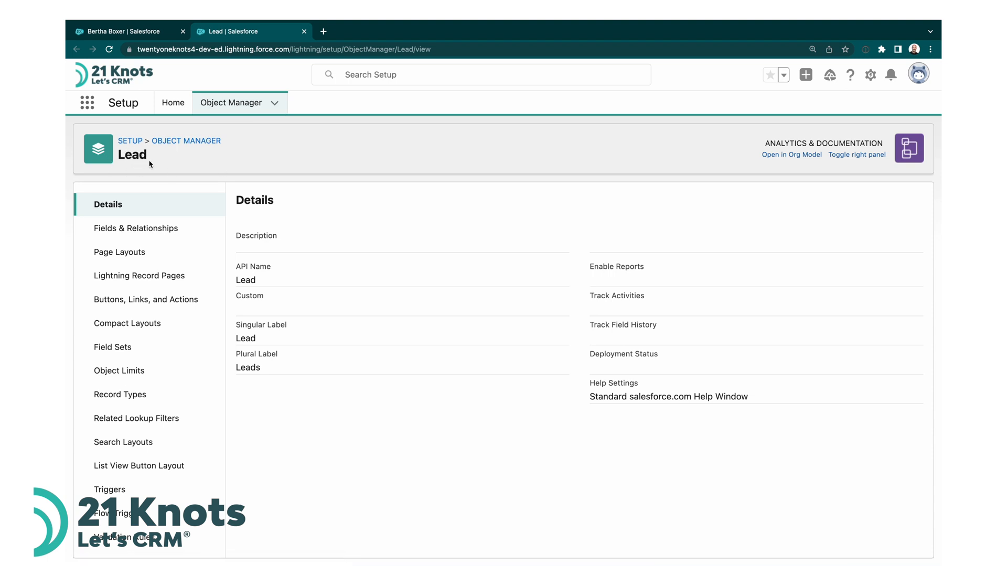
pyautogui.moveTo(137, 227)
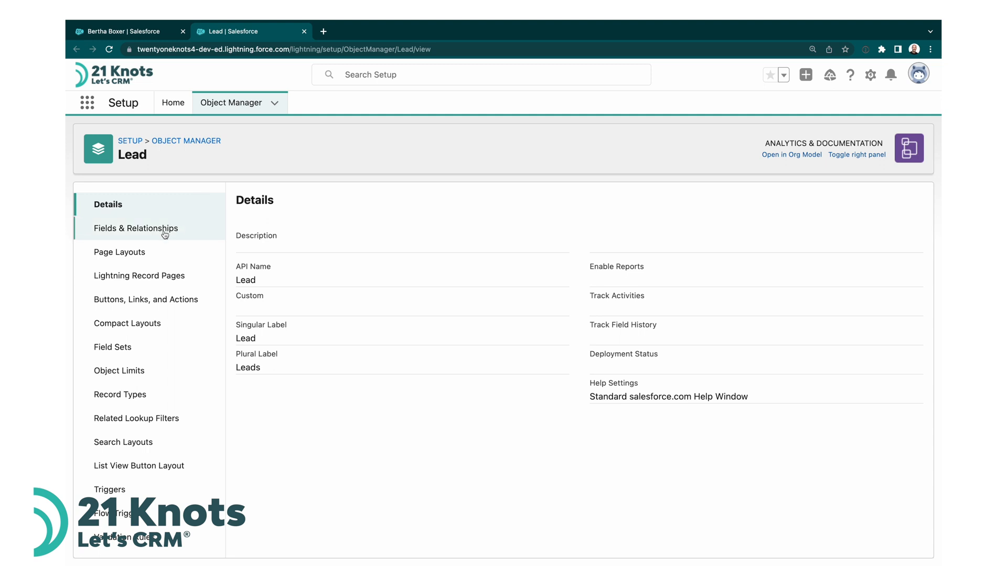
pyautogui.click(136, 227)
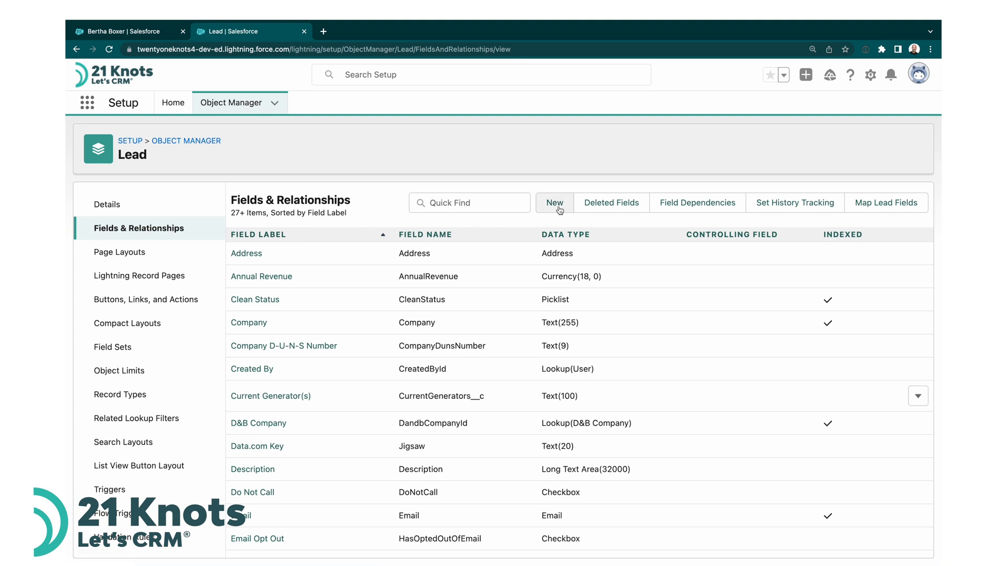
pyautogui.moveTo(554, 203)
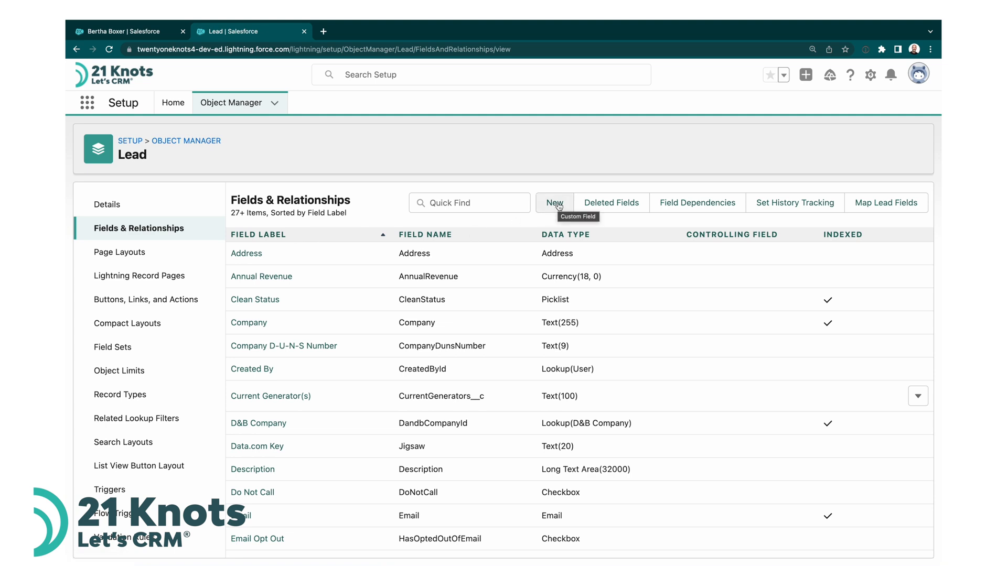
# - Start a new custom Lead field with URL as its data type
pyautogui.click(554, 202)
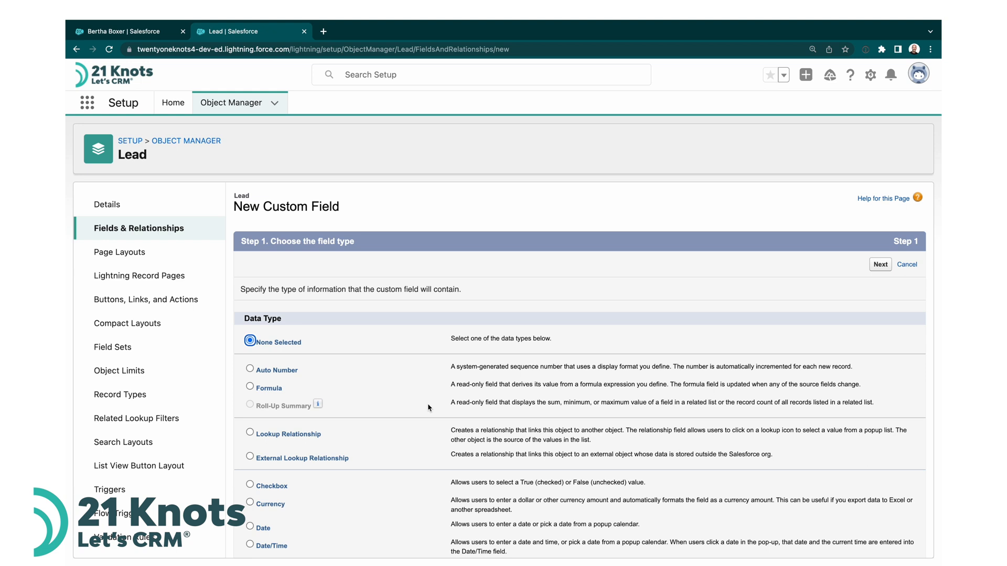
pyautogui.scroll(-3)
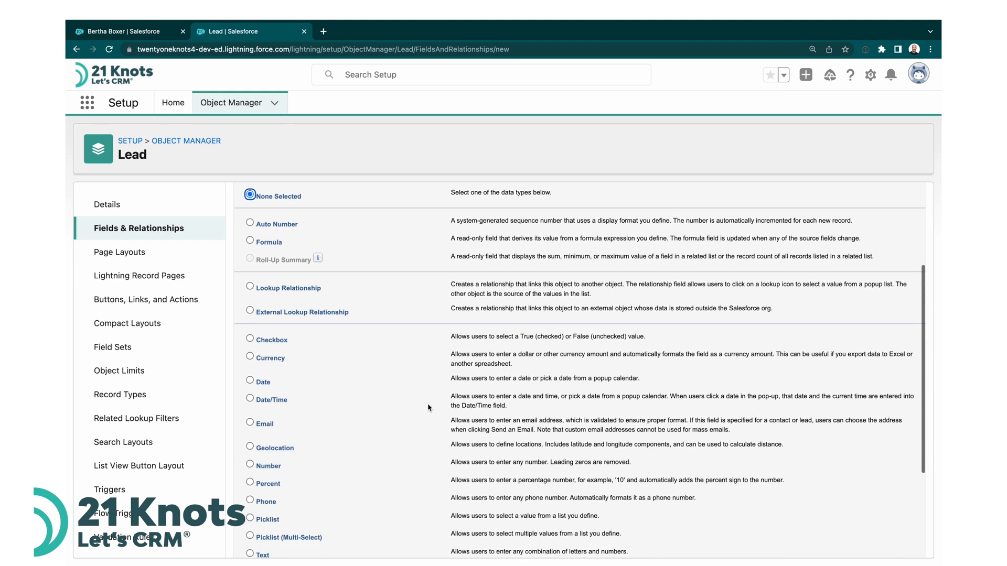
pyautogui.scroll(-3)
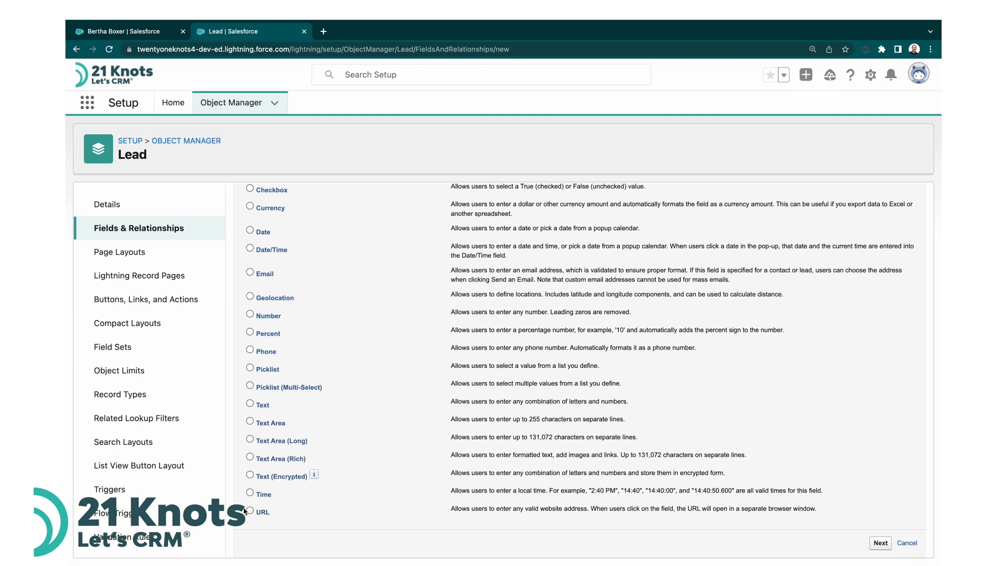
pyautogui.click(250, 511)
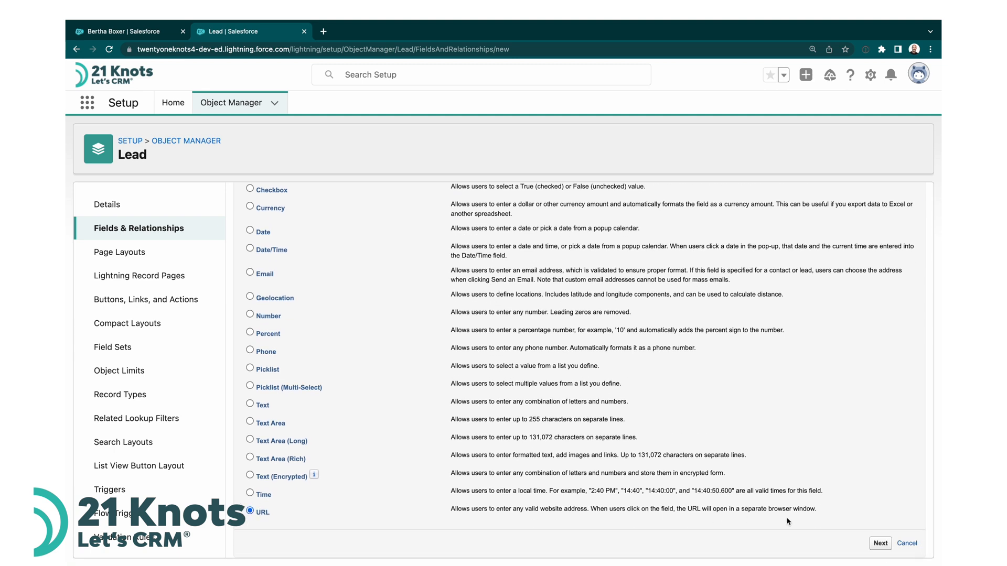
pyautogui.click(879, 543)
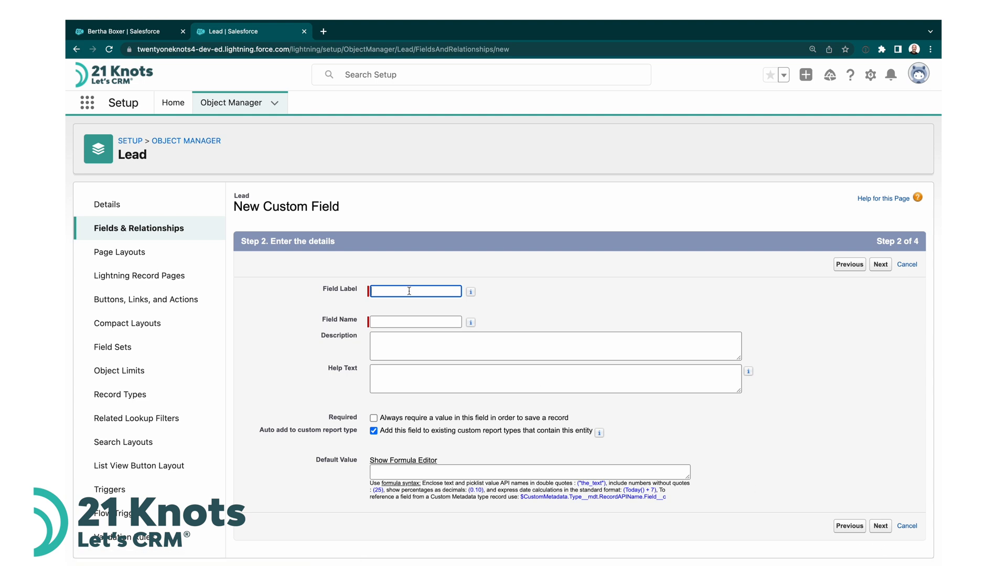
# - Label the field 'LinkedIn URL' with a description that it holds the Lead's LinkedIn profile
pyautogui.write('LinkedIn URL')
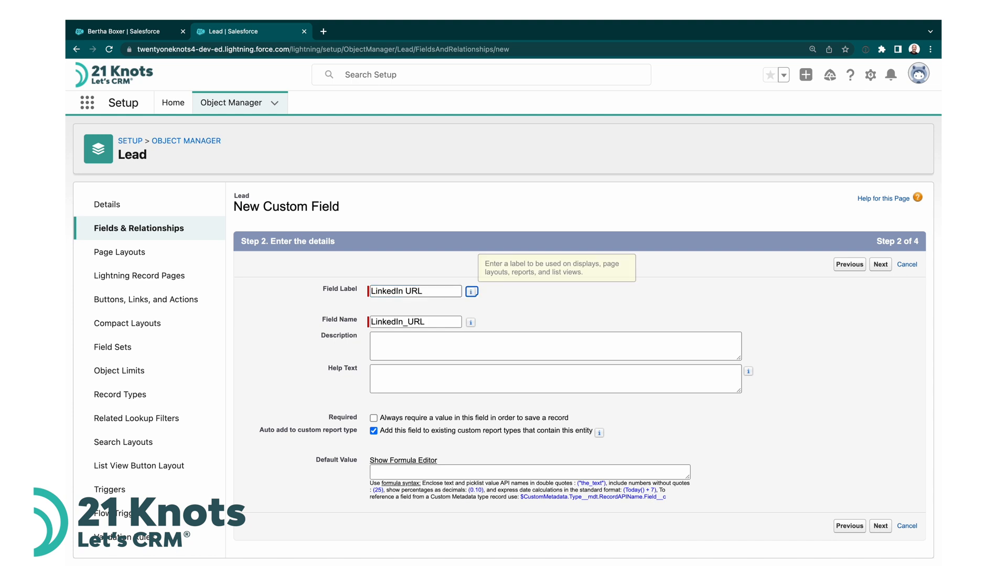
pyautogui.click(554, 345)
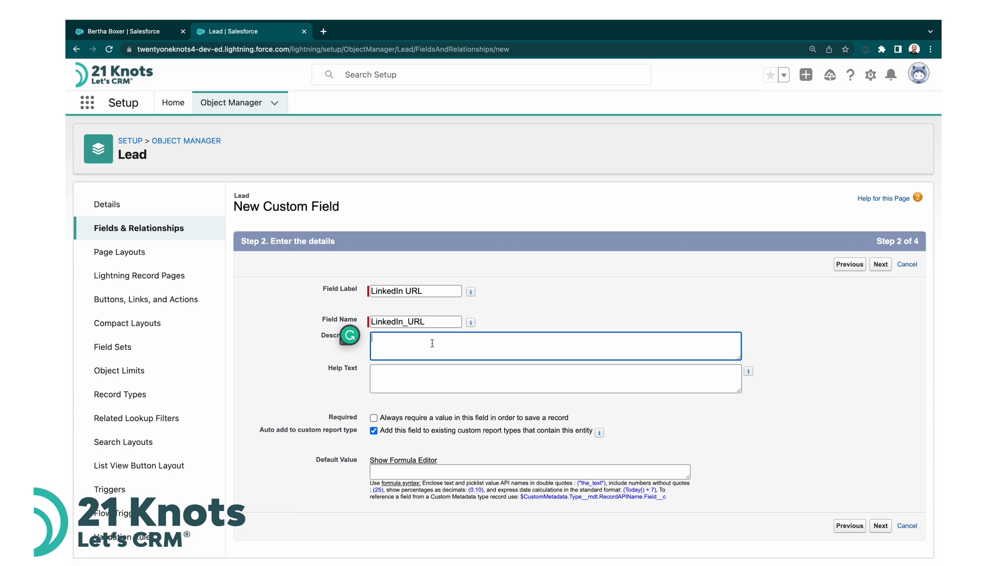
pyautogui.write('Holds URL t')
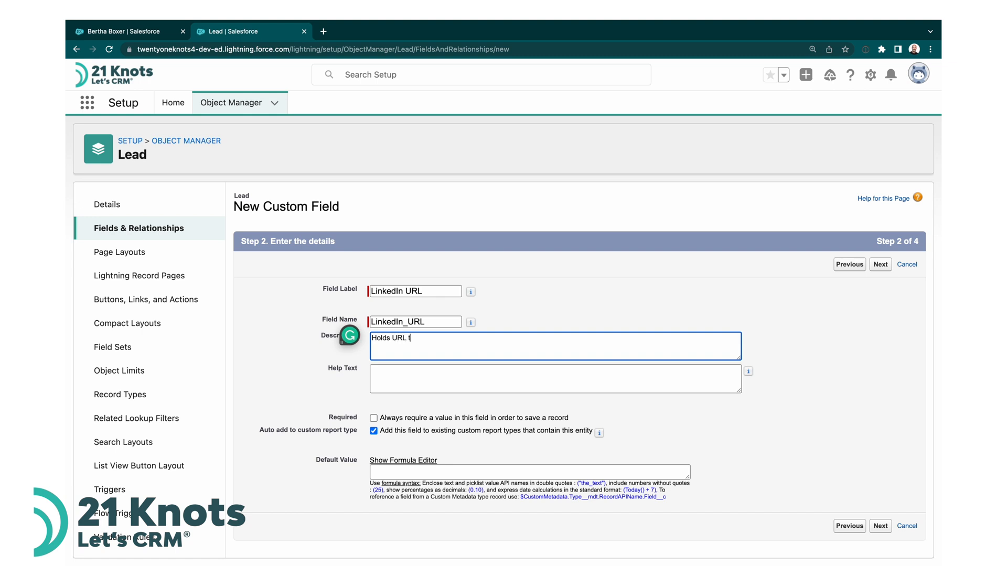
pyautogui.write('o Lea')
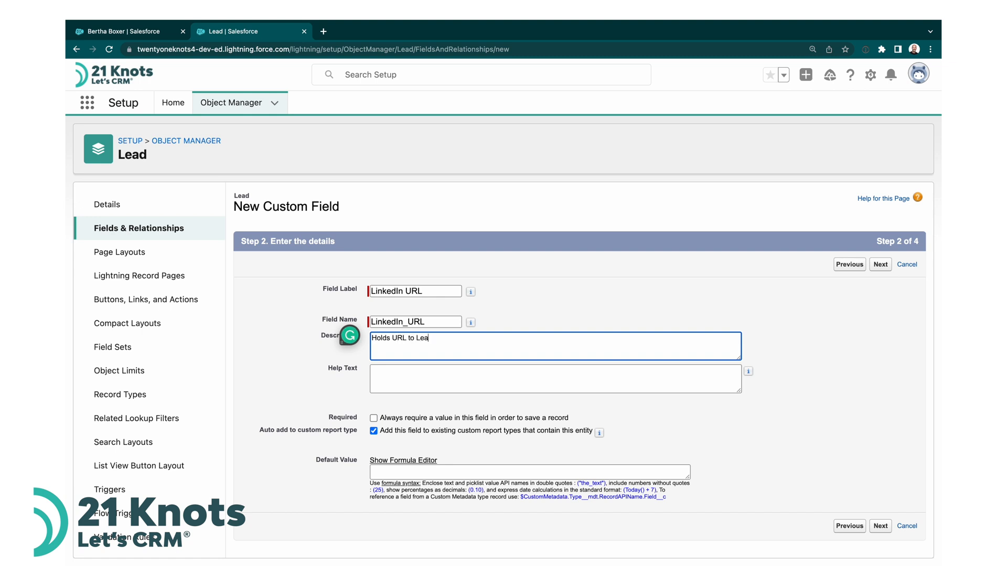
pyautogui.write("d's LinkedIn Prof")
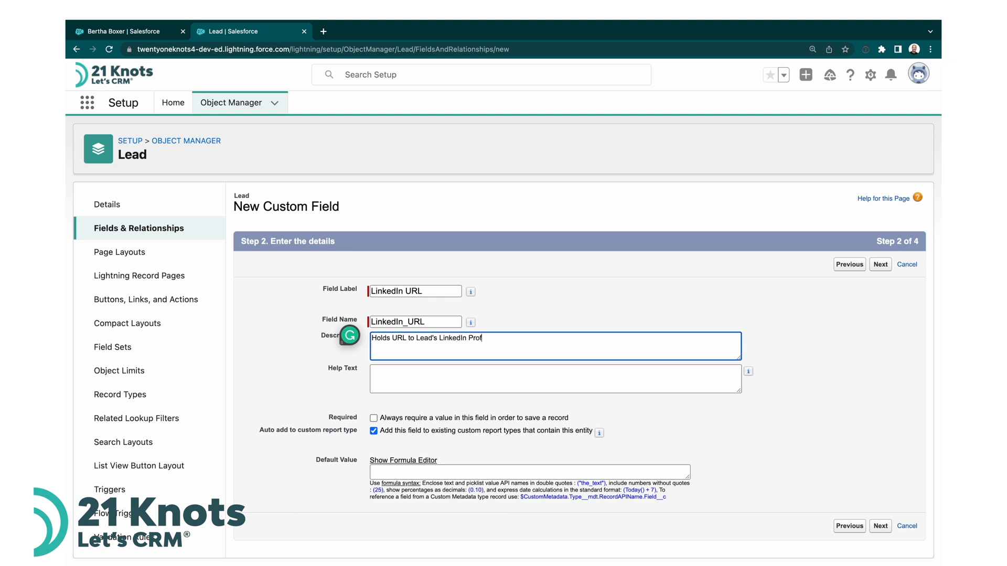
pyautogui.write('ile')
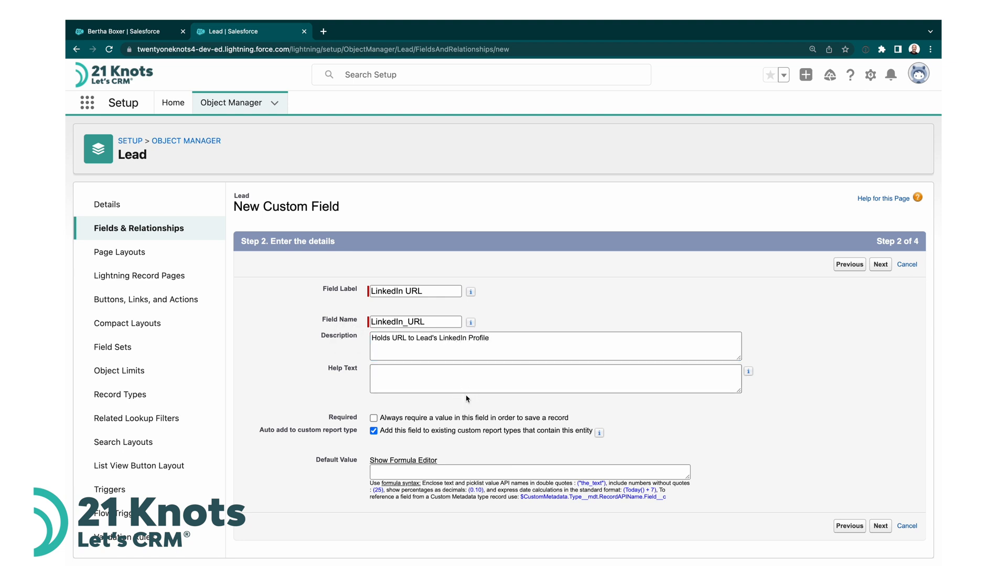
pyautogui.moveTo(868, 522)
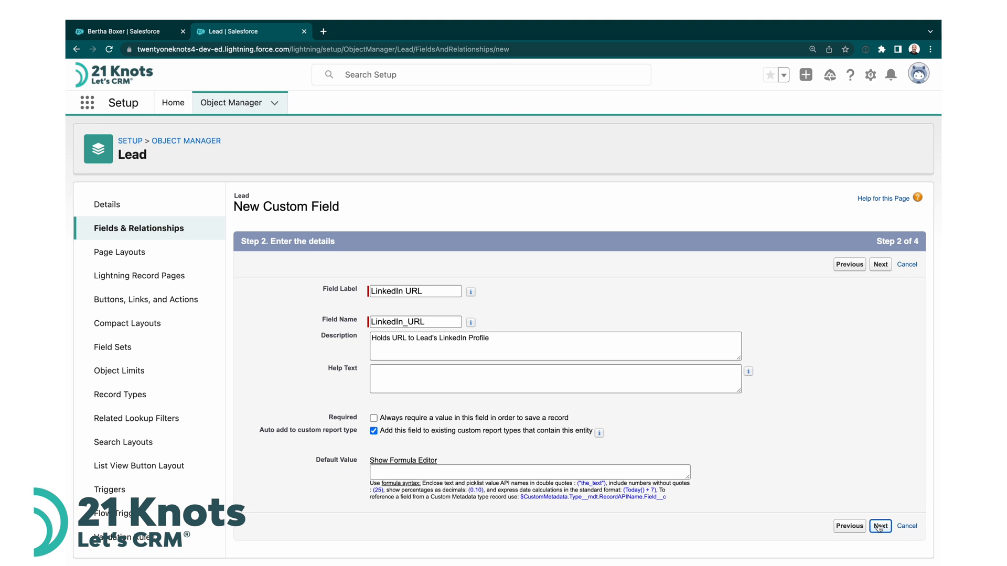
pyautogui.click(880, 525)
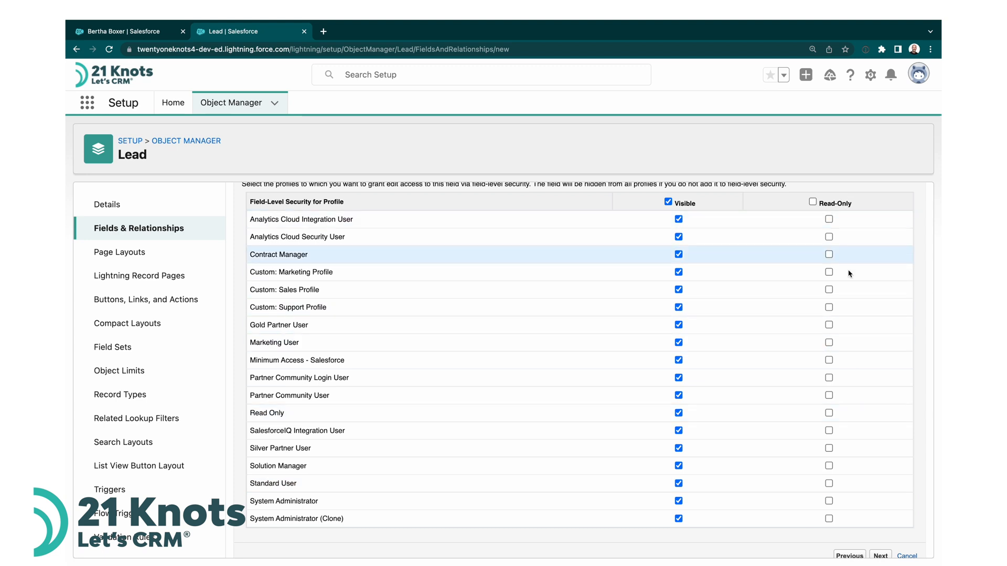
# - Save the LinkedIn URL field with default visibility on all four Lead page layouts
pyautogui.scroll(-3)
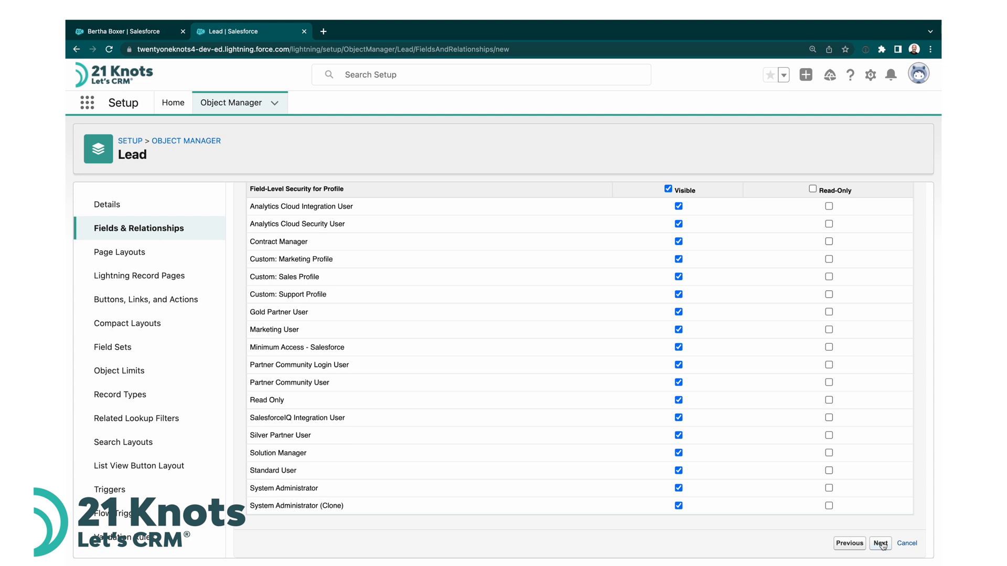
pyautogui.click(880, 543)
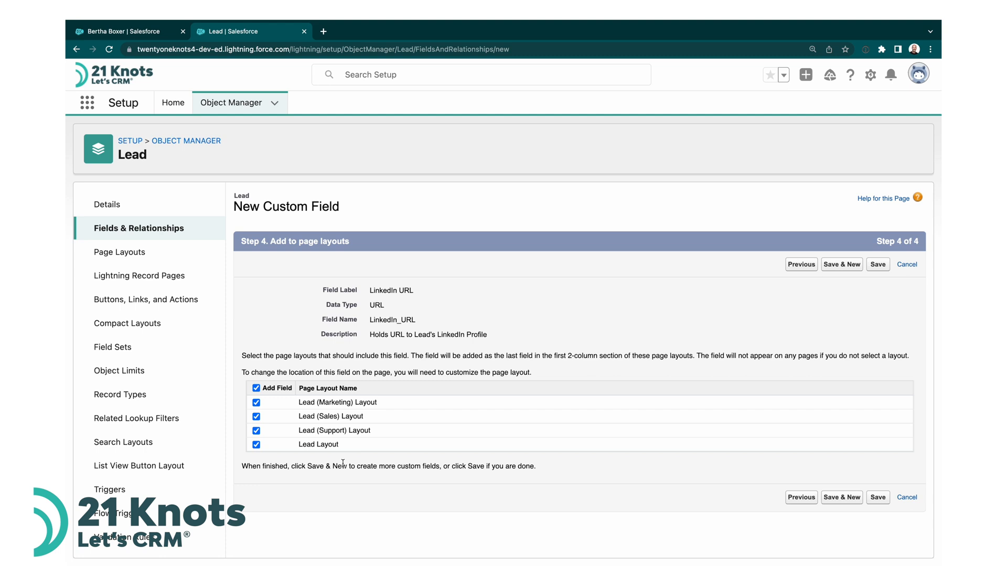
pyautogui.moveTo(742, 327)
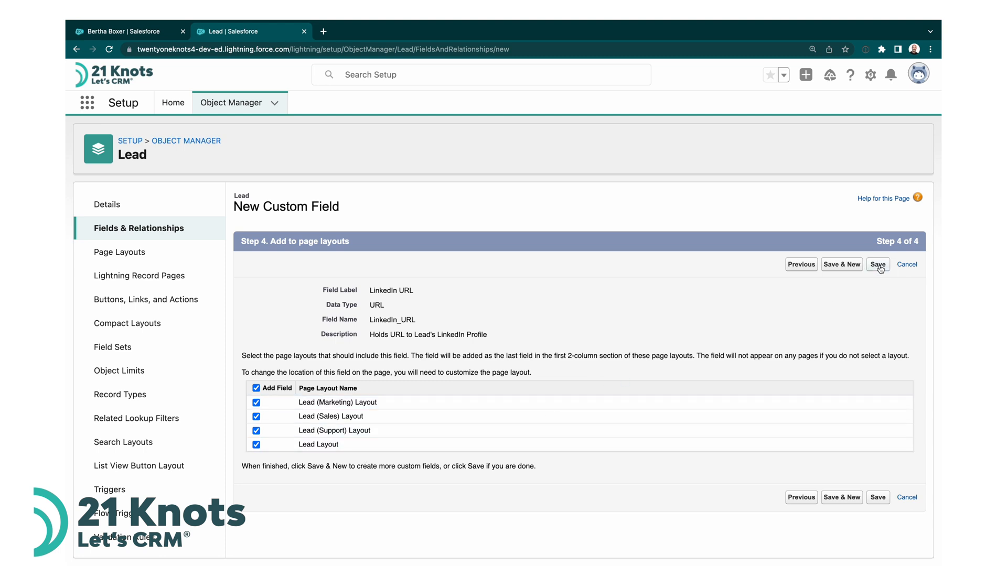
pyautogui.click(877, 264)
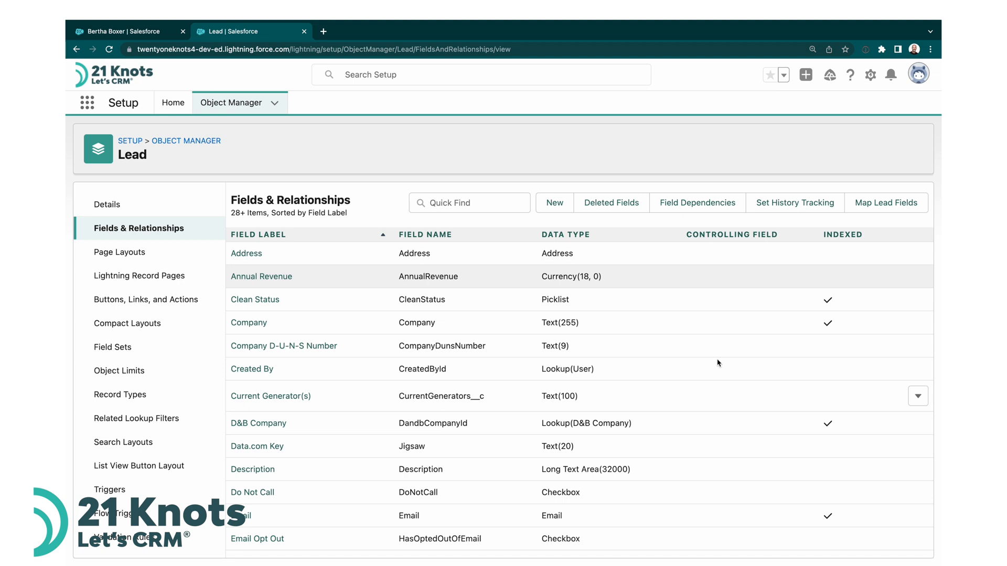
# - Find LinkedIn URL as URL(255) in the field list and inspect the Lead Layout
pyautogui.scroll(-3)
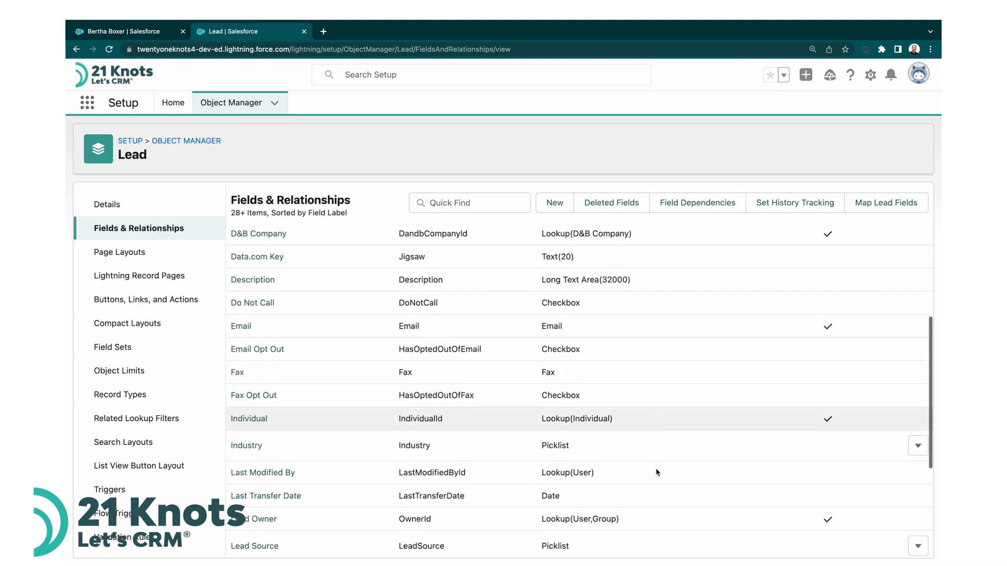
pyautogui.scroll(-3)
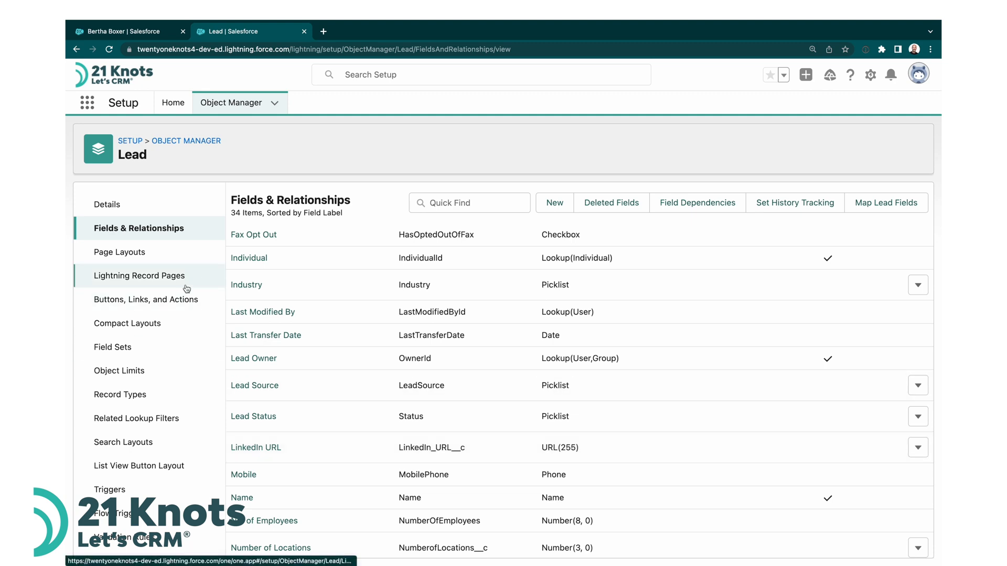
pyautogui.click(119, 252)
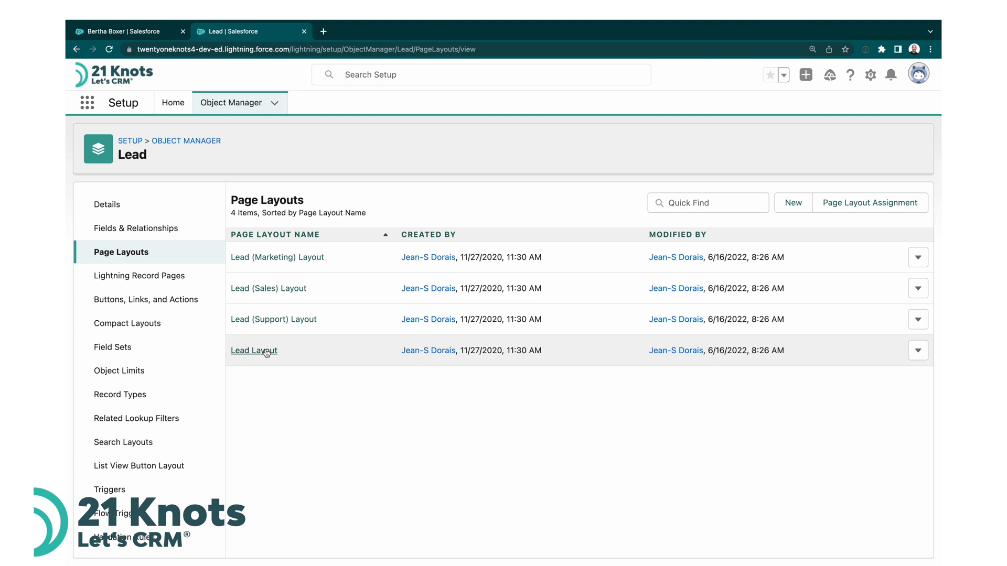
pyautogui.click(254, 351)
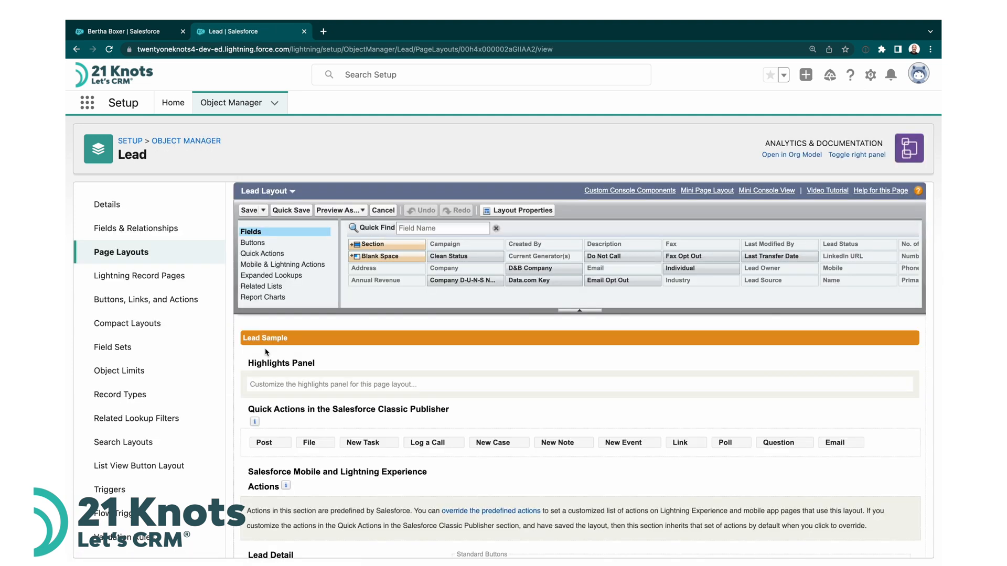
pyautogui.scroll(-3)
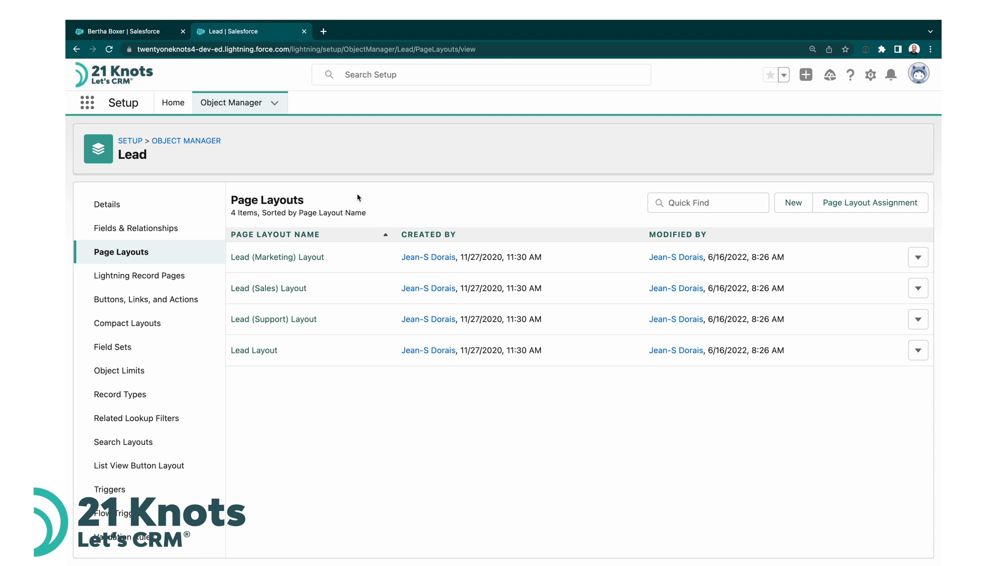
pyautogui.moveTo(253, 132)
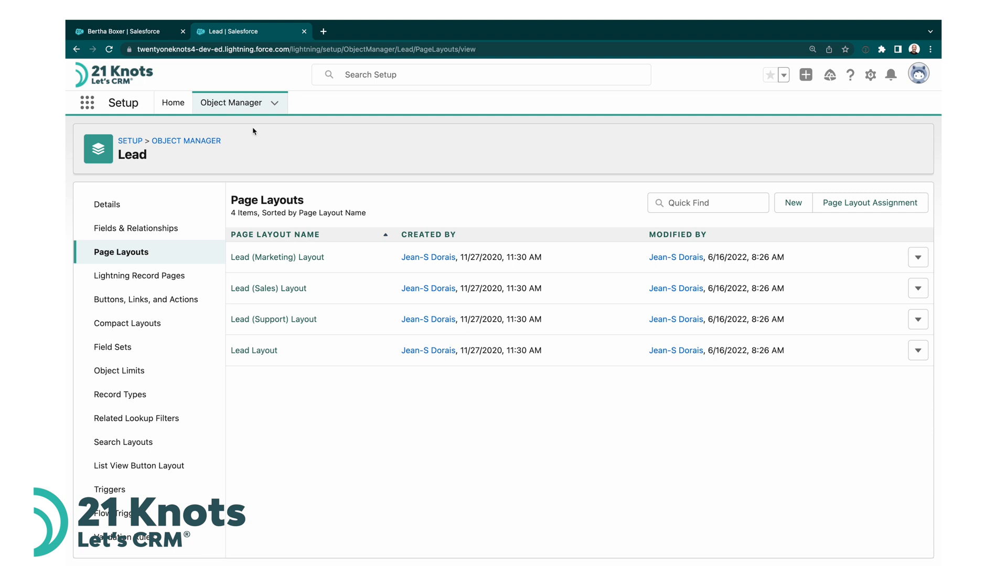
# - Find 'flow' in Setup Quick Find and open the Flows page
pyautogui.click(173, 102)
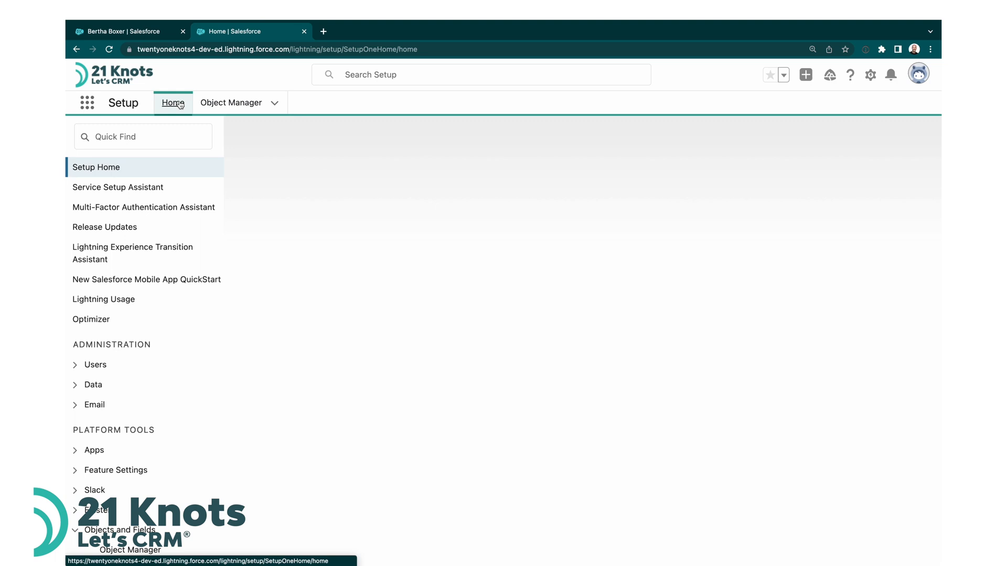
pyautogui.click(173, 102)
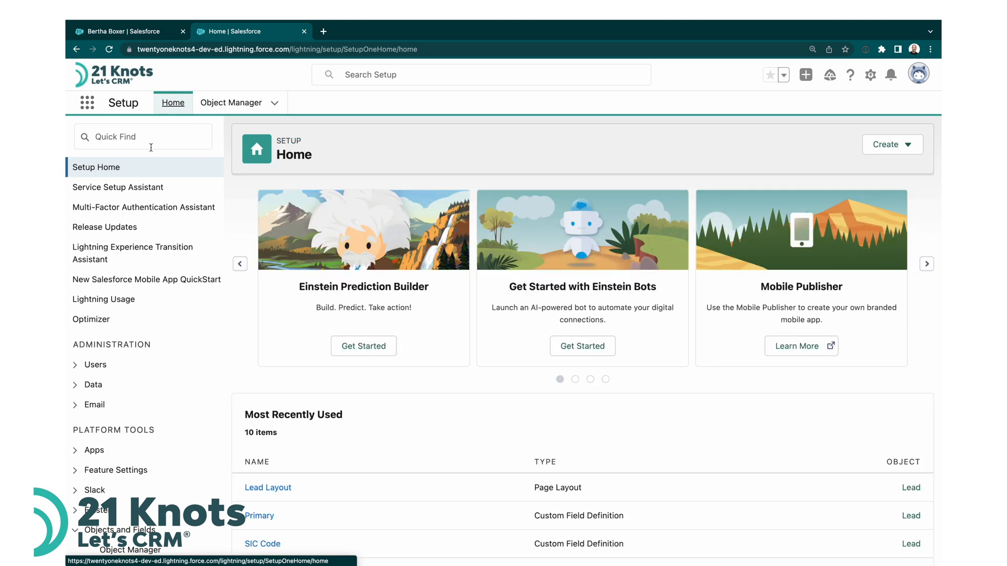
pyautogui.write('f')
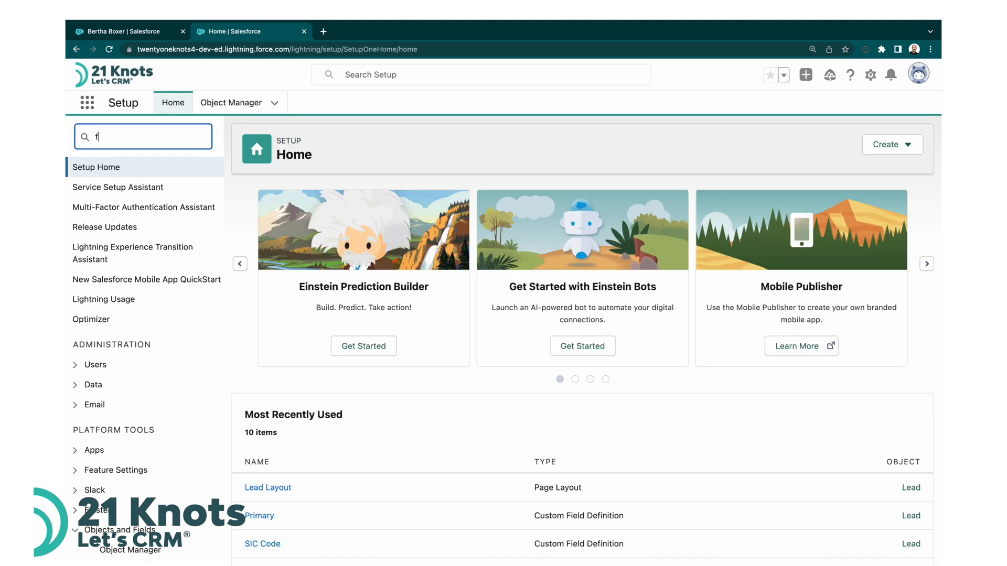
pyautogui.write('low')
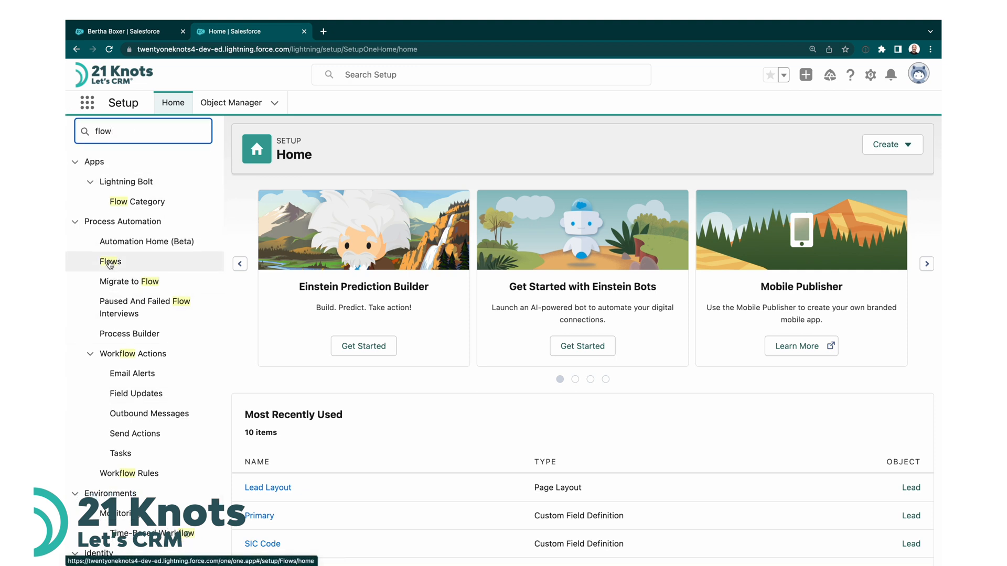
pyautogui.moveTo(110, 261)
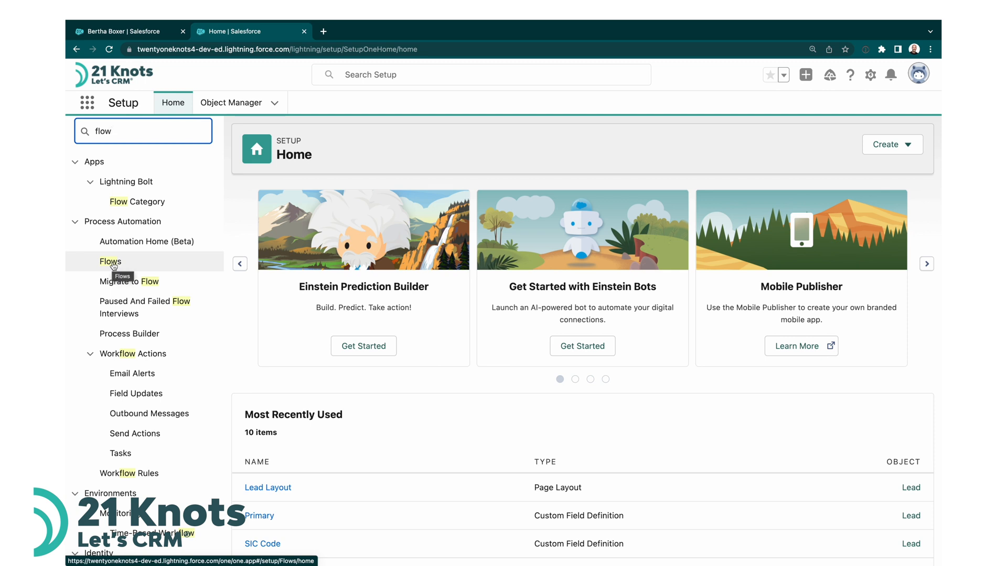
pyautogui.click(110, 261)
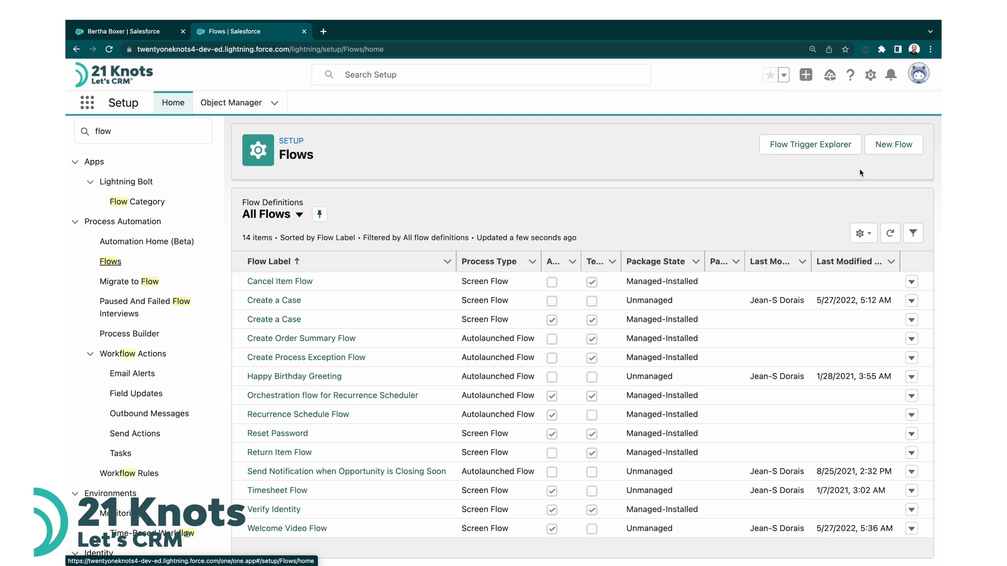
pyautogui.moveTo(894, 144)
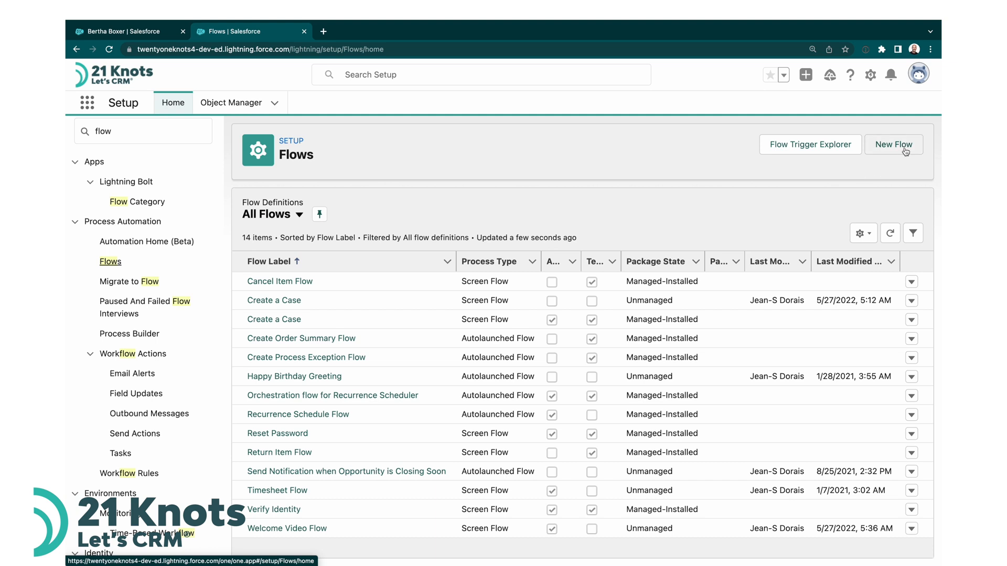
# - Start a new flow and choose Record-Triggered Flow as its type
pyautogui.click(891, 144)
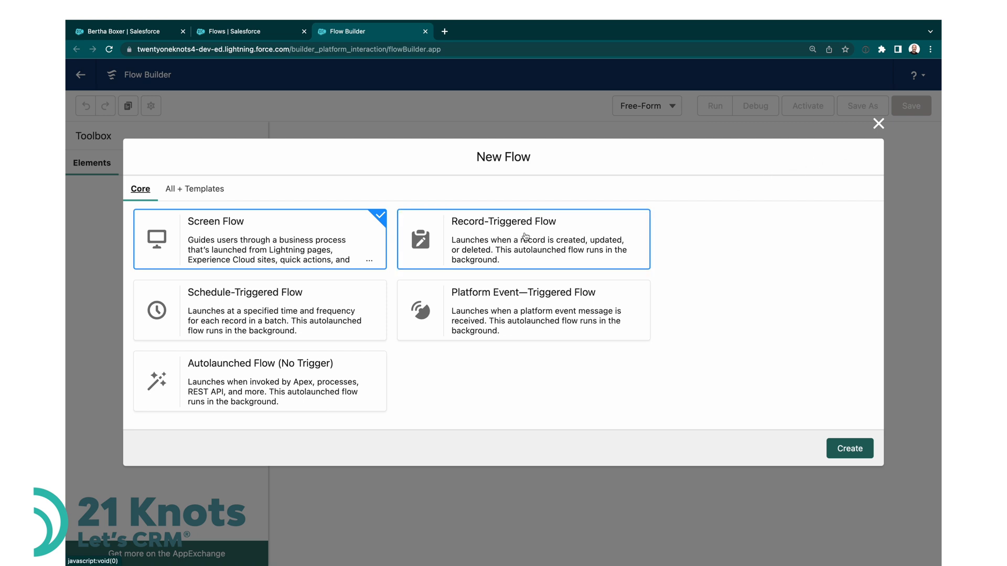
pyautogui.click(522, 239)
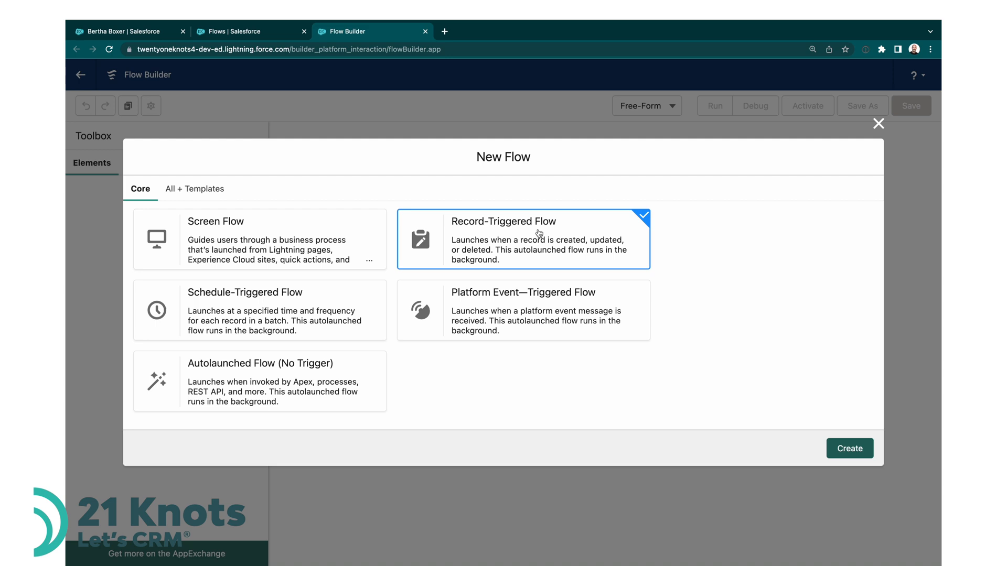
pyautogui.moveTo(555, 231)
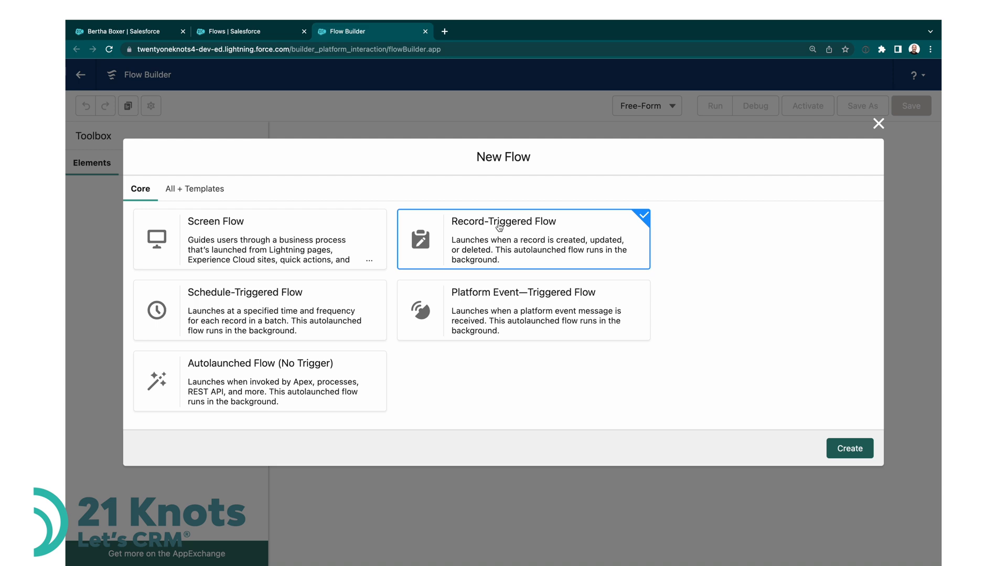
pyautogui.moveTo(632, 248)
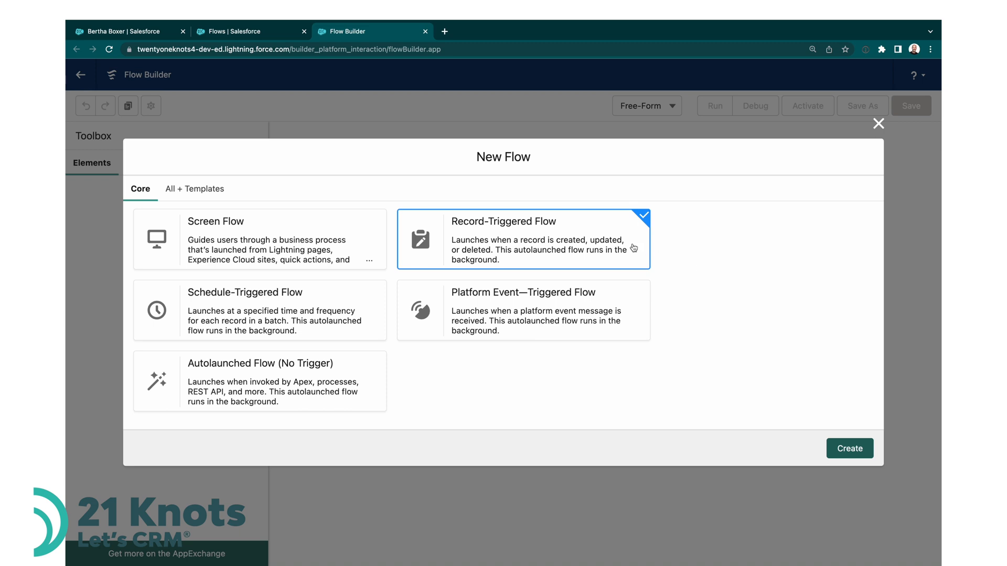
pyautogui.moveTo(831, 399)
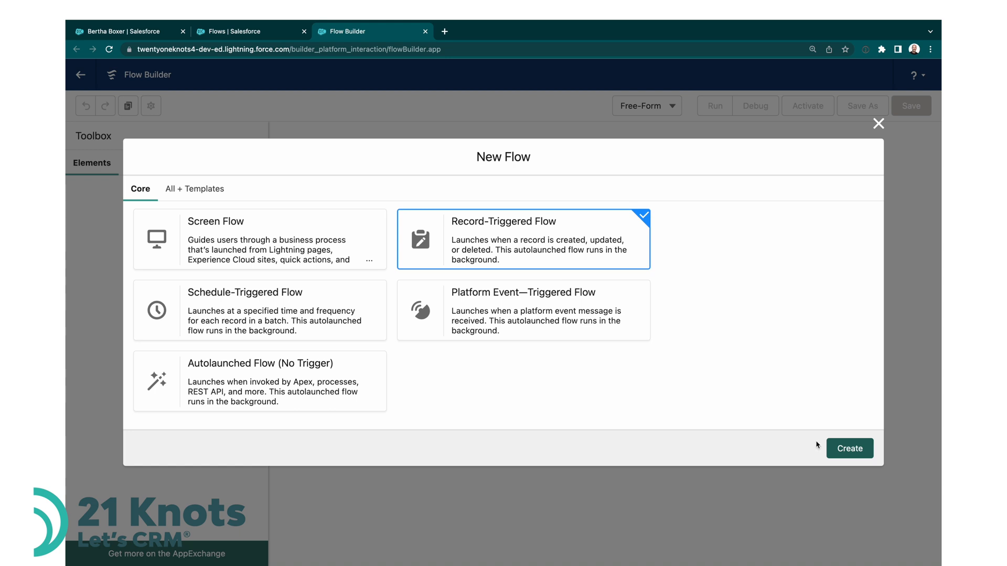
# - Set the flow start to the Lead object, triggering when a record is created or updated
pyautogui.click(848, 447)
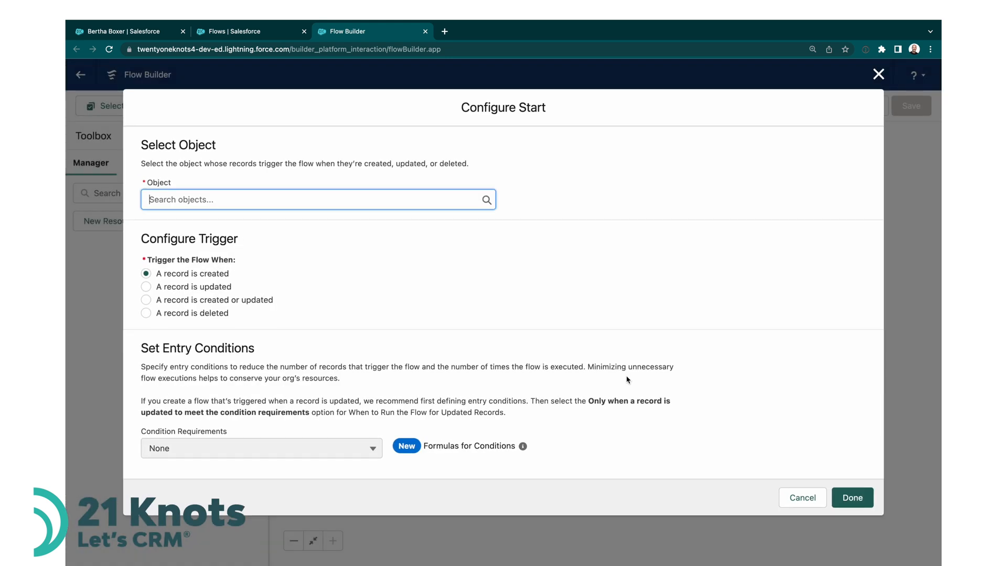
pyautogui.moveTo(347, 281)
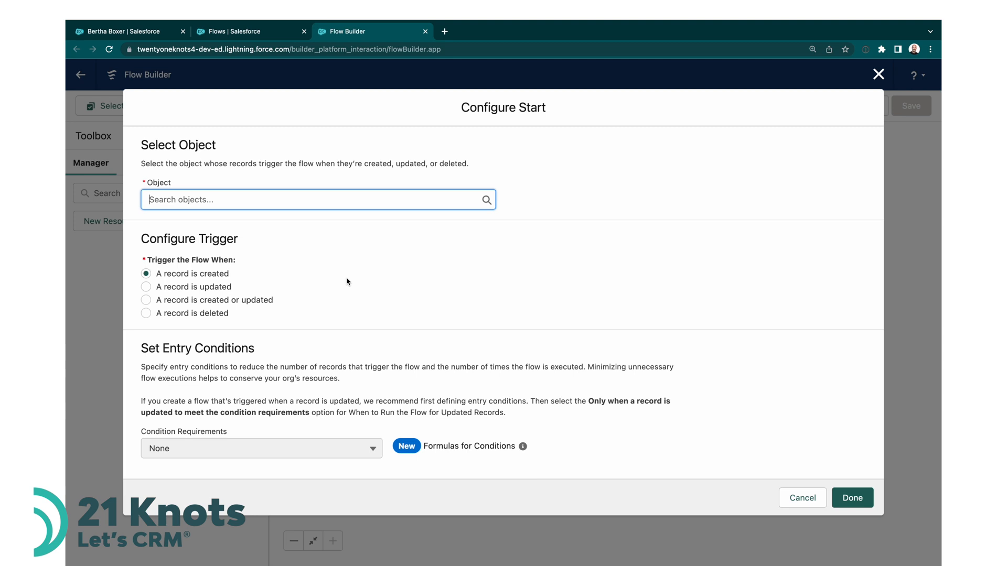
pyautogui.write('lea')
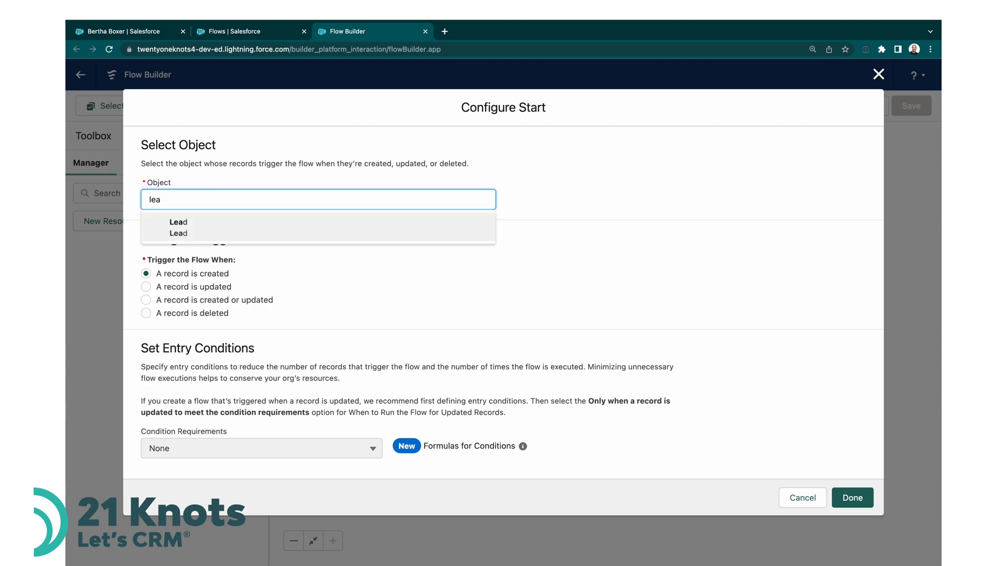
pyautogui.click(178, 224)
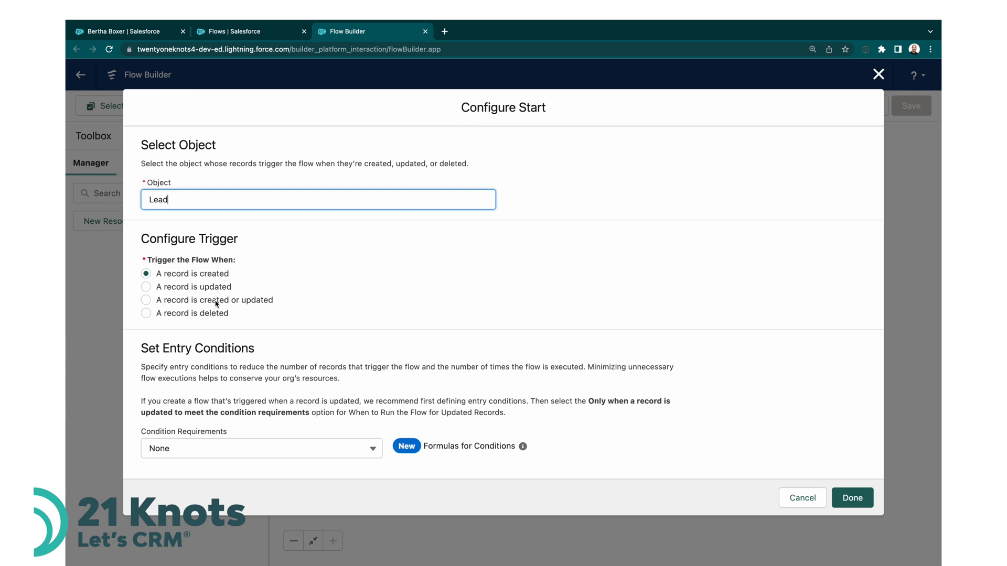
pyautogui.moveTo(256, 306)
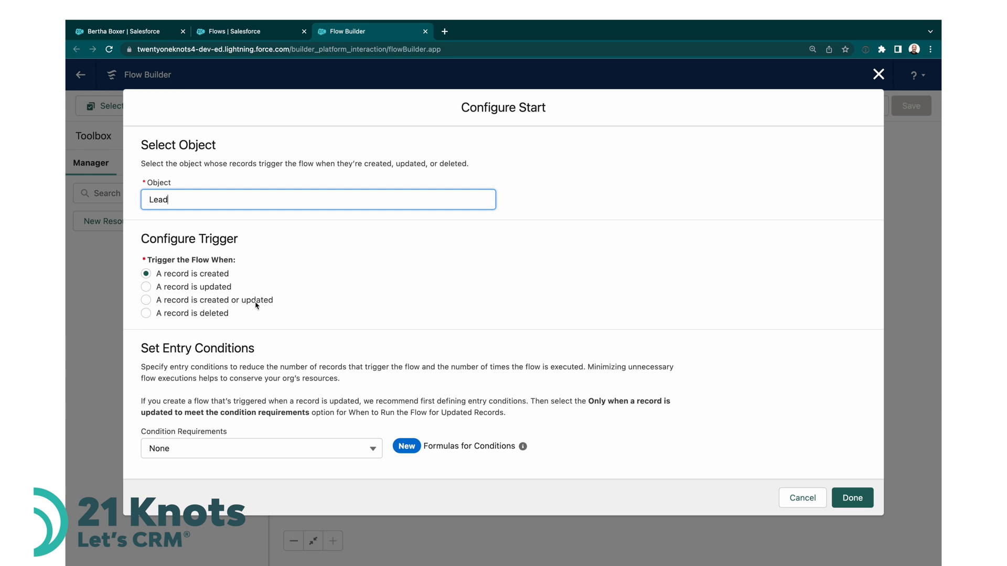
pyautogui.click(146, 300)
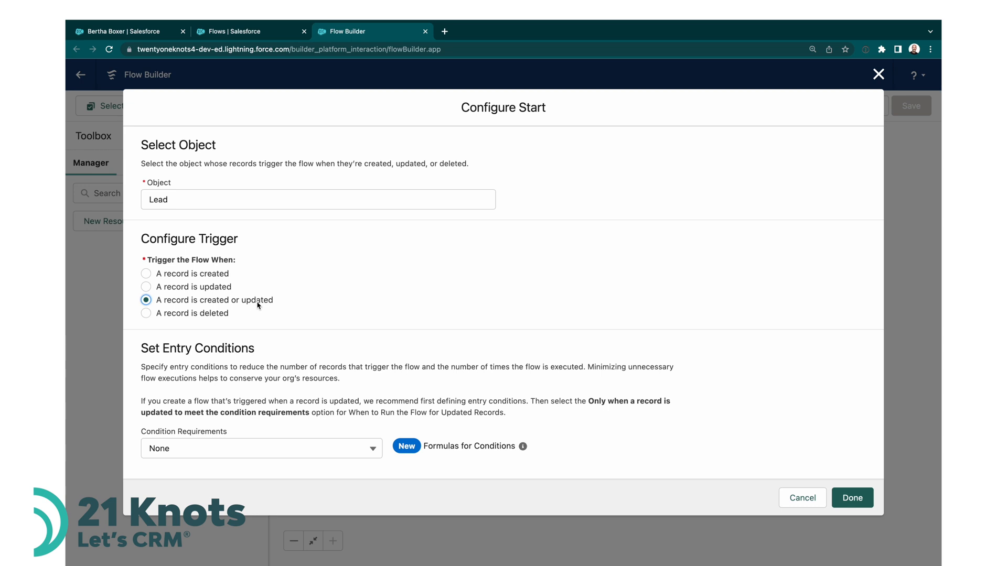
pyautogui.moveTo(272, 404)
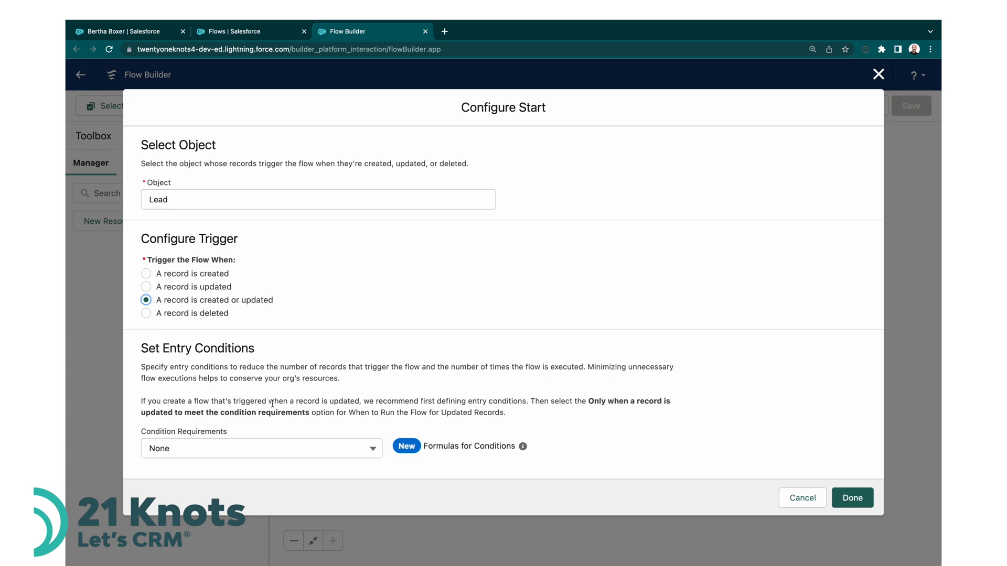
pyautogui.scroll(-3)
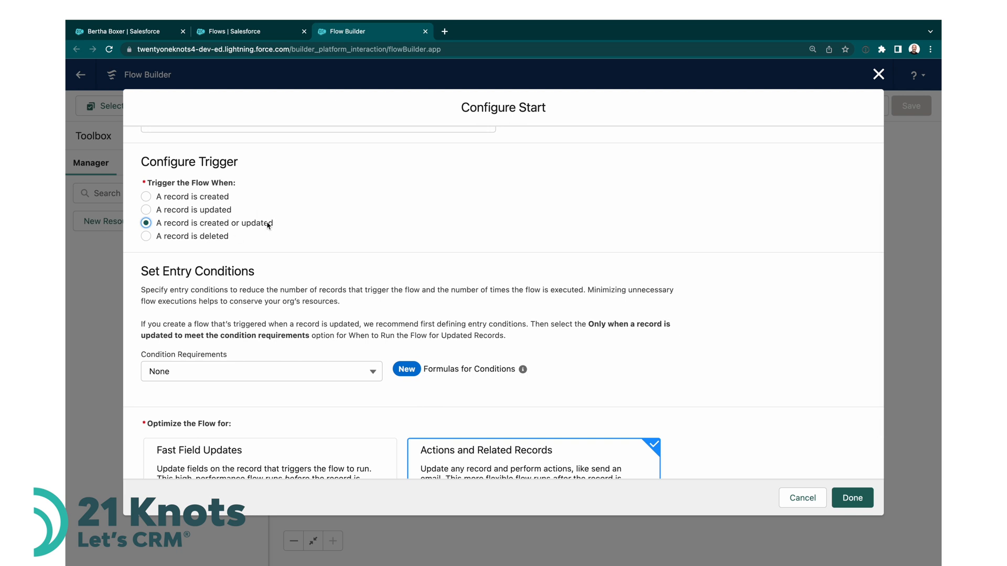
pyautogui.moveTo(313, 242)
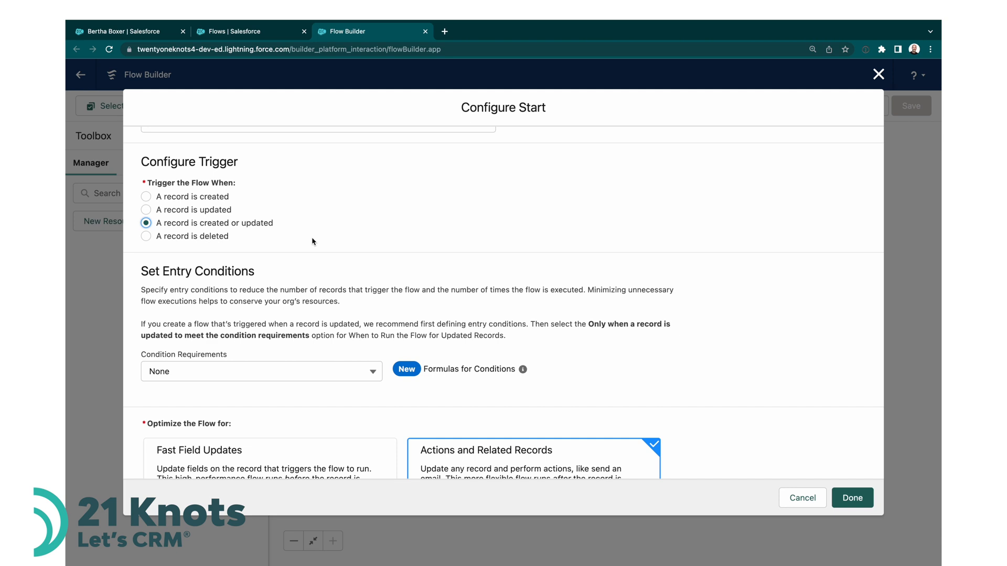
pyautogui.moveTo(322, 286)
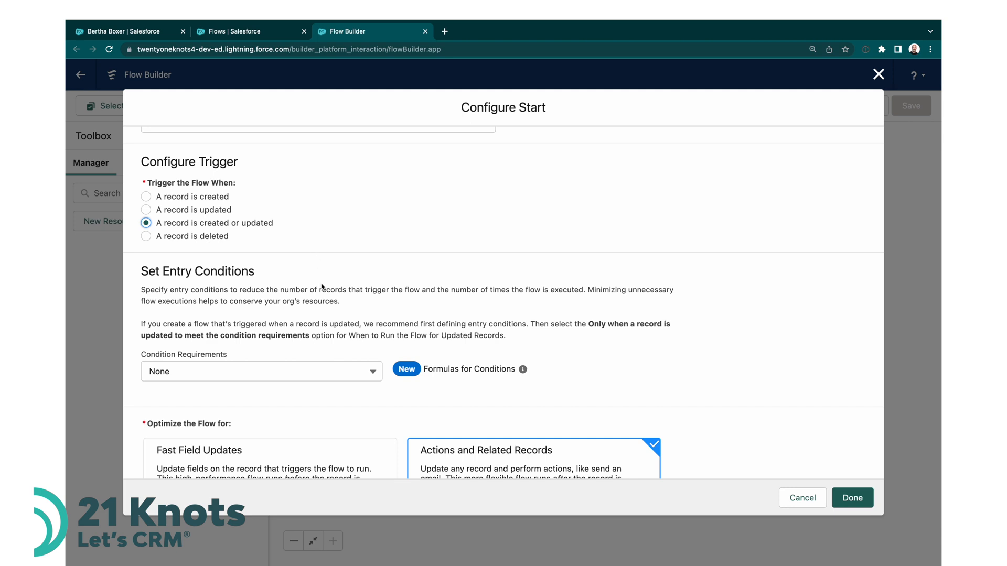
# - Require all conditions met (AND) and pick LinkedIn_URL__c as the condition field
pyautogui.click(261, 371)
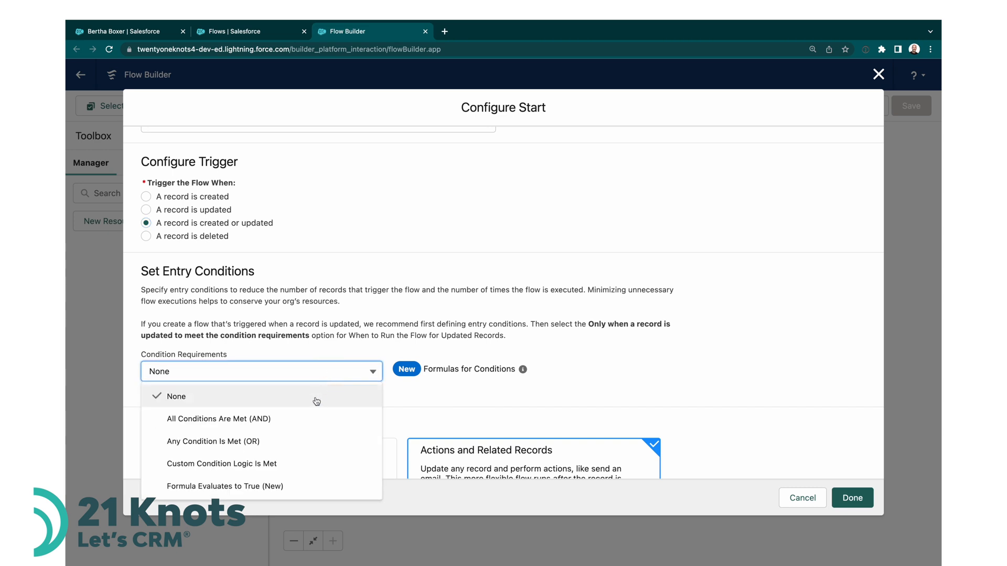
pyautogui.click(218, 418)
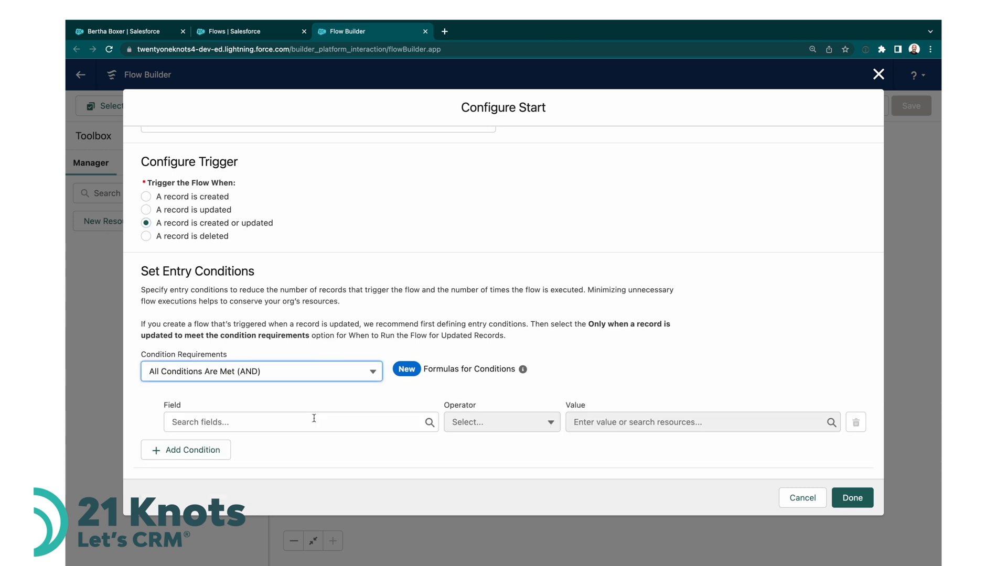
pyautogui.click(299, 421)
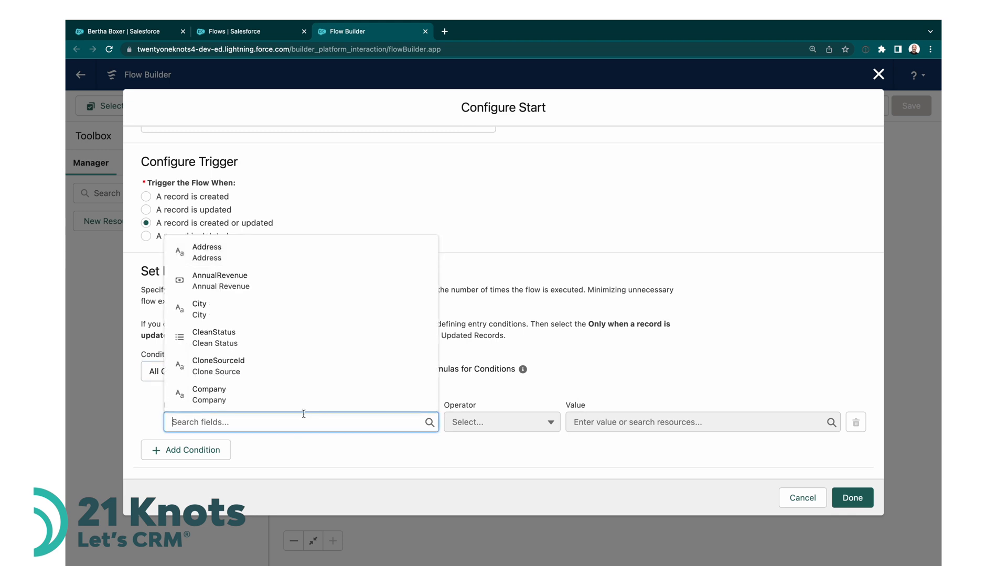
pyautogui.write('lin')
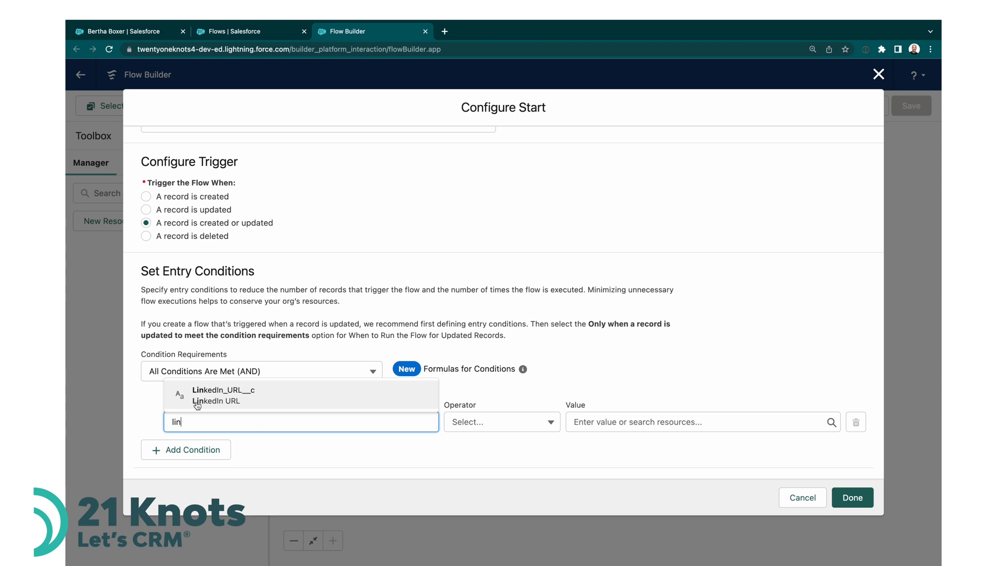
pyautogui.click(223, 395)
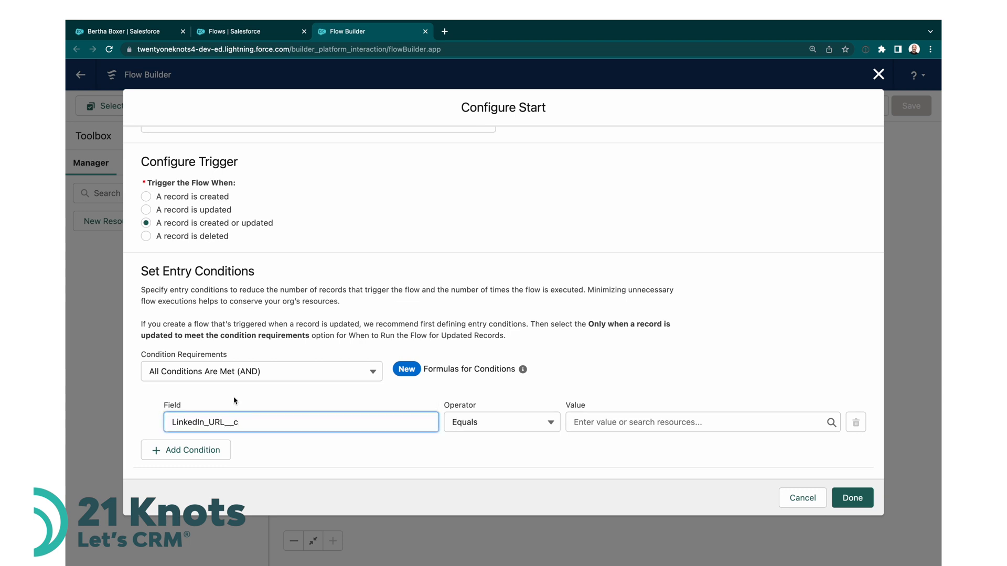
pyautogui.moveTo(445, 428)
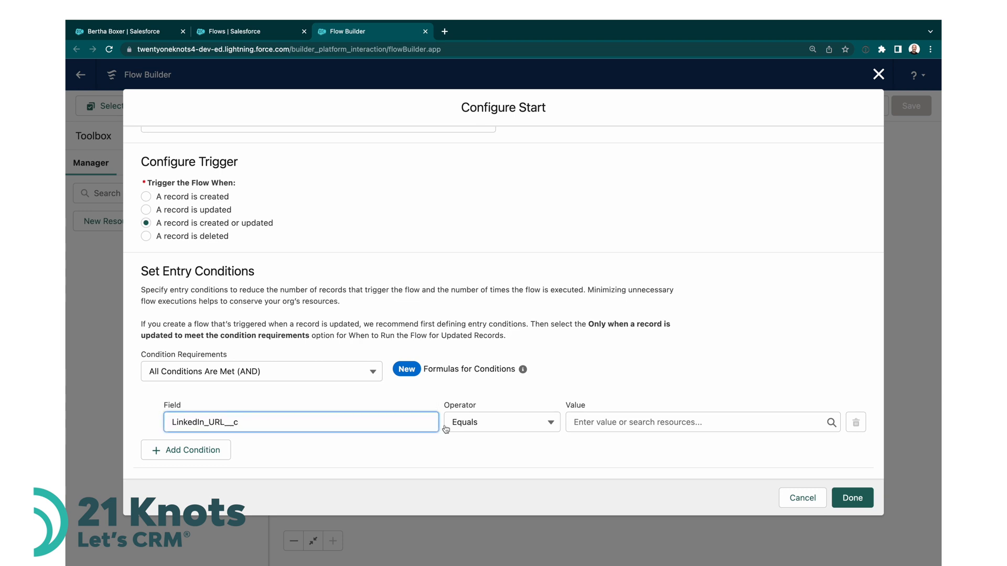
# - Set the operator to Is Null with value {!$GlobalConstant.True}
pyautogui.click(500, 421)
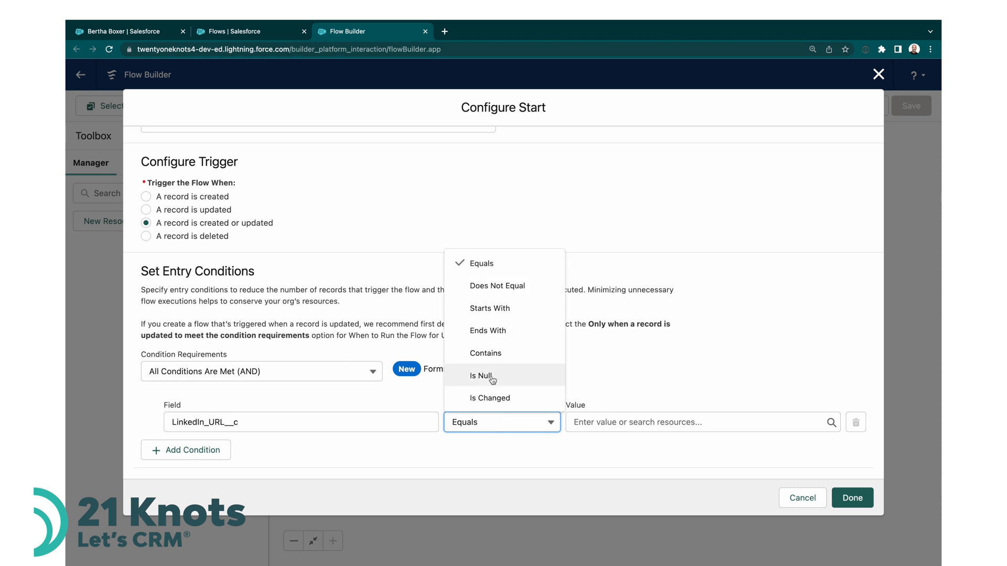
pyautogui.click(481, 375)
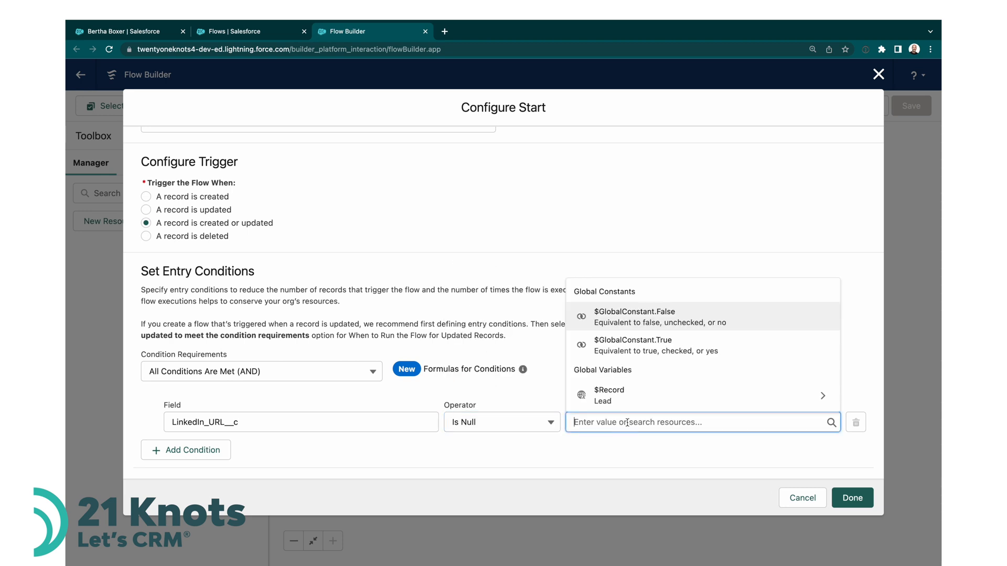
pyautogui.moveTo(641, 345)
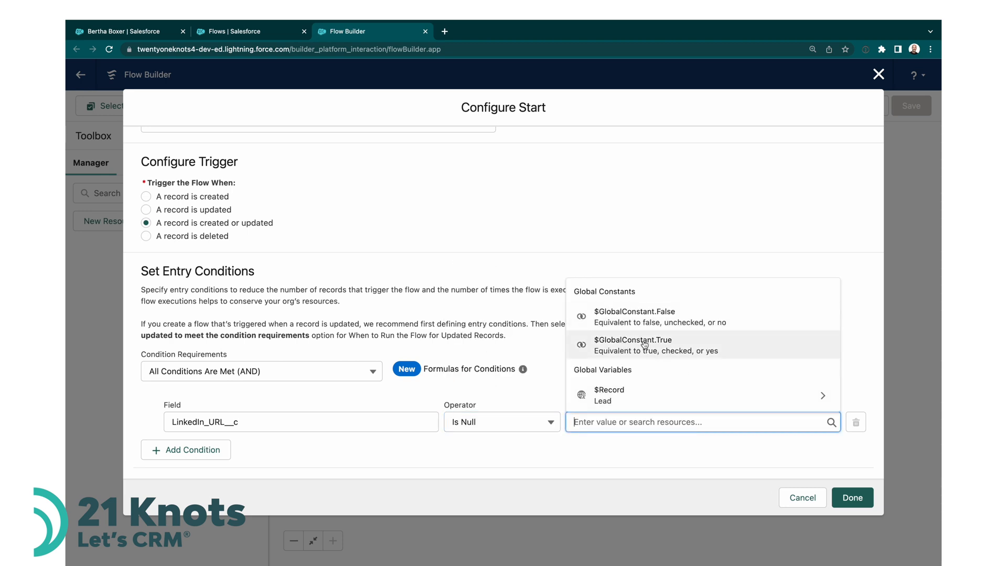
pyautogui.moveTo(632, 344)
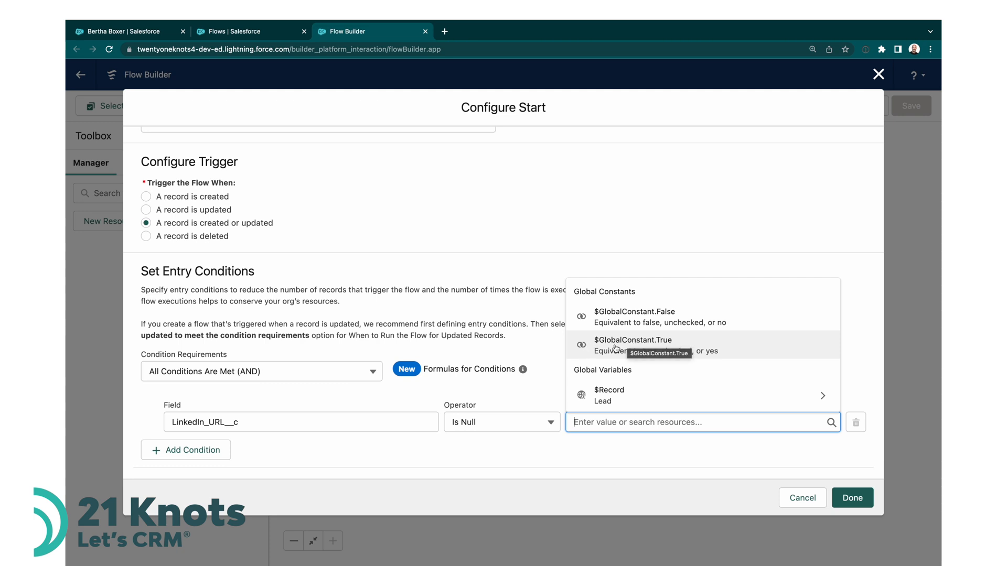
pyautogui.click(632, 340)
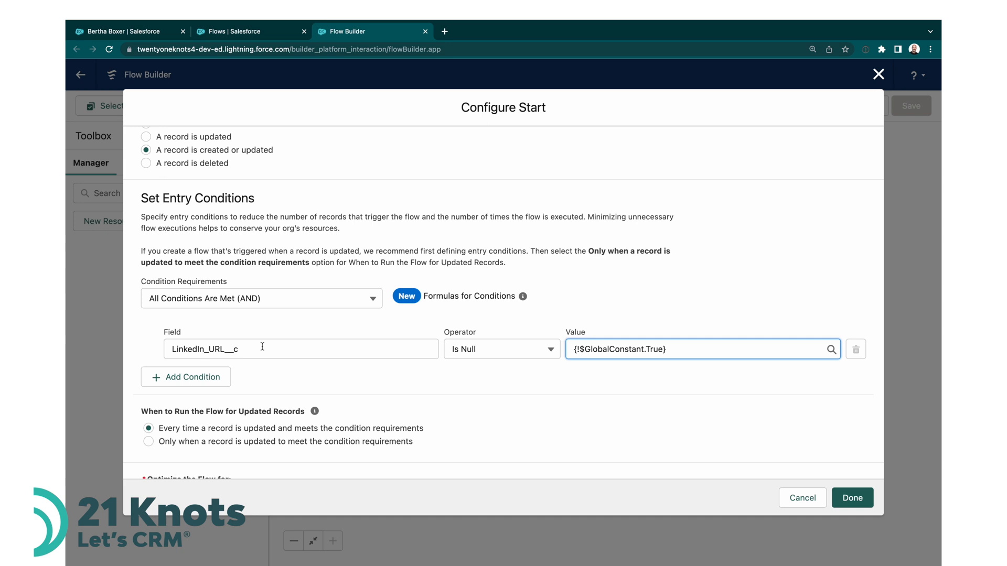
pyautogui.moveTo(486, 351)
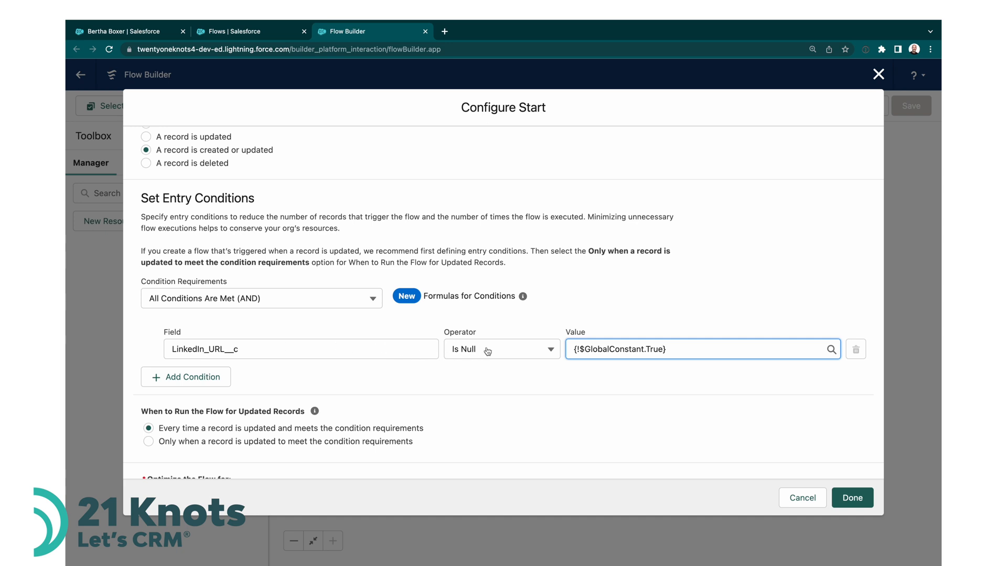
pyautogui.moveTo(510, 323)
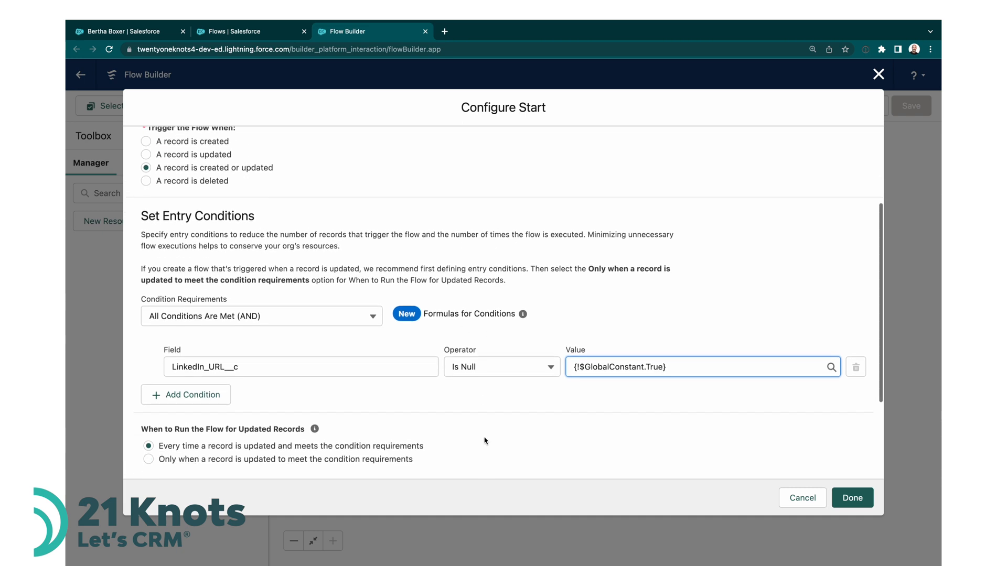
# - Set the entry condition LinkedIn_URL__c Is Null True, choose Actions and Related Records, and finish
pyautogui.scroll(-3)
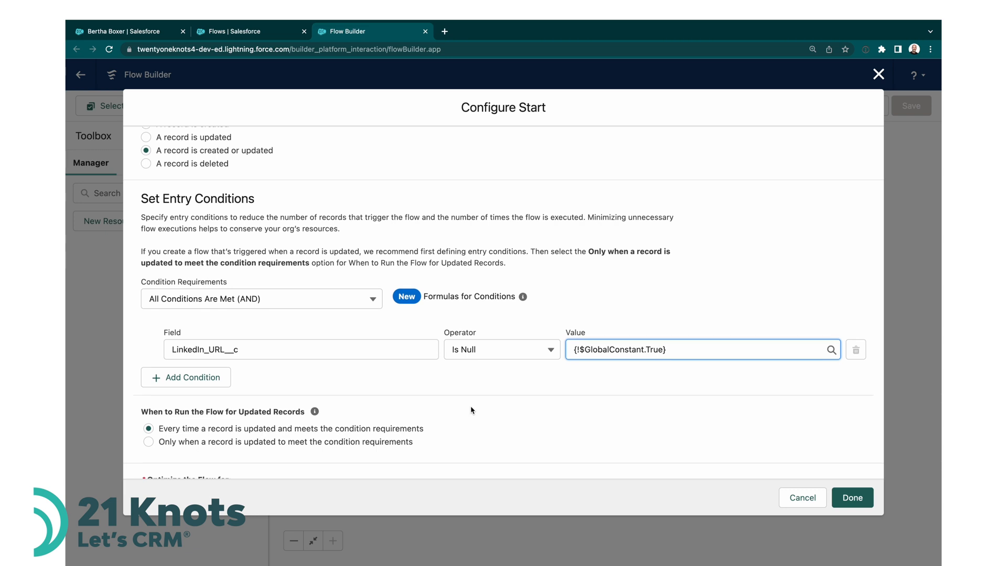
pyautogui.scroll(-3)
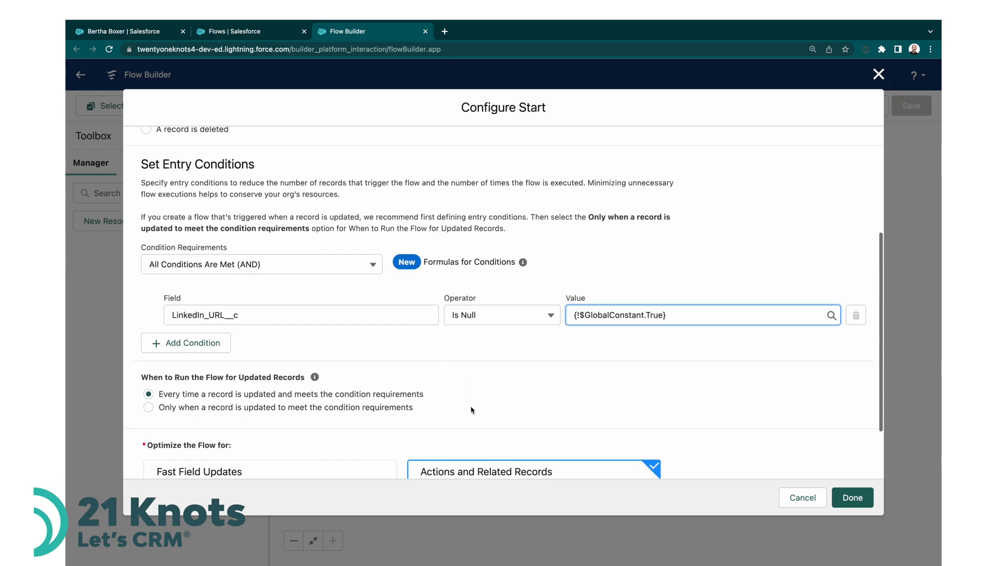
pyautogui.scroll(-3)
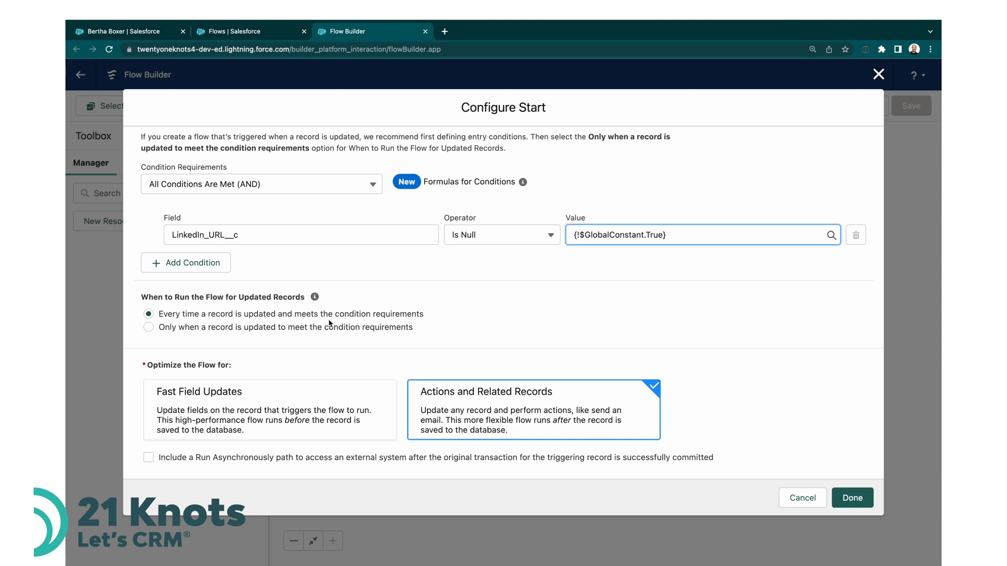
pyautogui.moveTo(405, 345)
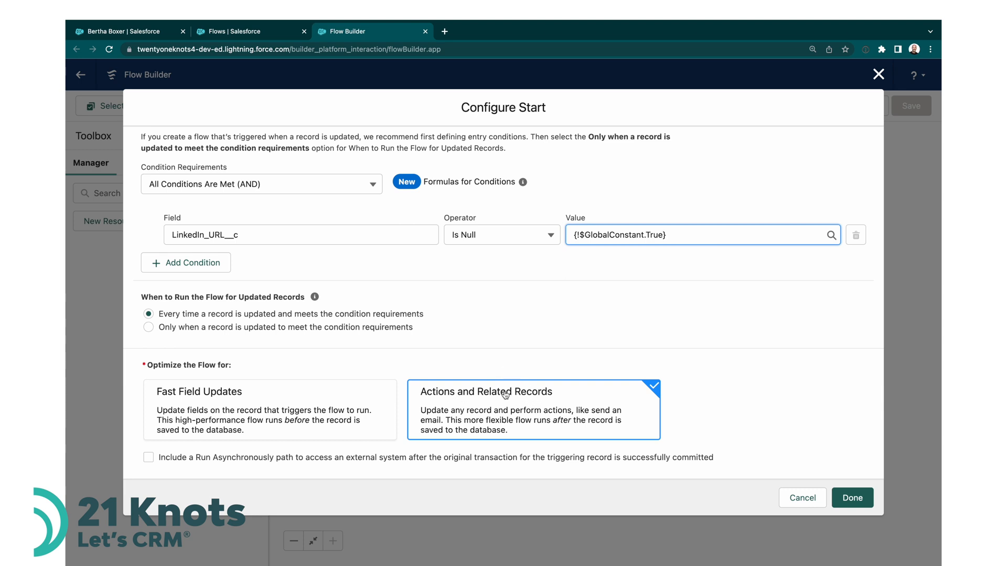
pyautogui.moveTo(538, 415)
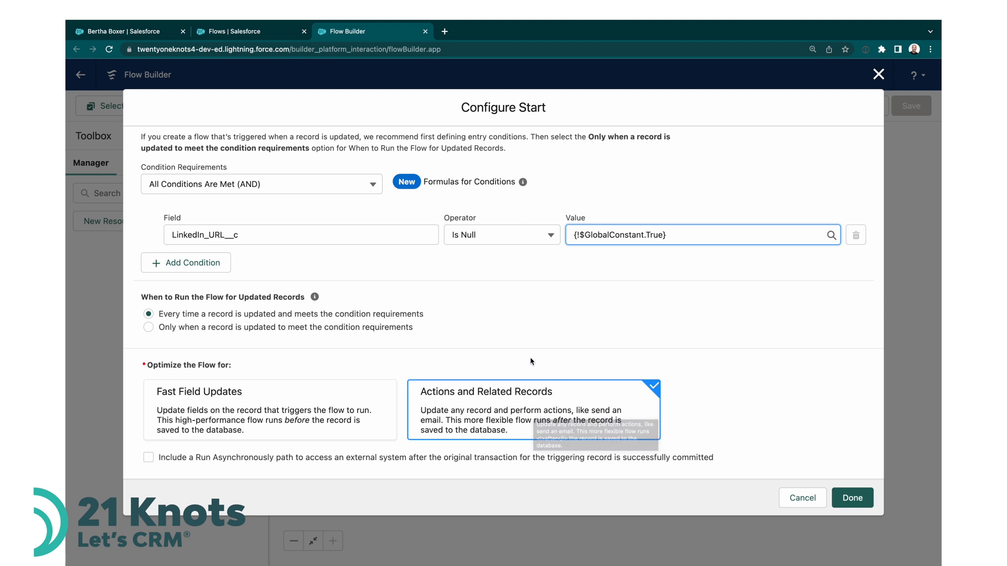
pyautogui.moveTo(580, 364)
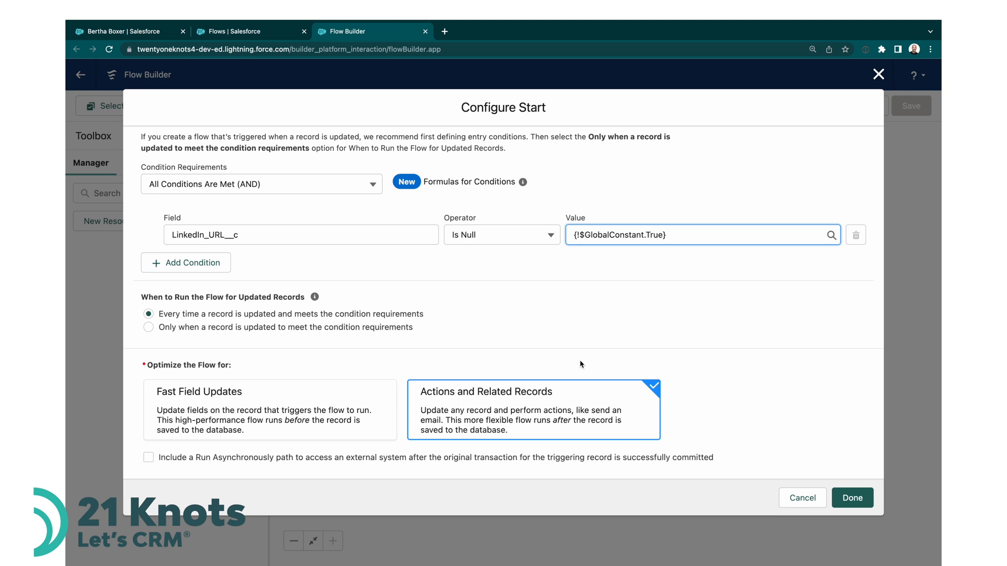
pyautogui.click(269, 410)
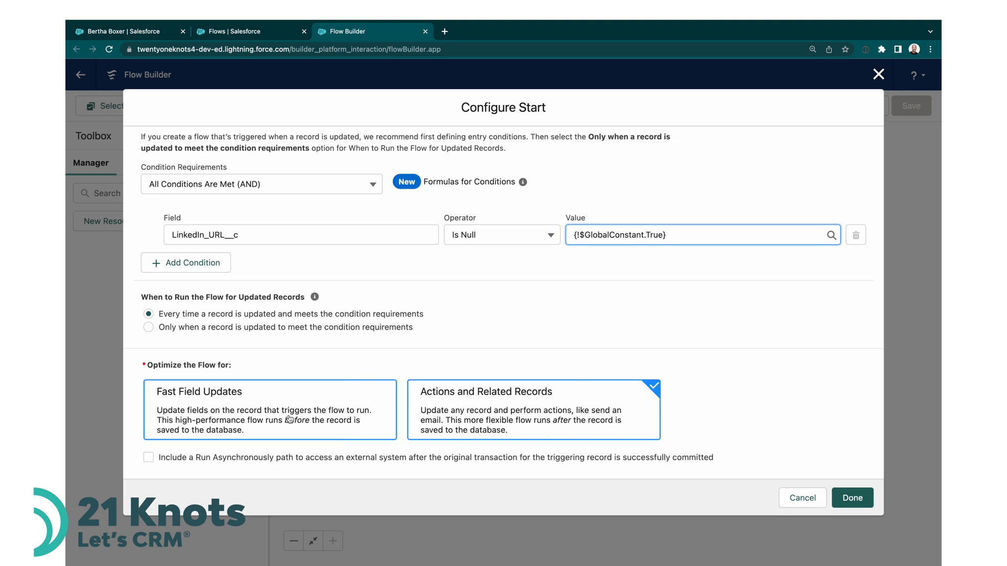
pyautogui.moveTo(297, 405)
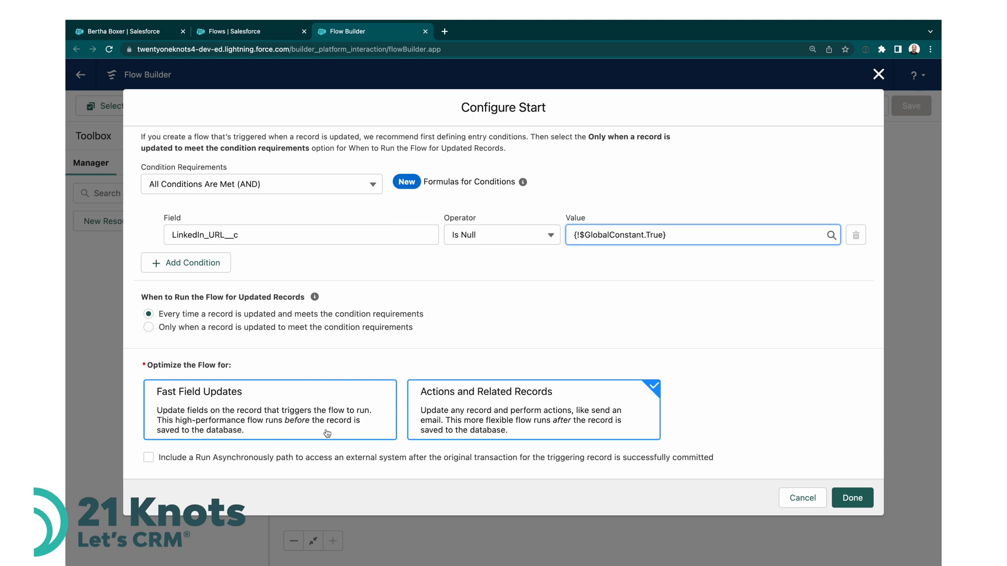
pyautogui.moveTo(282, 424)
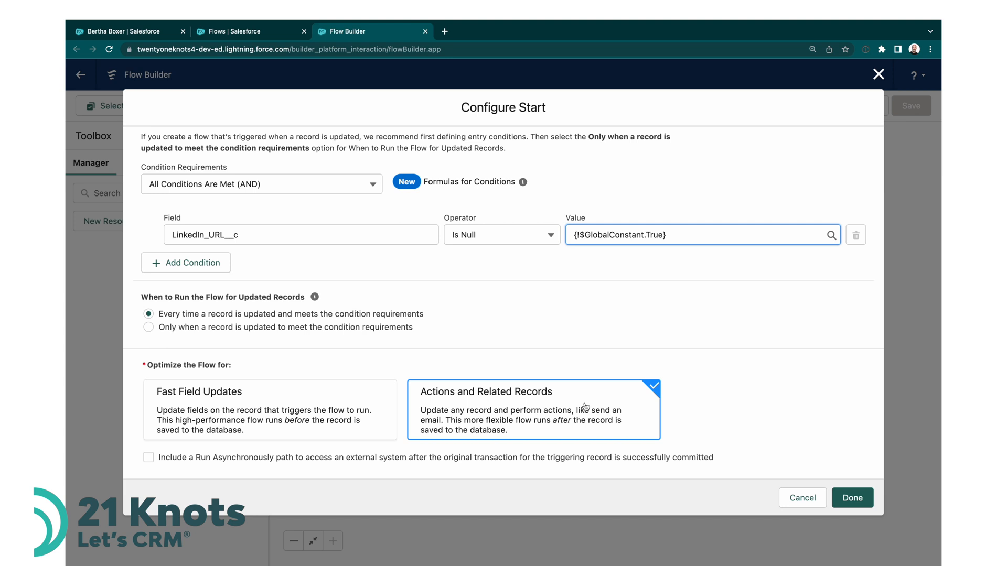
pyautogui.moveTo(750, 404)
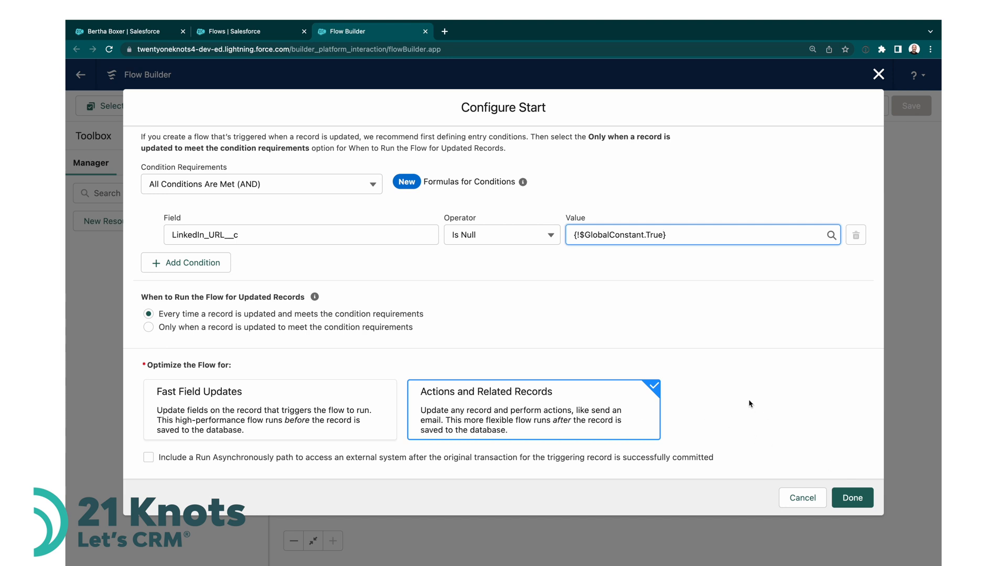
pyautogui.click(852, 497)
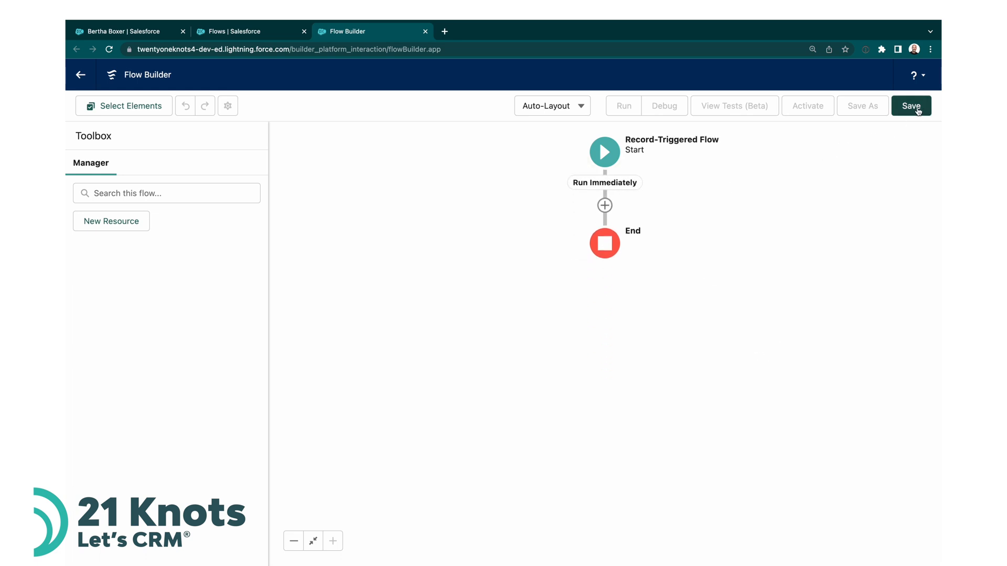
# - Save the flow with the label 'Lead - RT - Update LinkedIn URL'
pyautogui.click(910, 104)
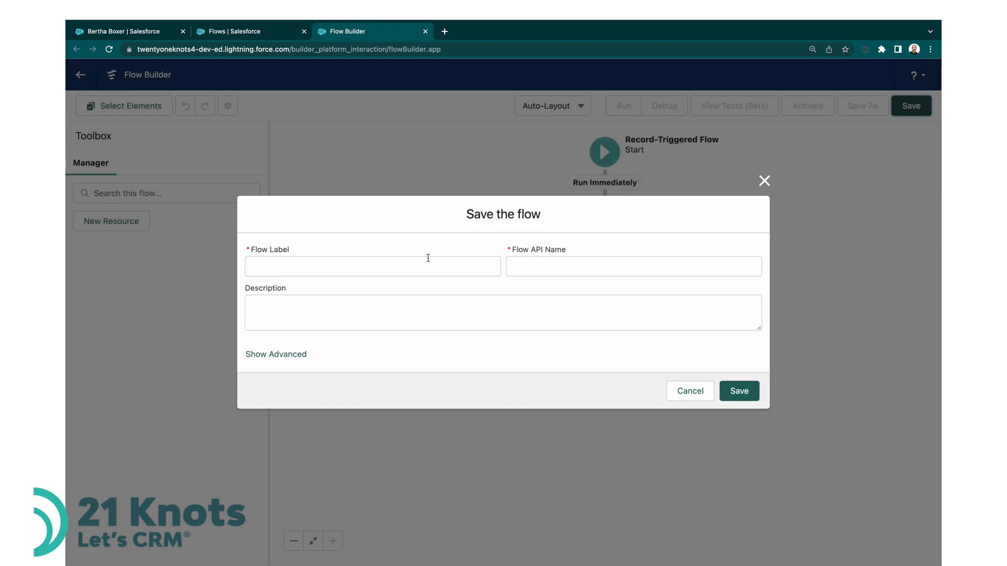
pyautogui.click(371, 265)
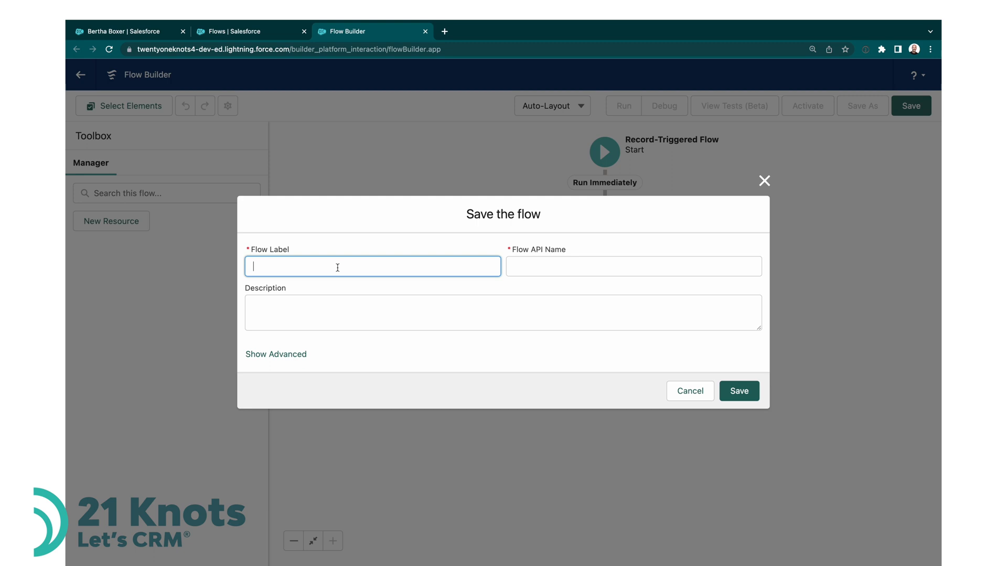
pyautogui.write('Lead -')
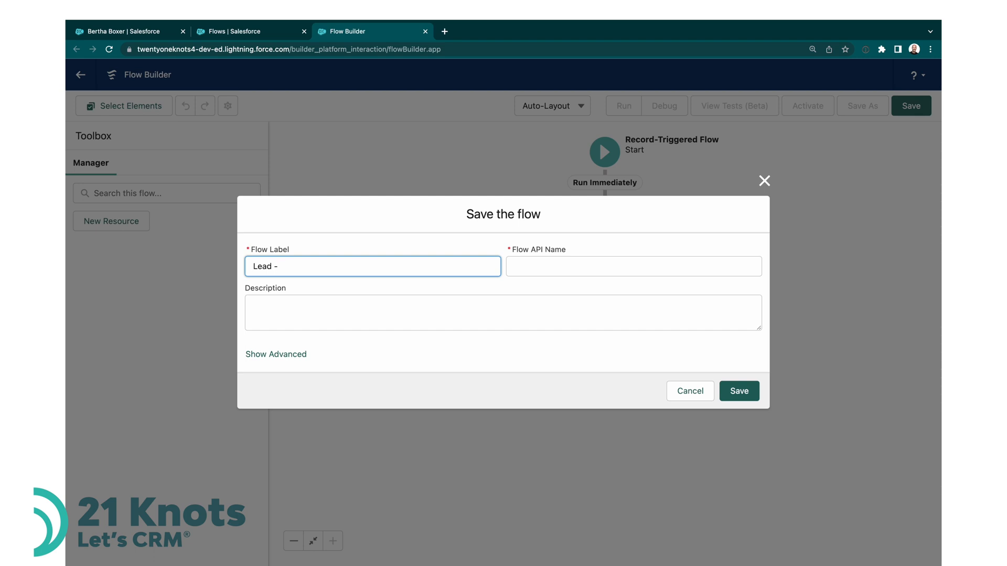
pyautogui.write('RT -')
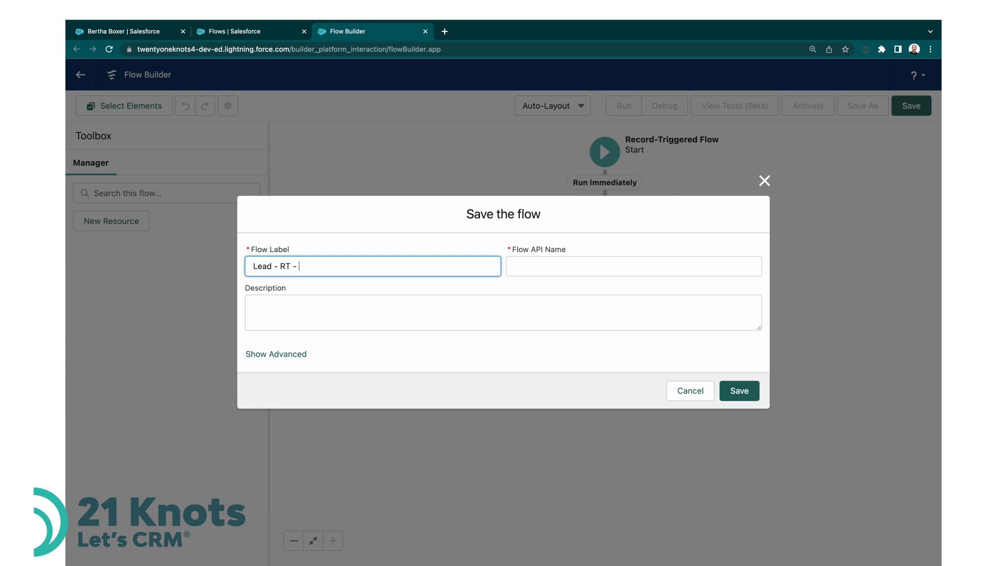
pyautogui.write('Update LinkedIn URL')
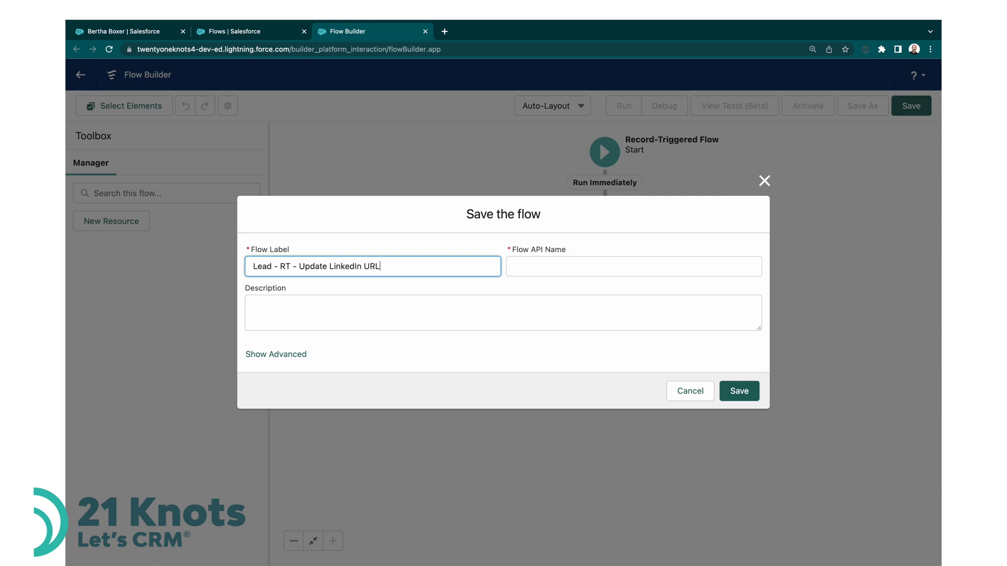
# - Auto-fill the API name Lead_RT_Update_LinkedIn_URL and confirm the save
pyautogui.click(633, 265)
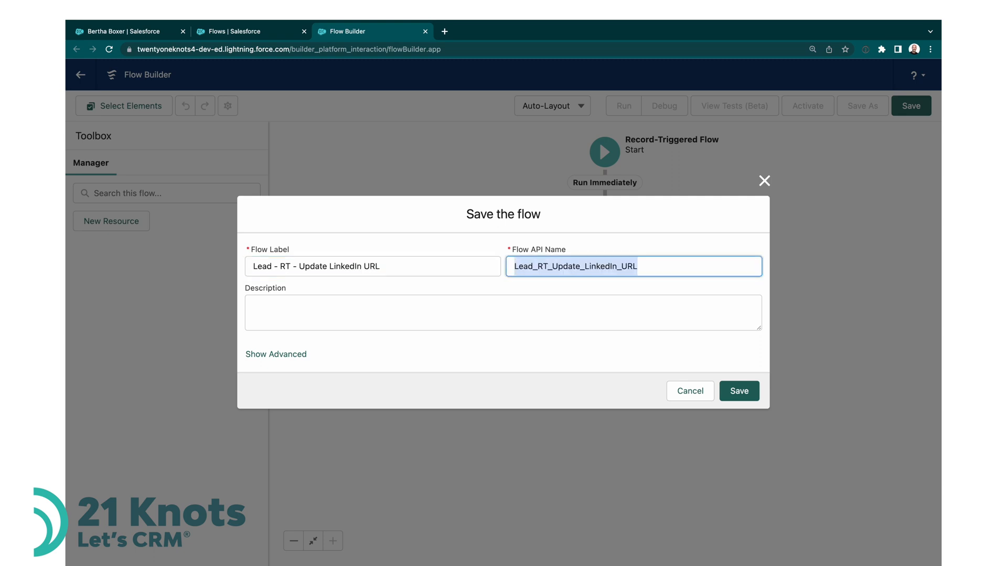
pyautogui.click(739, 391)
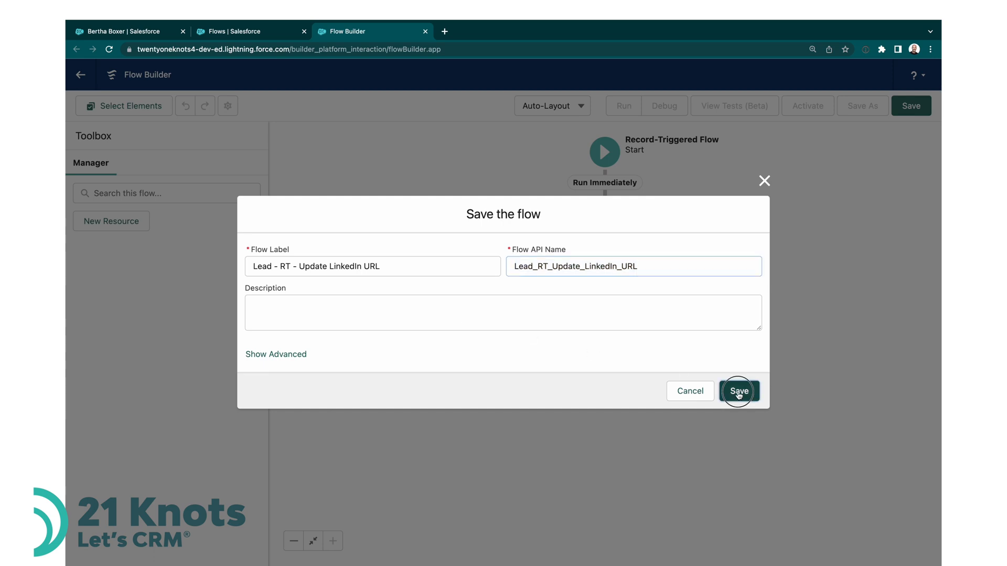
pyautogui.click(738, 391)
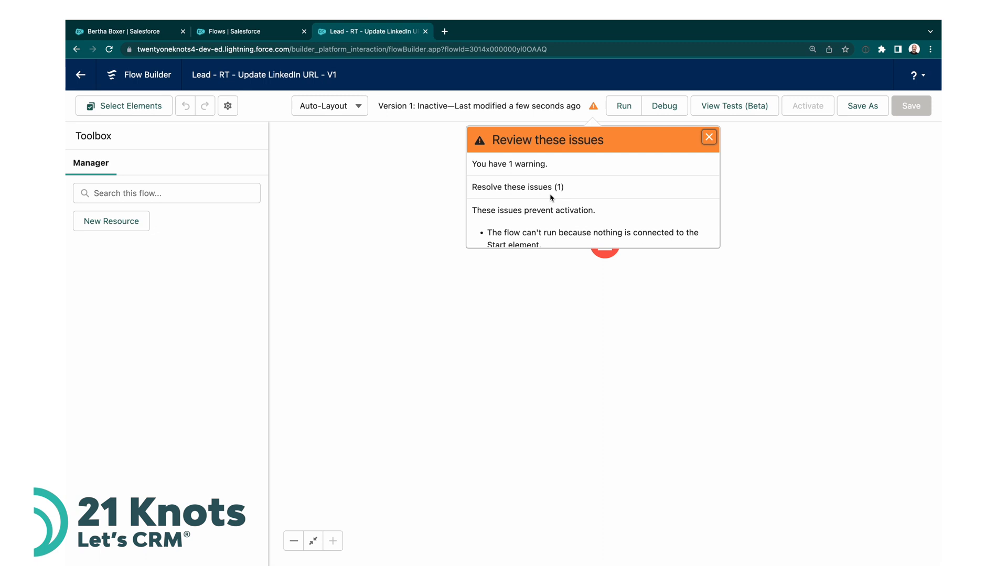
# - Dismiss the activation issues and add an Update Triggering Record element after the start
pyautogui.click(709, 136)
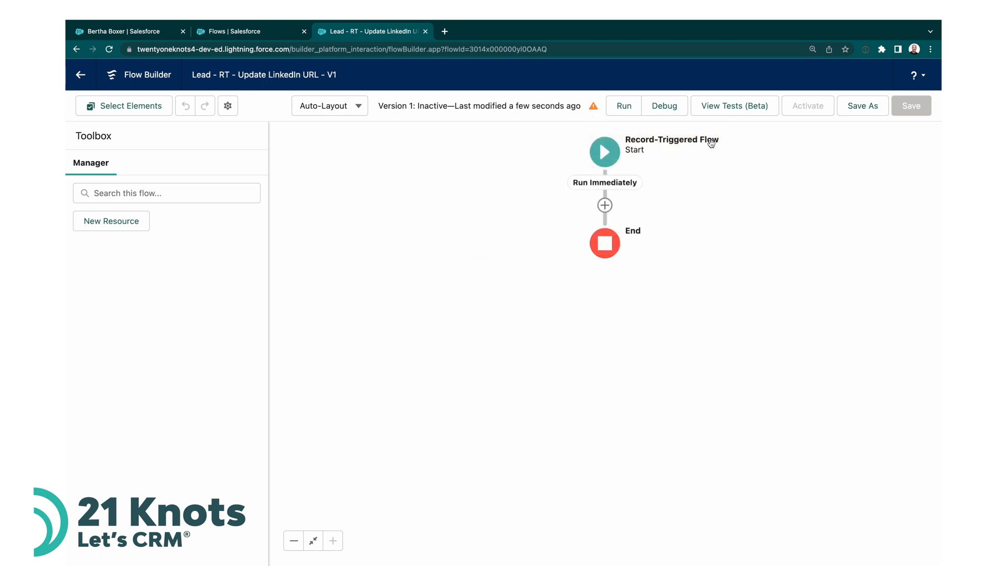
pyautogui.moveTo(604, 206)
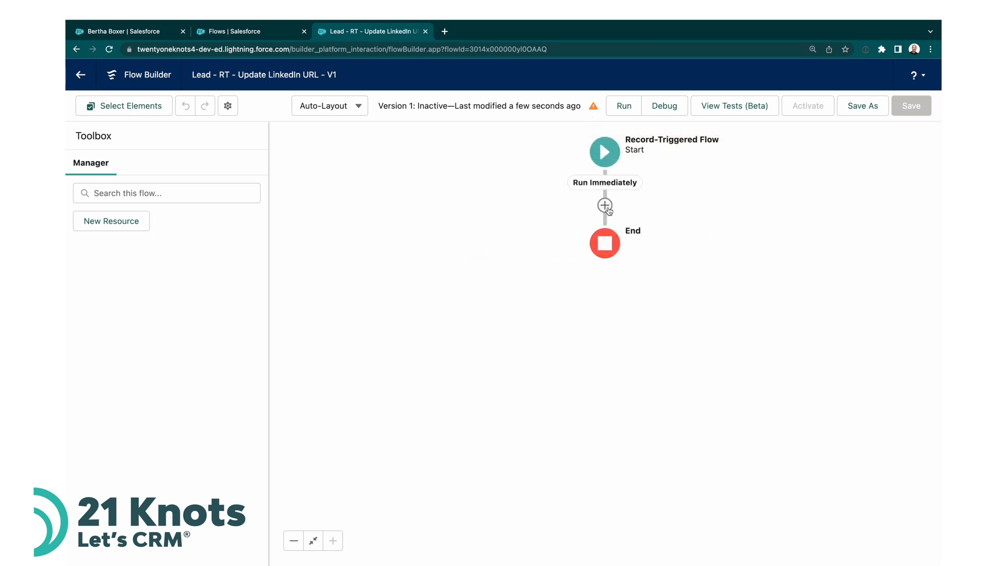
pyautogui.click(604, 206)
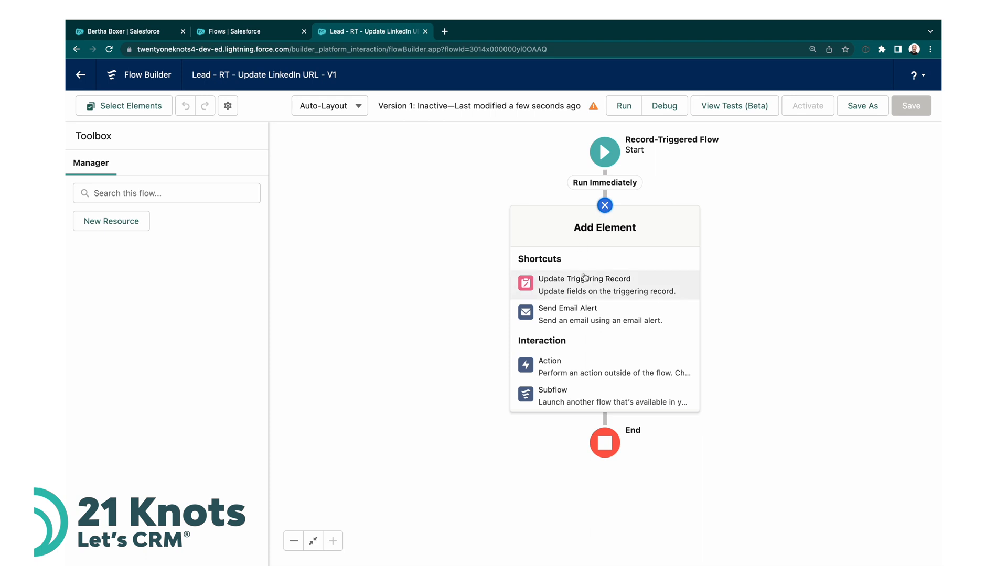
pyautogui.moveTo(626, 285)
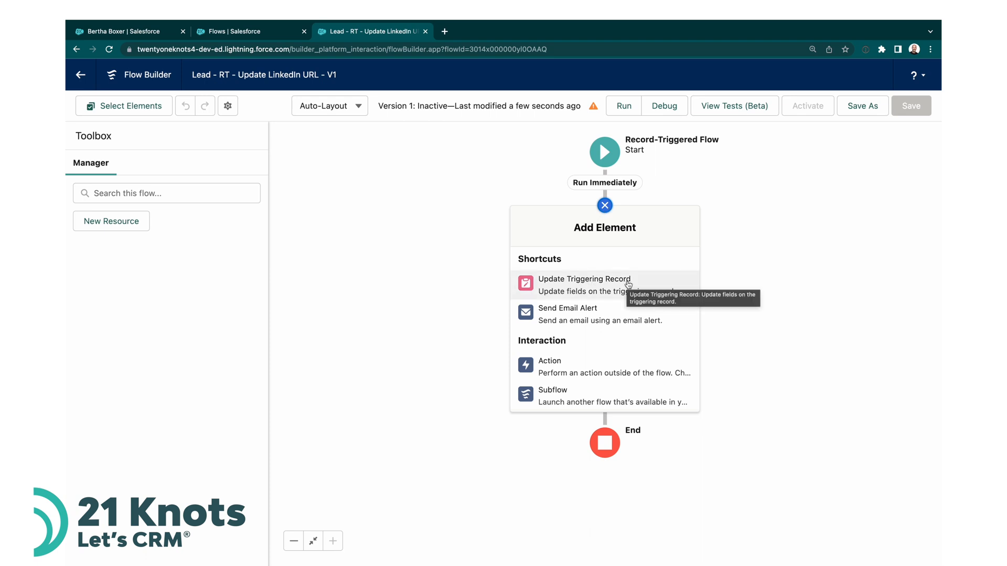
pyautogui.click(584, 279)
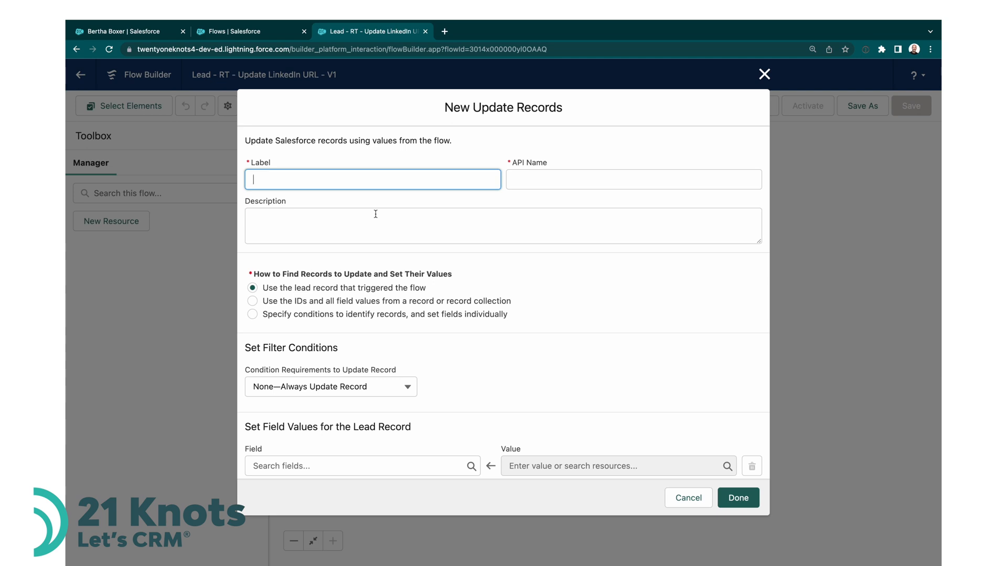
# - Label the update element 'Update LinkedIn URL', keeping the triggering lead record
pyautogui.write('Update LinkedIn URL')
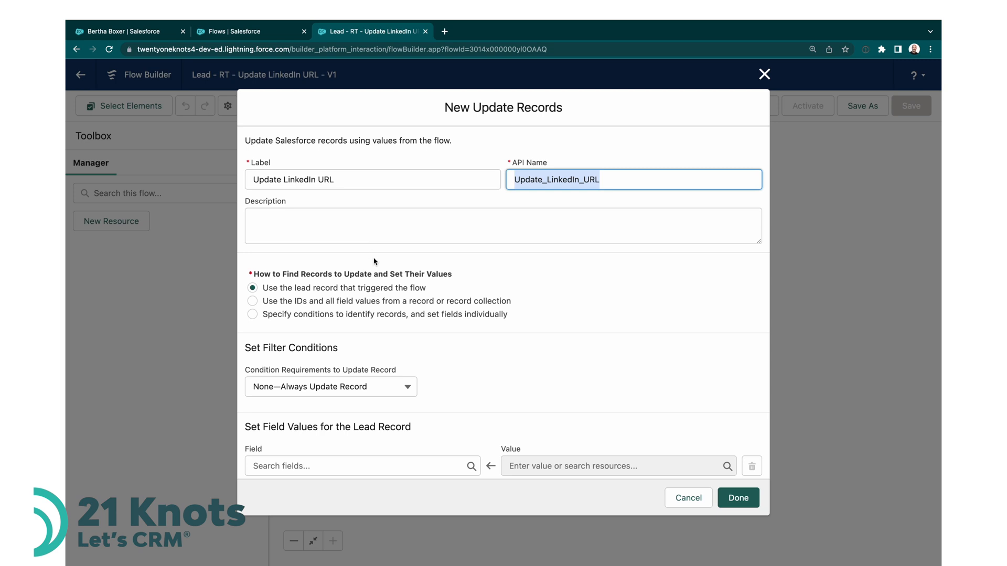
pyautogui.moveTo(337, 270)
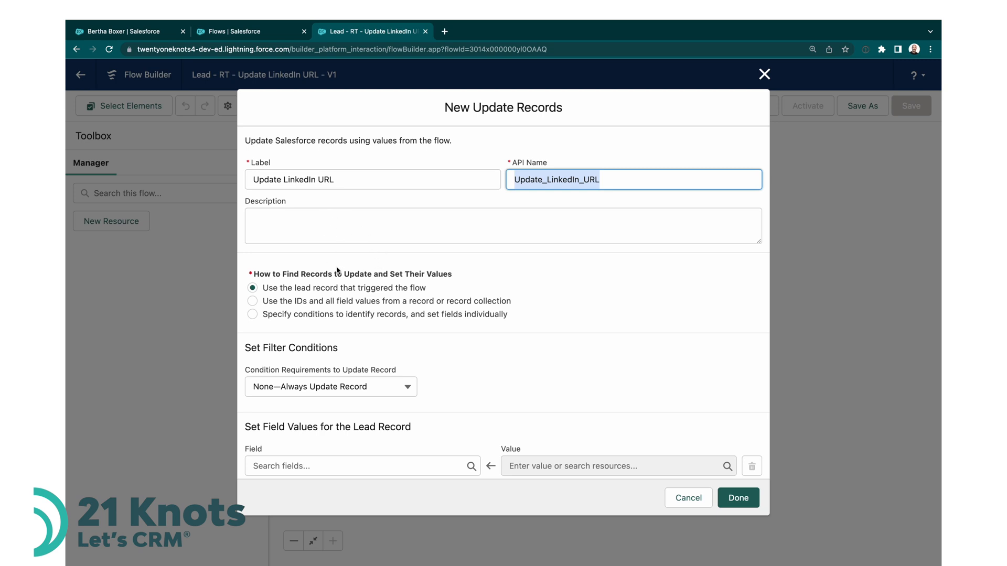
pyautogui.moveTo(259, 285)
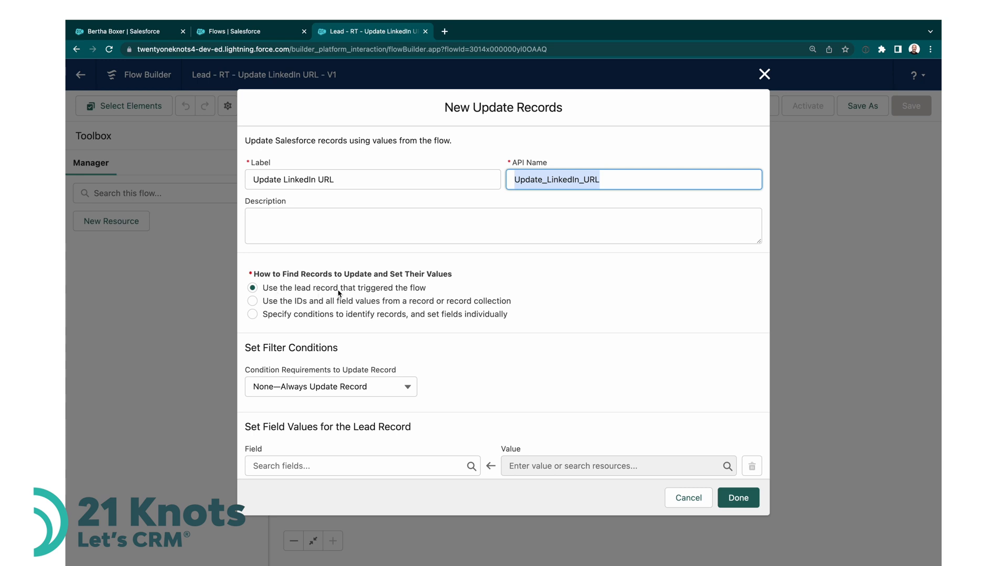
pyautogui.moveTo(437, 292)
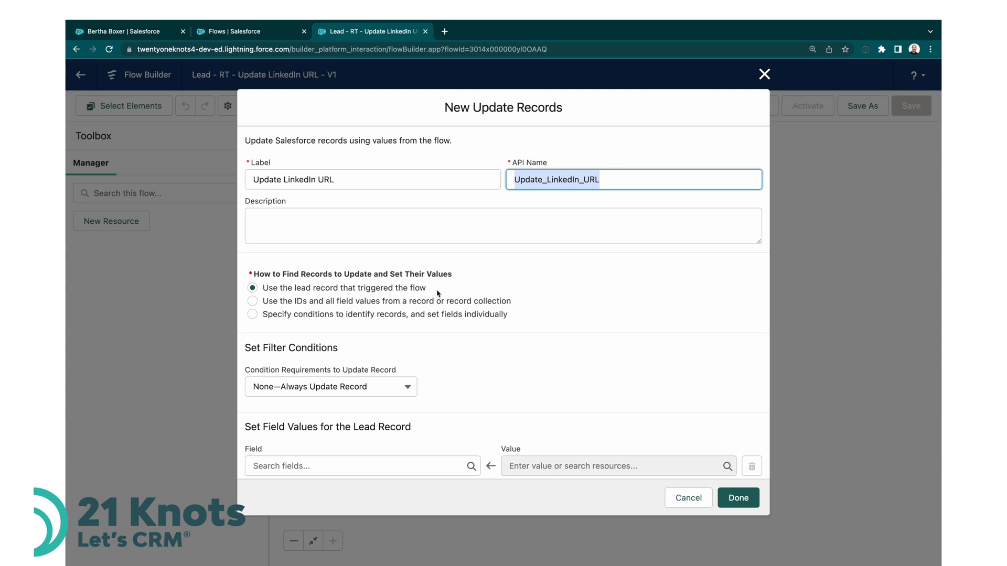
pyautogui.moveTo(442, 291)
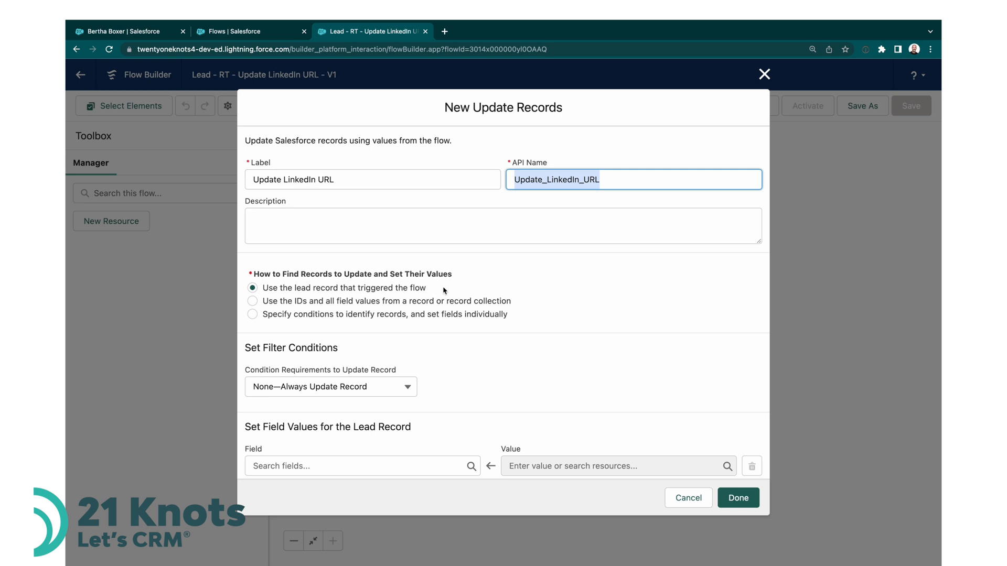
pyautogui.moveTo(434, 290)
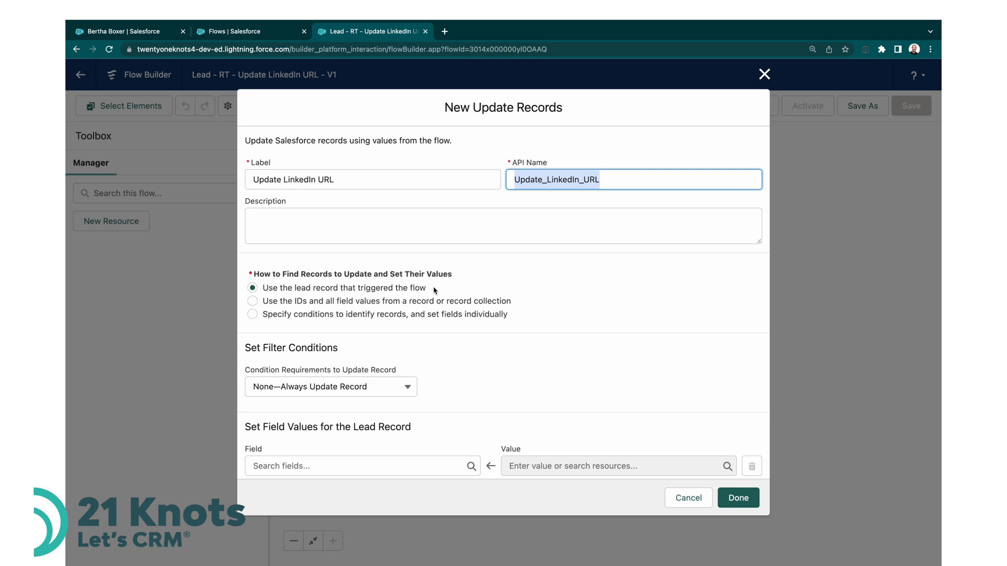
pyautogui.moveTo(442, 290)
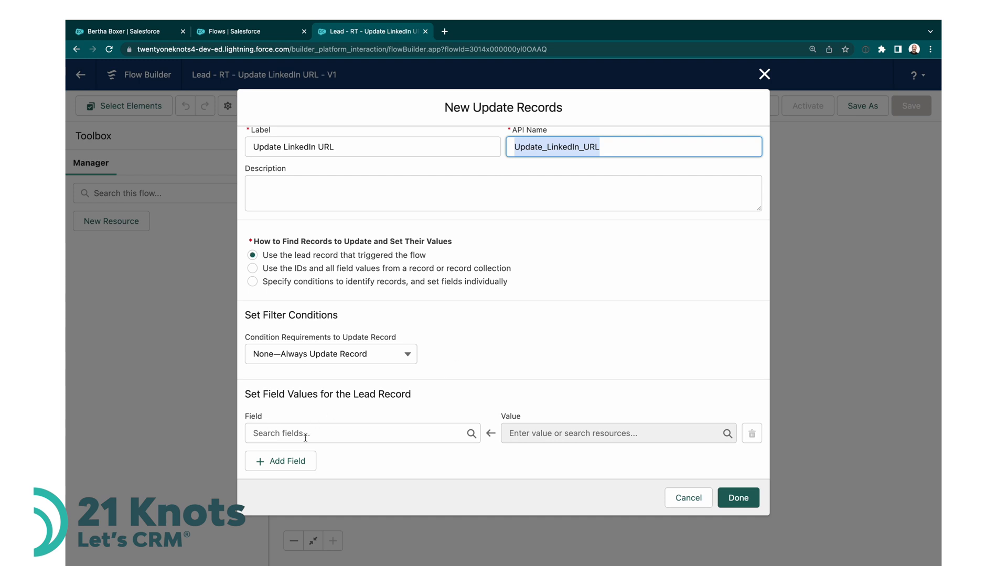
# - Choose LinkedIn_URL__c as the field to update
pyautogui.click(362, 434)
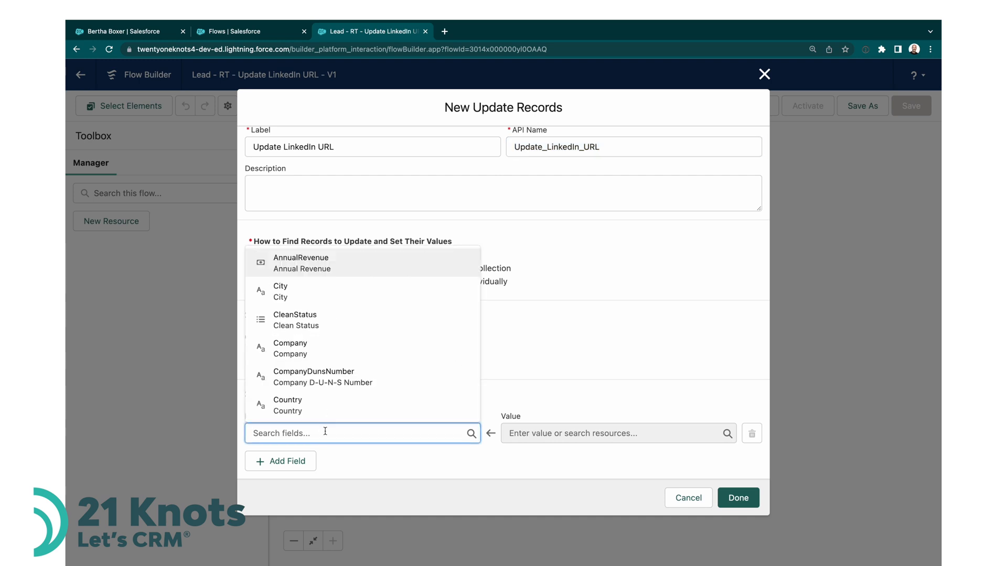
pyautogui.write('lin')
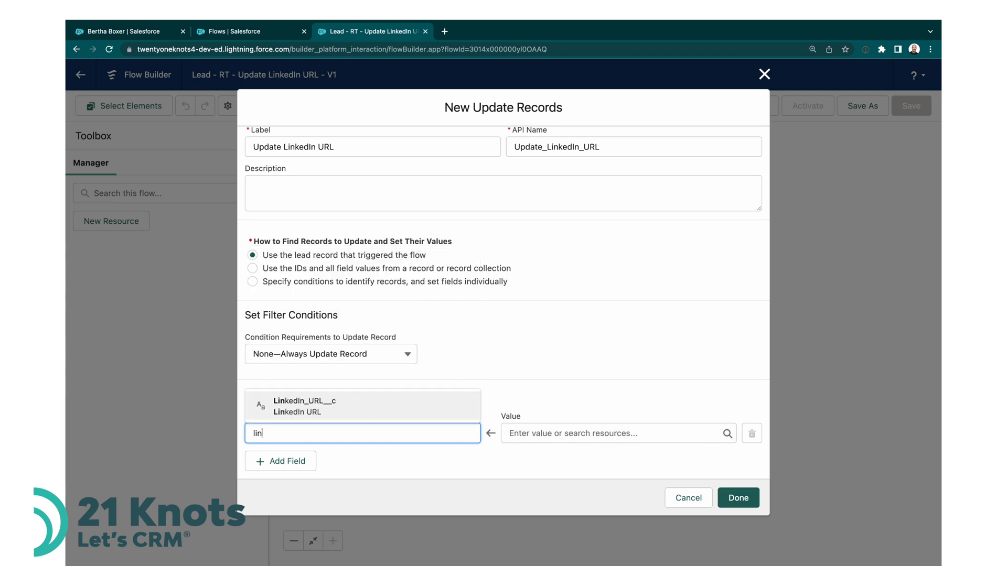
pyautogui.click(306, 405)
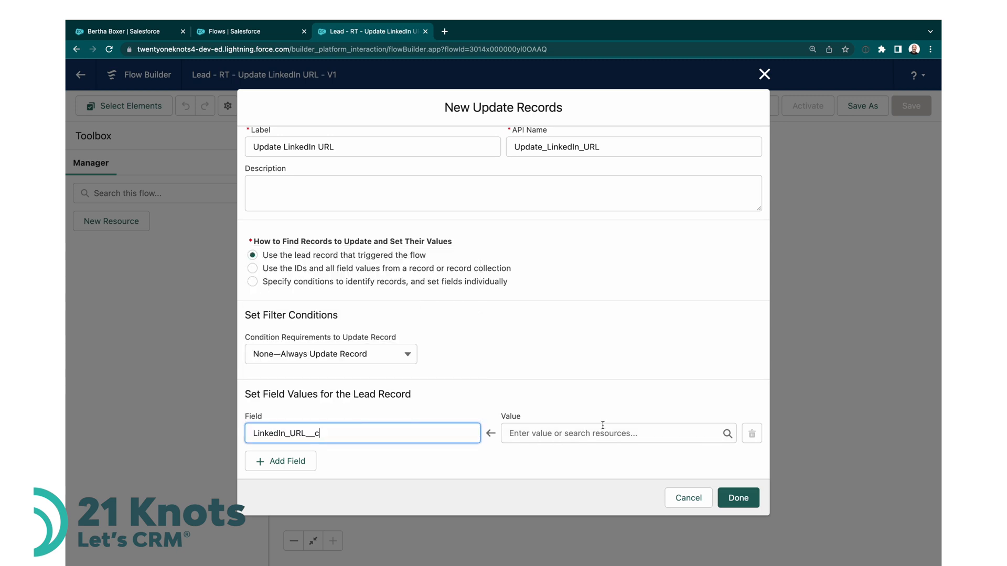
# - Set its value to the LinkedIn search link with {!$Record.FirstName}%20… merge fields as keywords
pyautogui.click(617, 434)
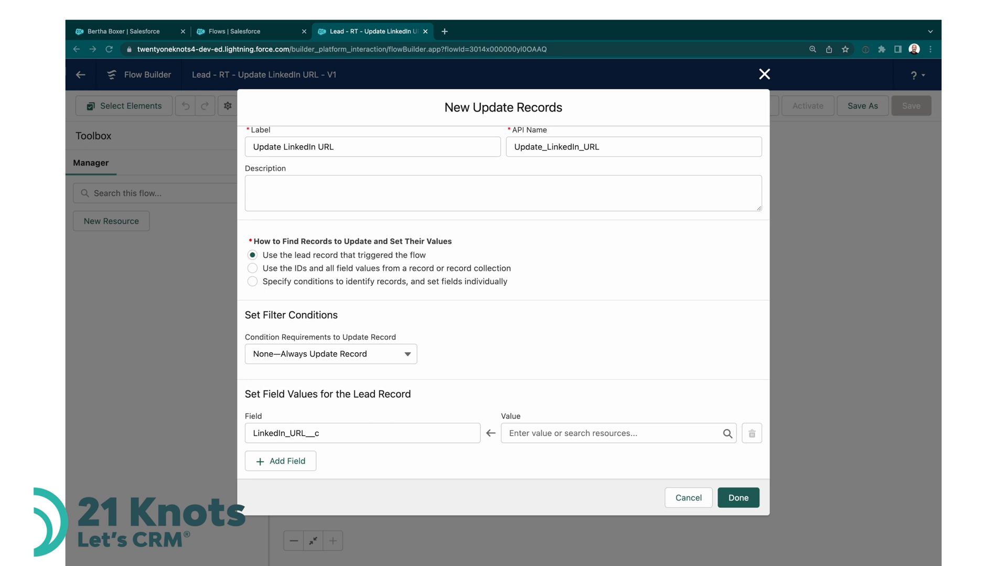
pyautogui.click(614, 433)
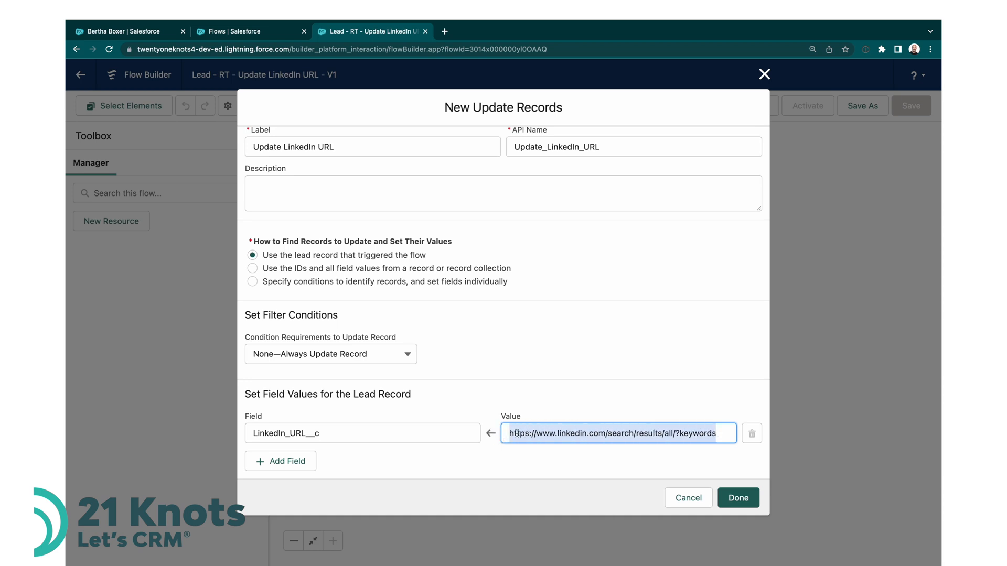
pyautogui.click(539, 433)
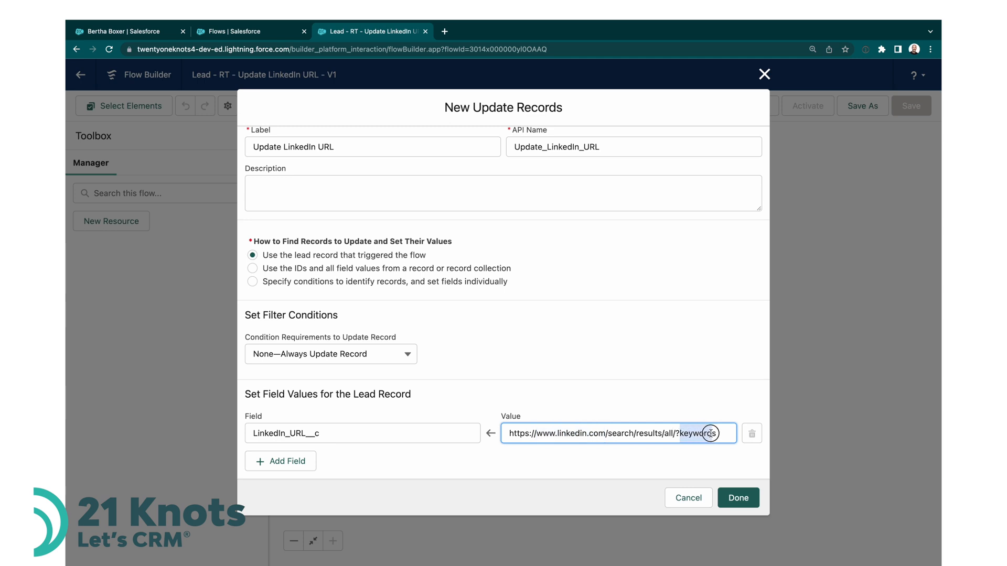
pyautogui.write('{!$Record.FirstName}%20{')
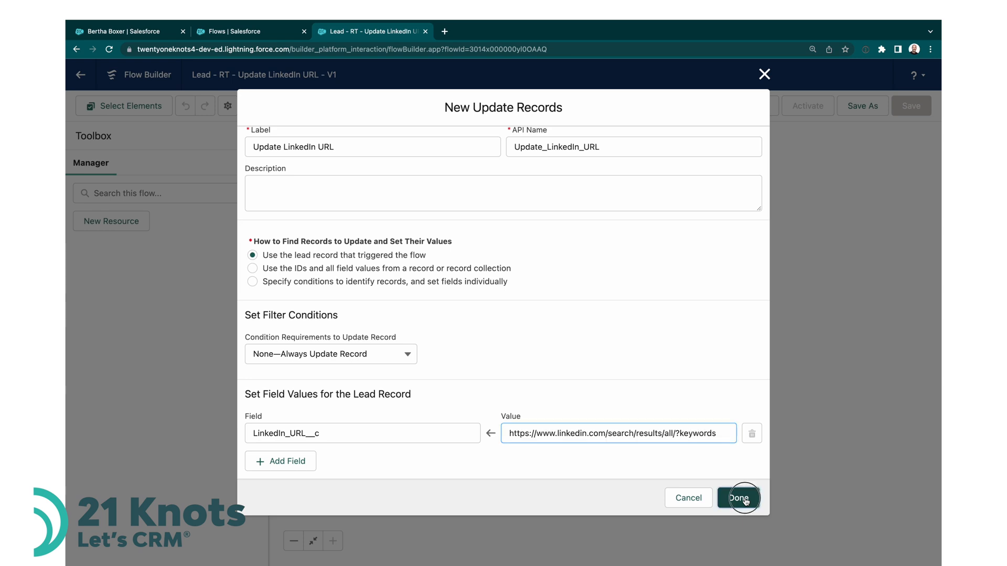
# - Finish the update element, save the flow, and activate it as Version 1
pyautogui.click(738, 497)
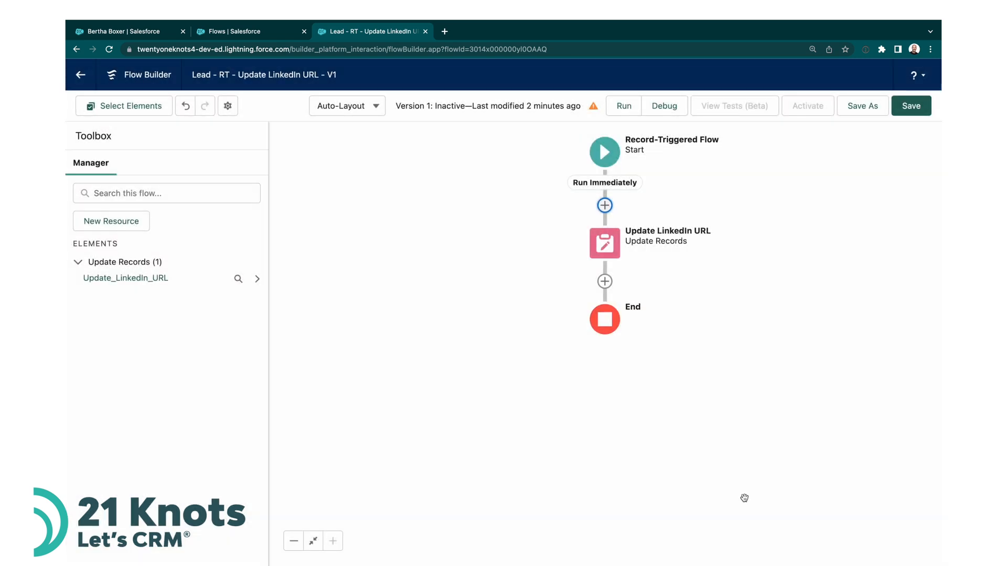
pyautogui.moveTo(787, 408)
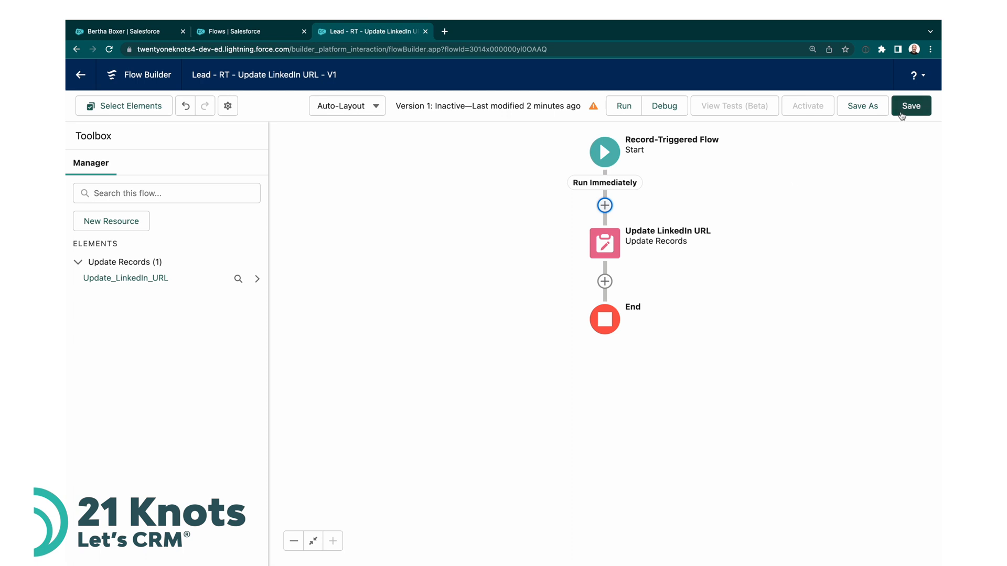
pyautogui.click(910, 105)
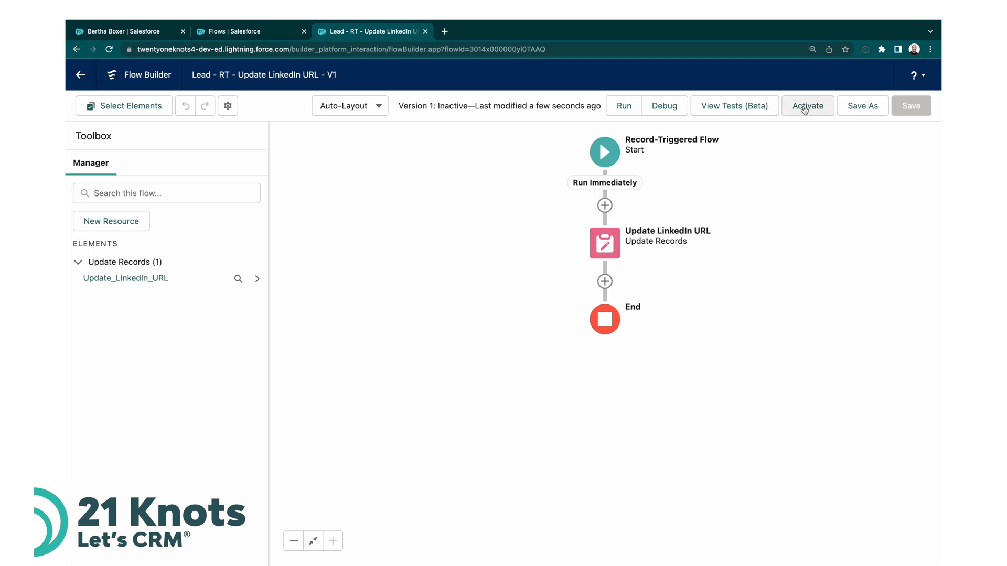
pyautogui.click(807, 106)
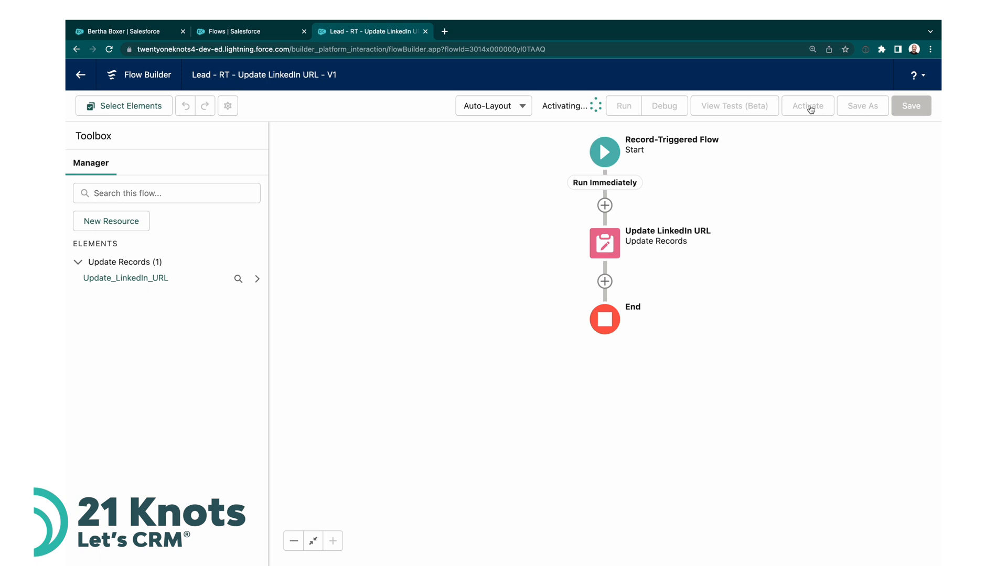
pyautogui.click(807, 105)
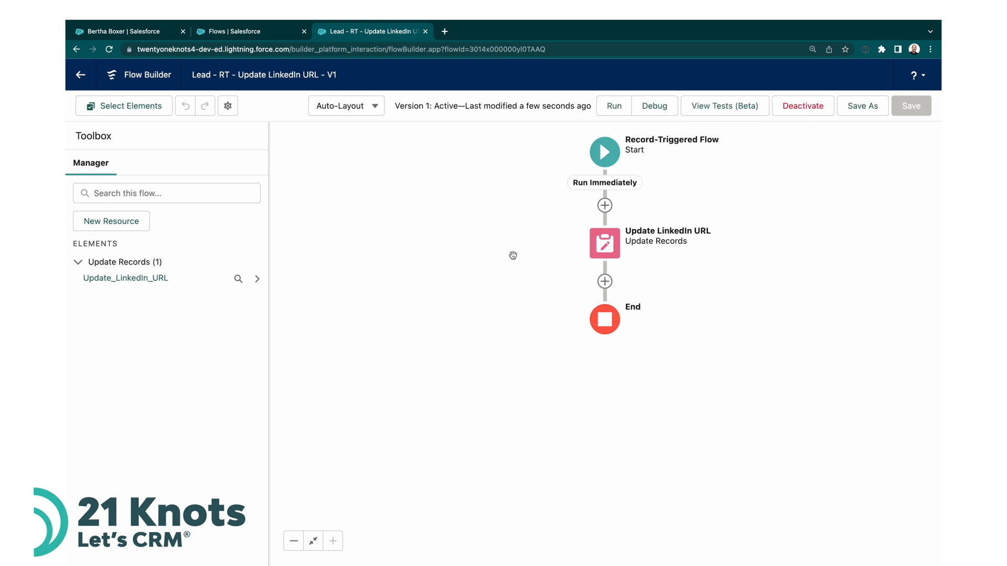
pyautogui.moveTo(424, 30)
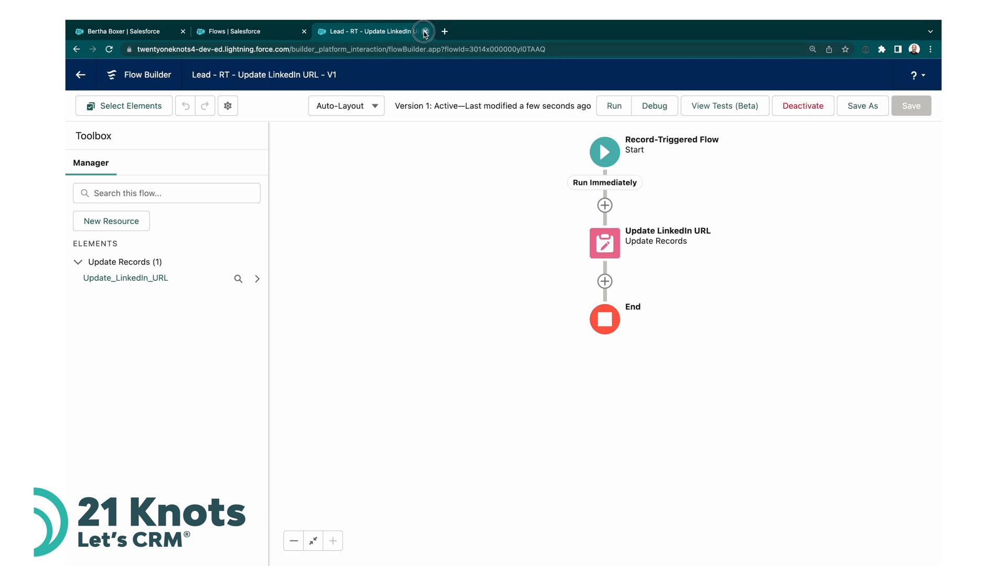
# - Close Flow Builder and start a new lead from the Sales app's Leads menu
pyautogui.click(423, 30)
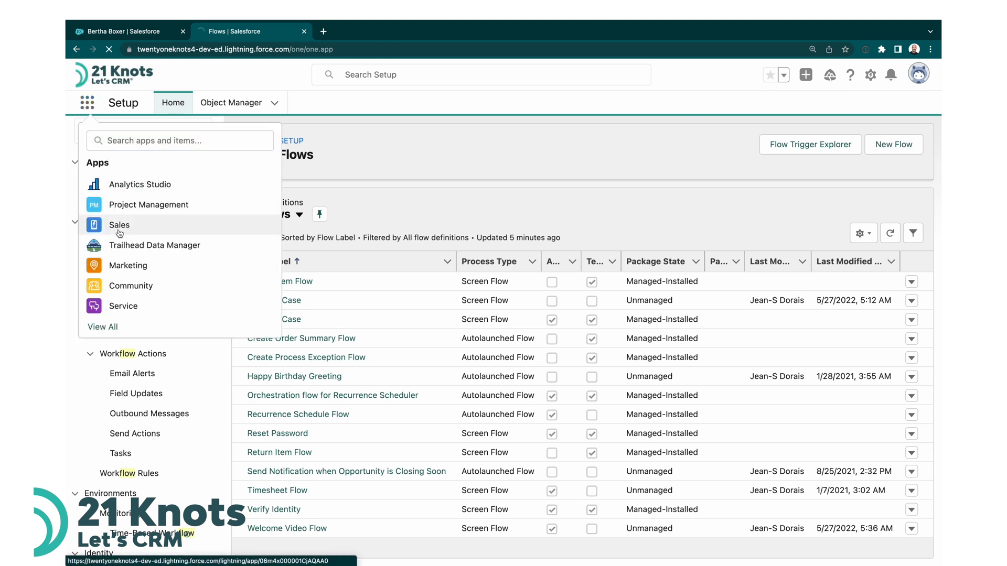
pyautogui.click(119, 224)
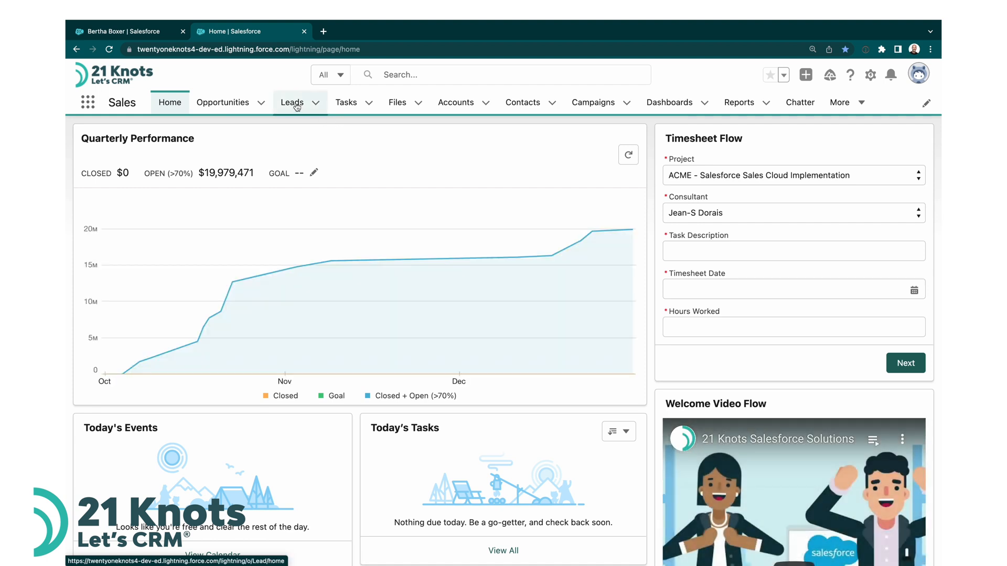
pyautogui.click(315, 102)
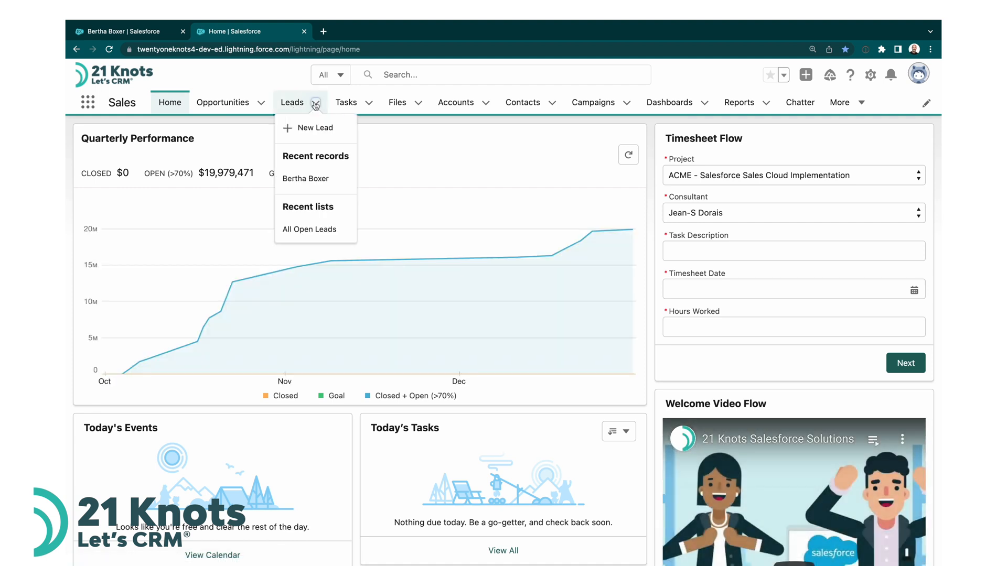
pyautogui.click(315, 127)
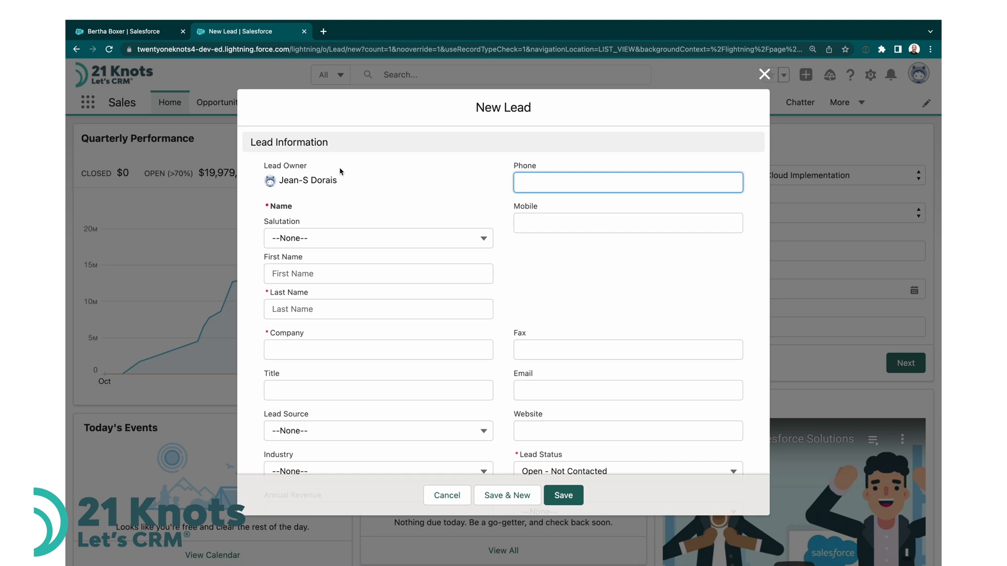
pyautogui.click(377, 239)
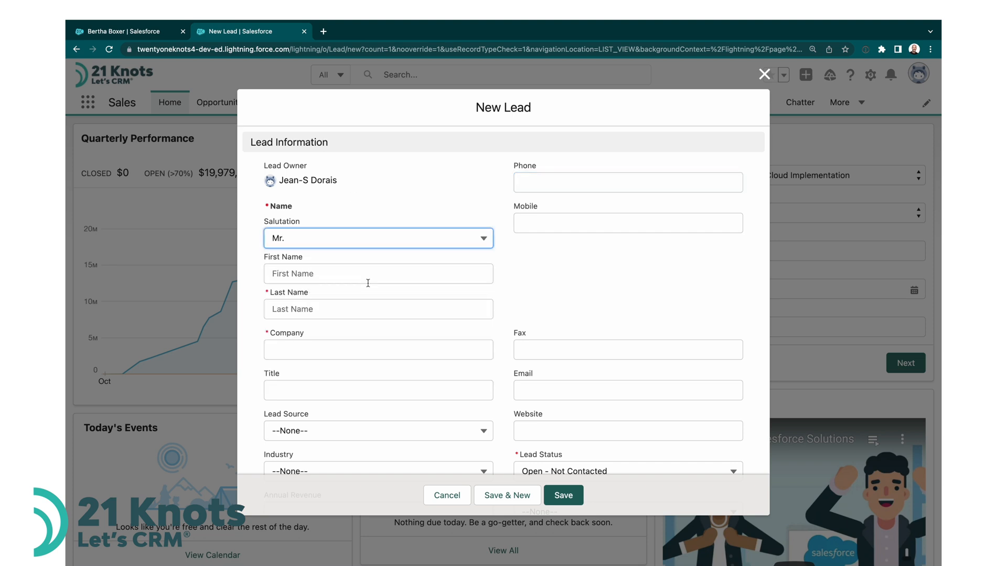
pyautogui.write('Jean')
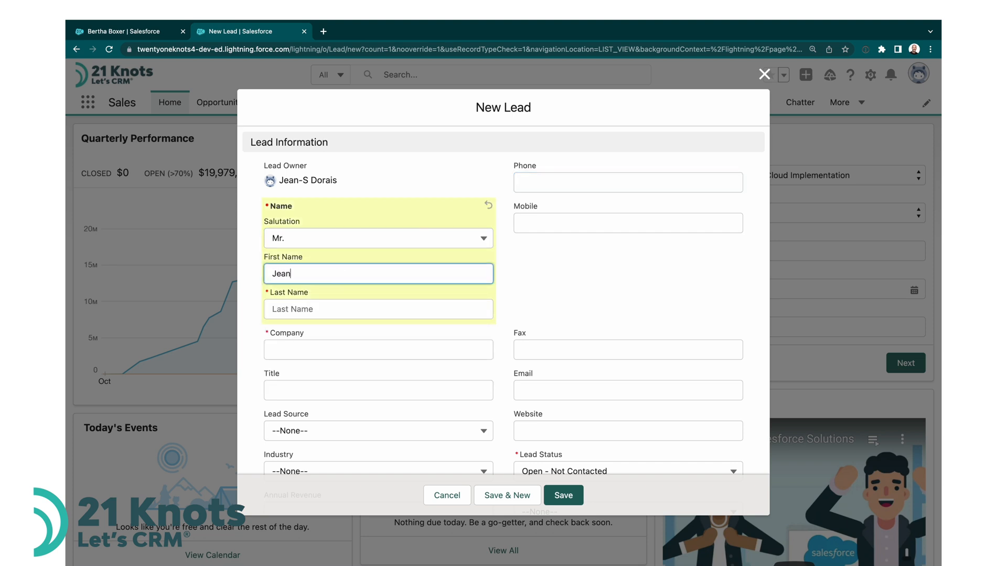
pyautogui.write('Dorais')
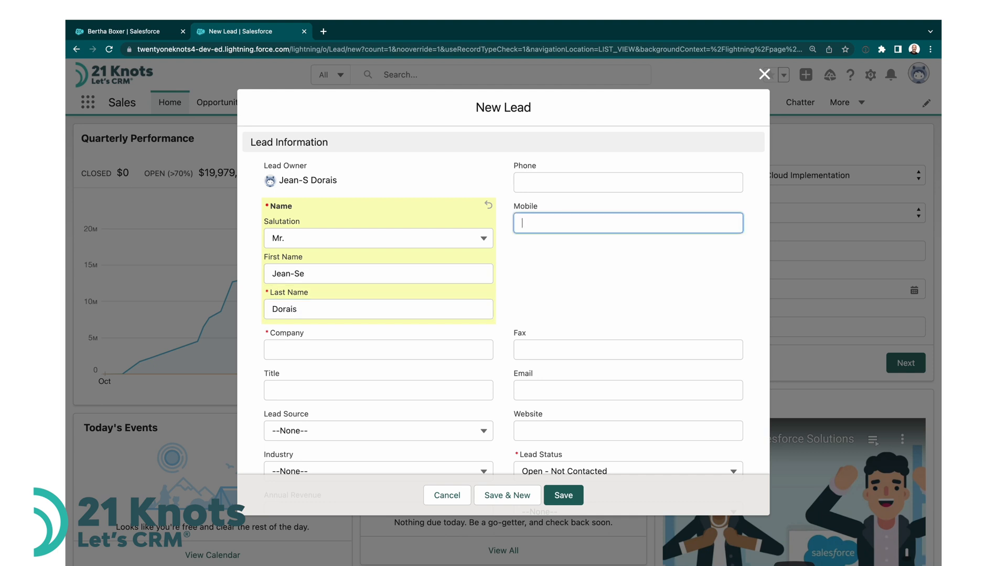
pyautogui.write('21')
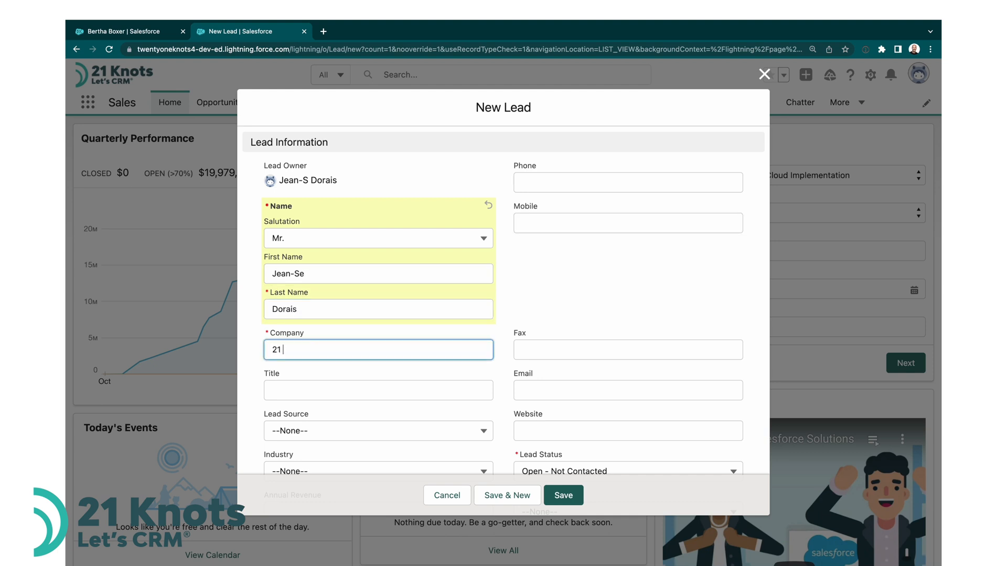
pyautogui.write('Knots')
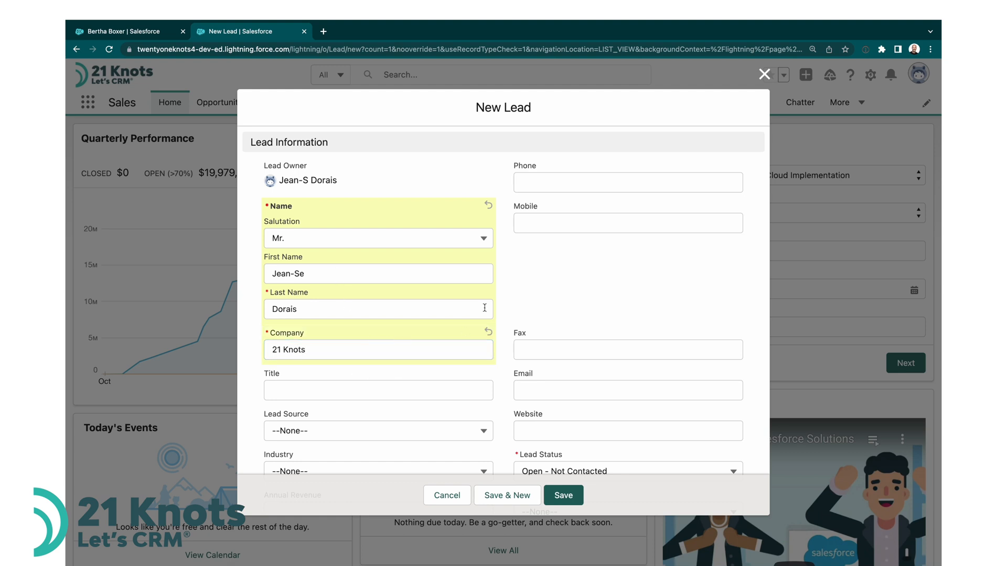
pyautogui.click(562, 495)
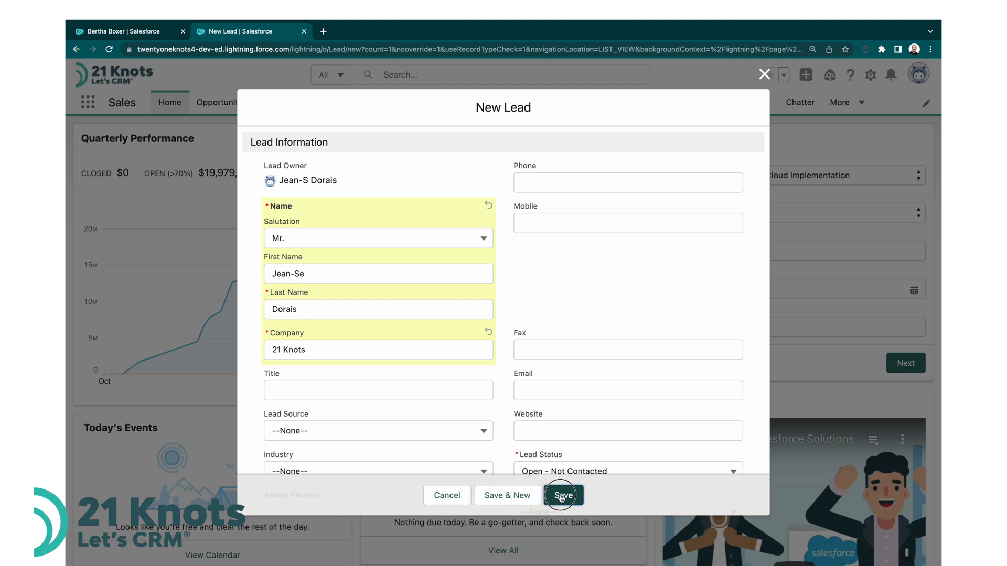
pyautogui.click(563, 495)
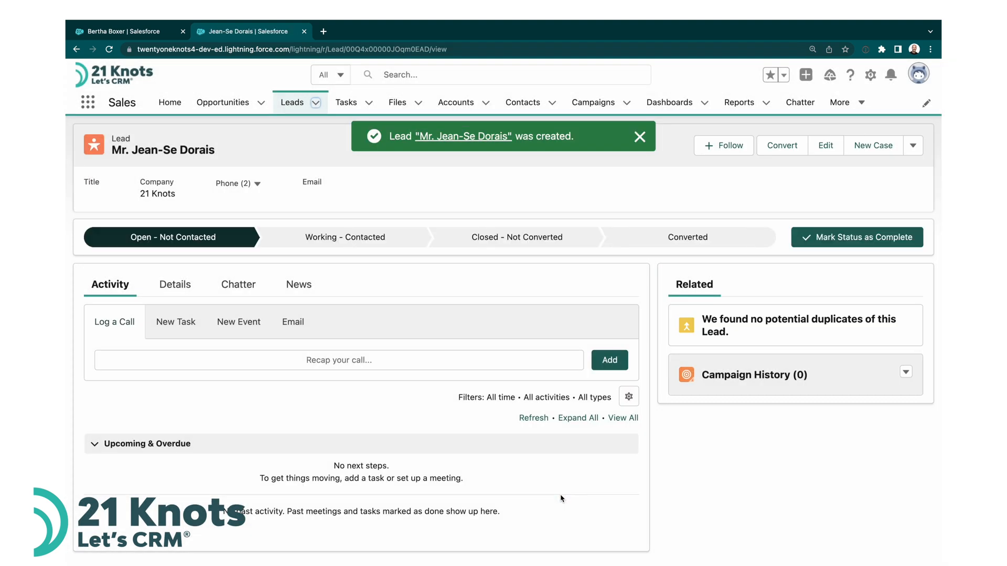
# - View the lead's Details and follow the auto-generated LinkedIn URL to its search results
pyautogui.click(172, 284)
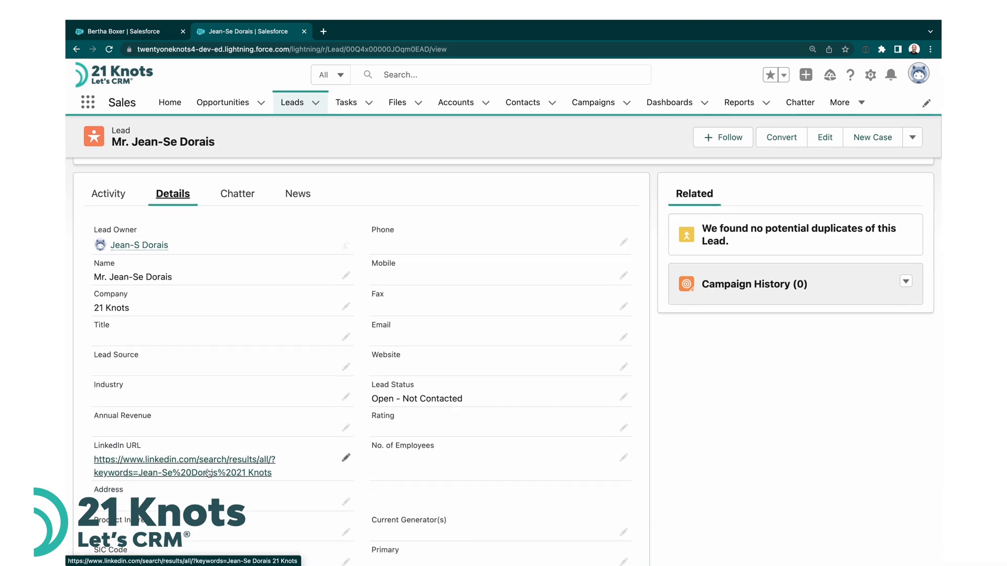
pyautogui.scroll(-3)
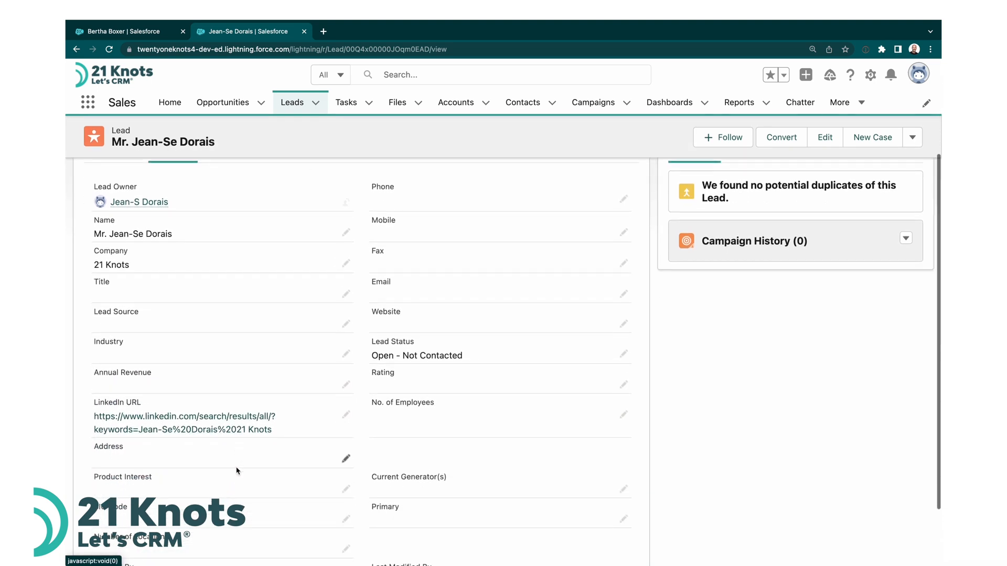
pyautogui.moveTo(163, 422)
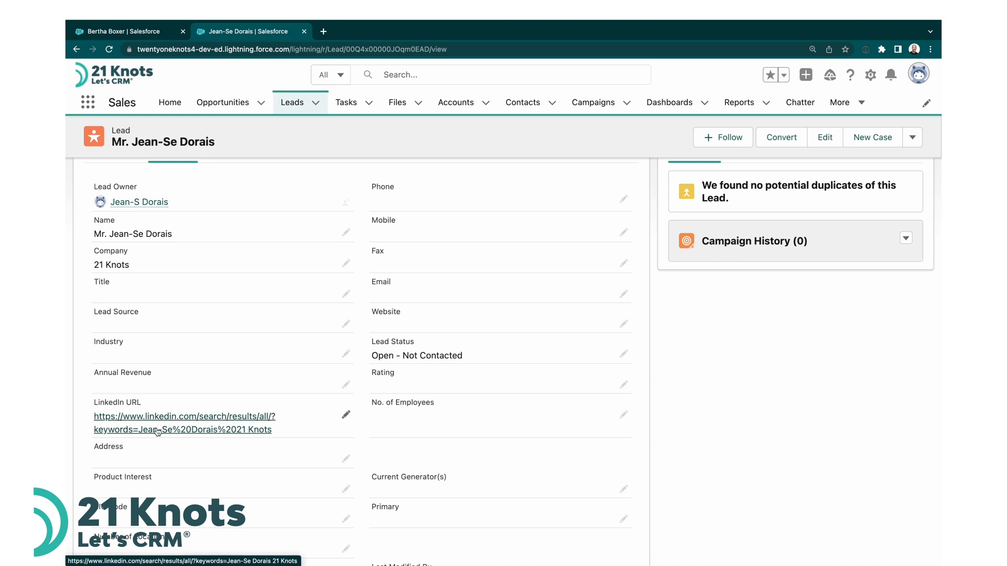
pyautogui.moveTo(225, 435)
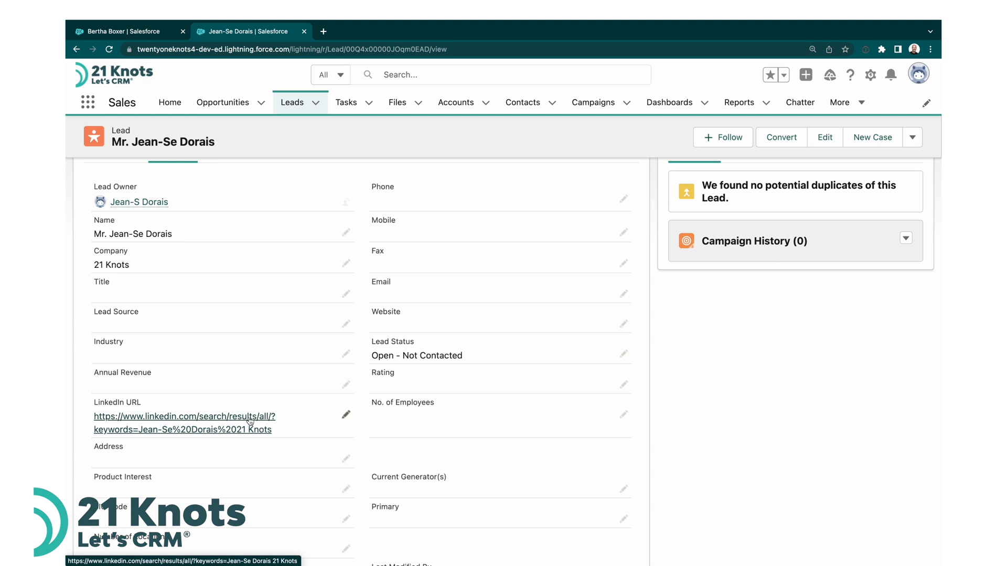
pyautogui.click(183, 416)
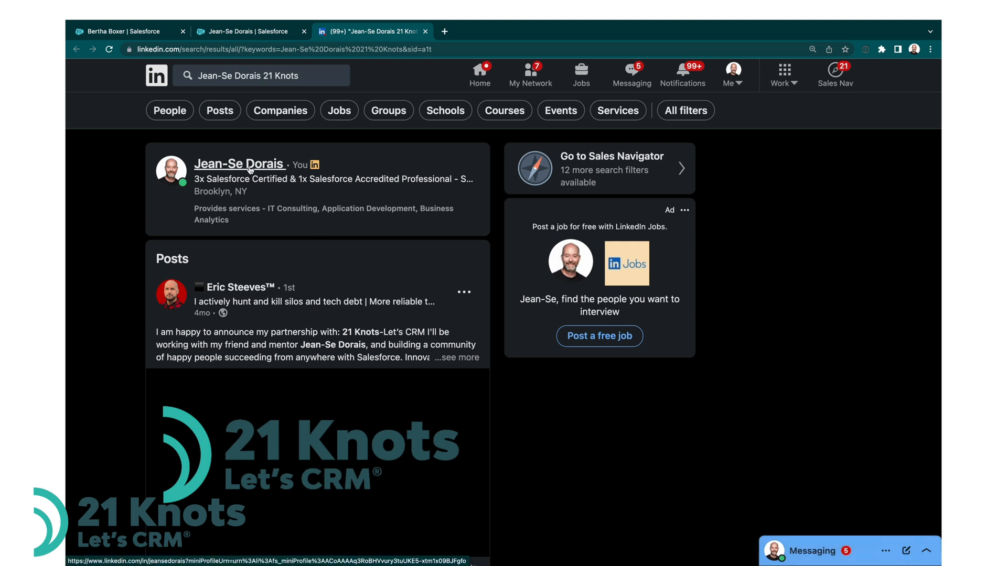
pyautogui.click(239, 164)
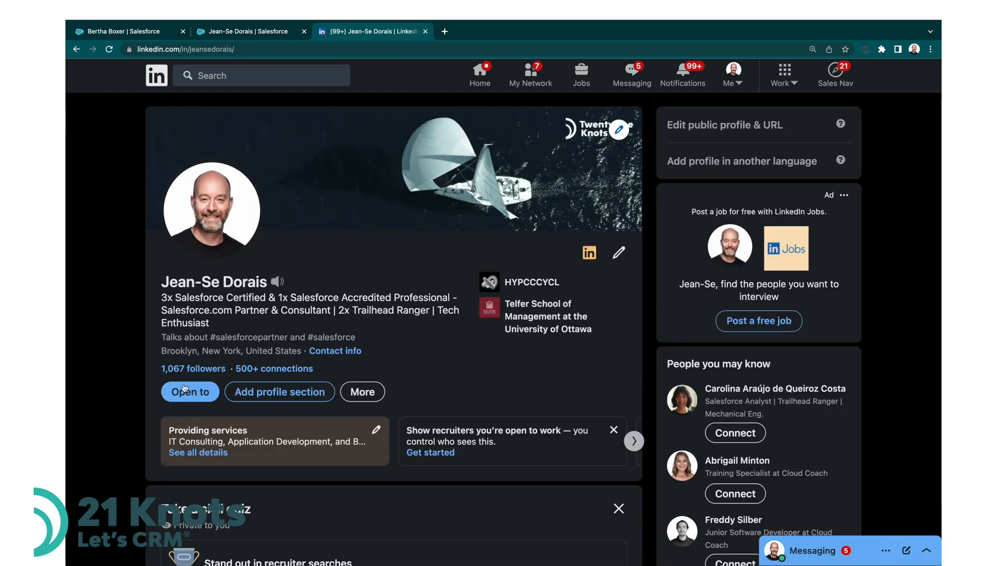
pyautogui.scroll(-3)
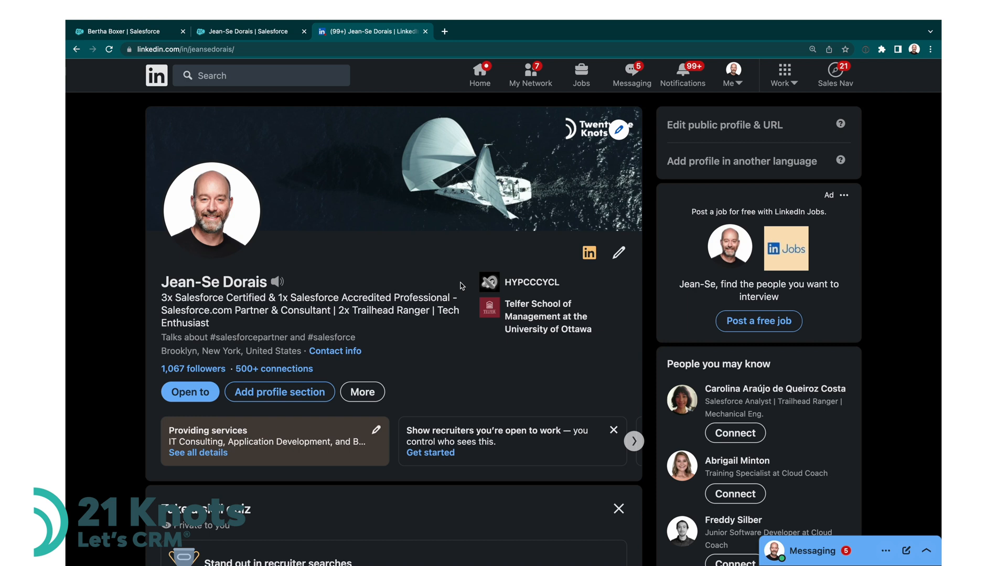
pyautogui.click(251, 31)
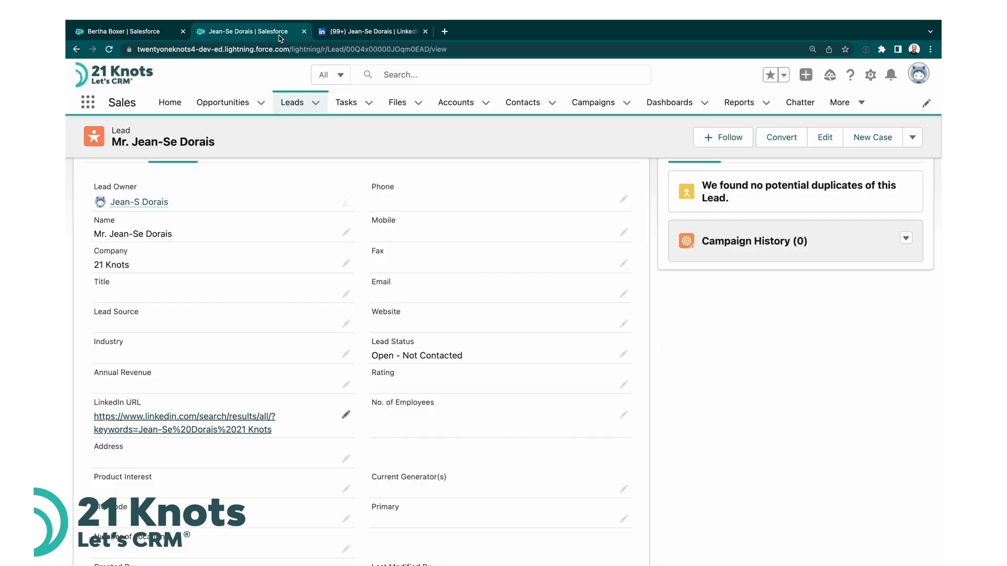